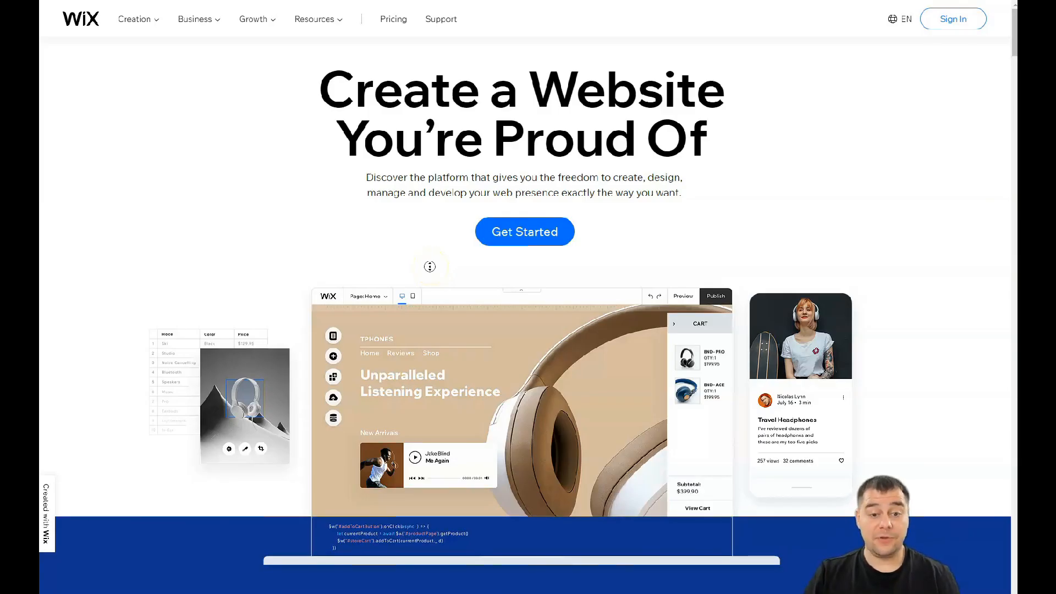
- Choose 'Other' as the website type and start building from a template
{"action": "scroll", "scroll_direction": "down", "scroll_amount": 3}
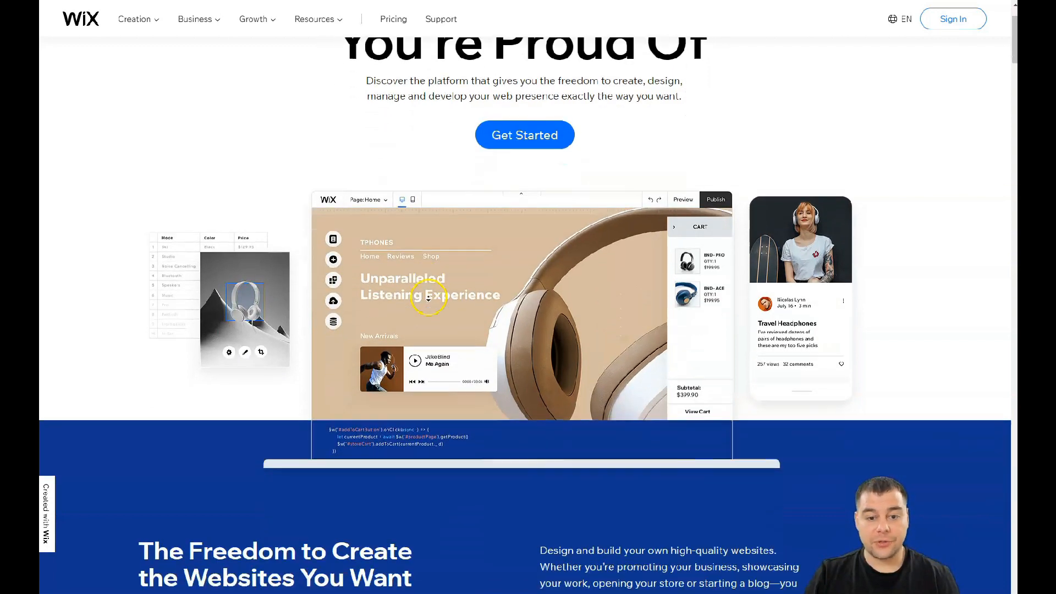
{"action": "scroll", "scroll_direction": "down", "scroll_amount": 3}
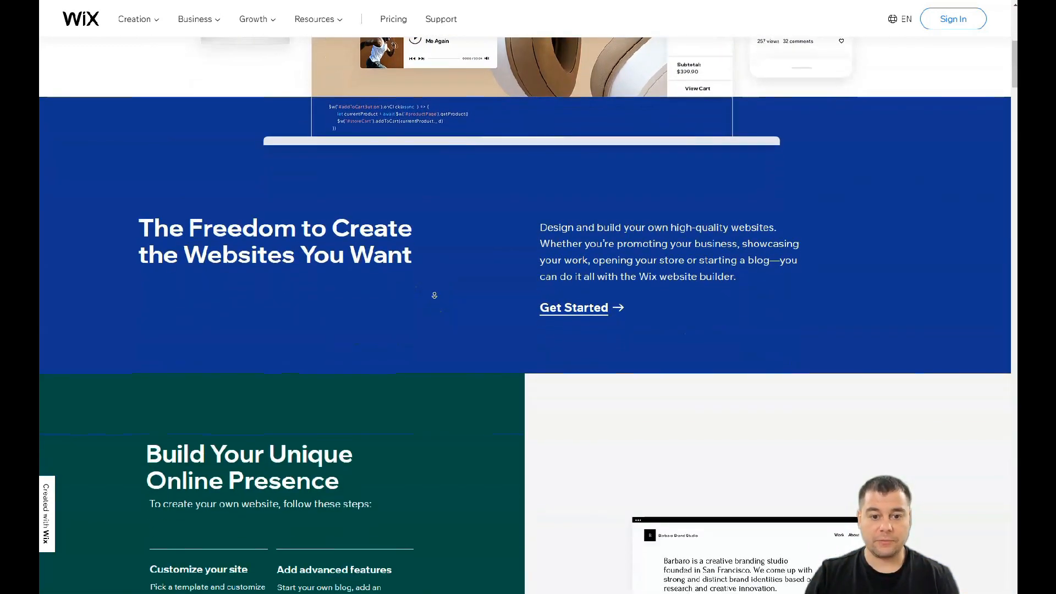
{"action": "scroll", "scroll_direction": "down", "scroll_amount": 3}
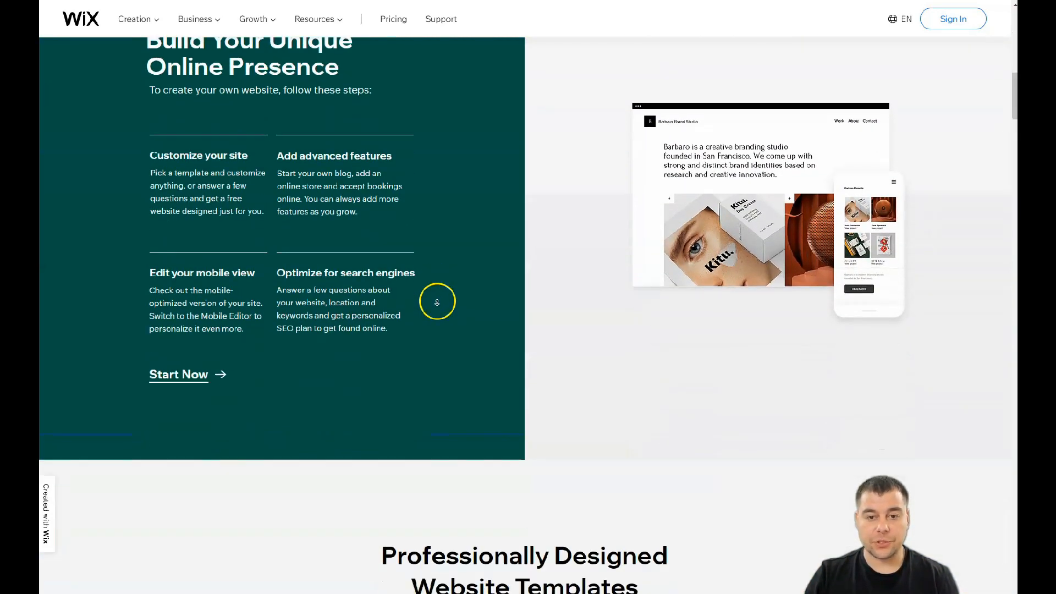
{"action": "scroll", "scroll_direction": "down", "scroll_amount": 3}
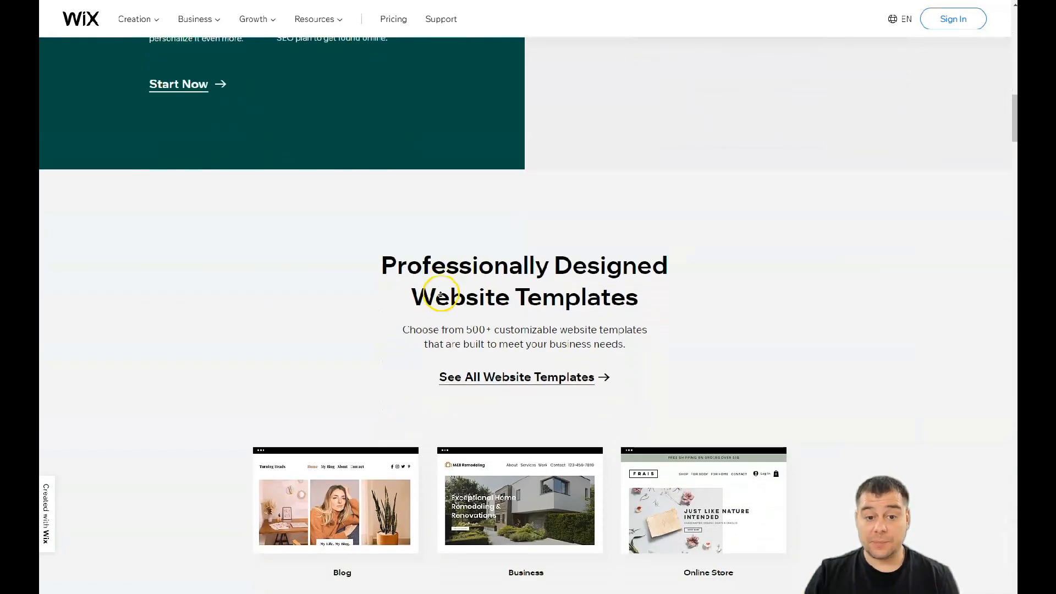
{"action": "scroll", "scroll_direction": "down", "scroll_amount": 3}
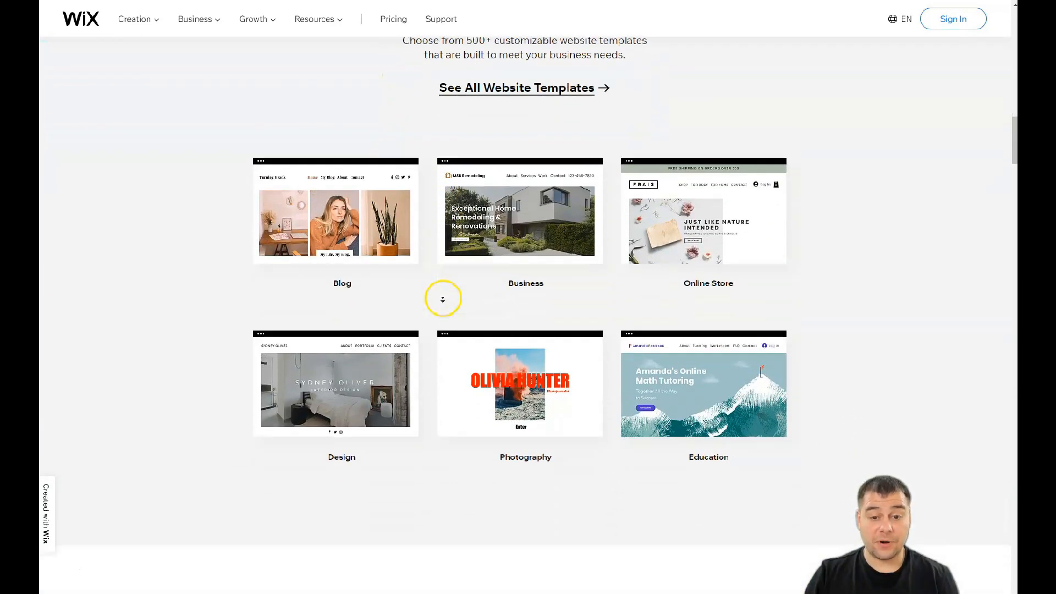
{"action": "scroll", "scroll_direction": "down", "scroll_amount": 3}
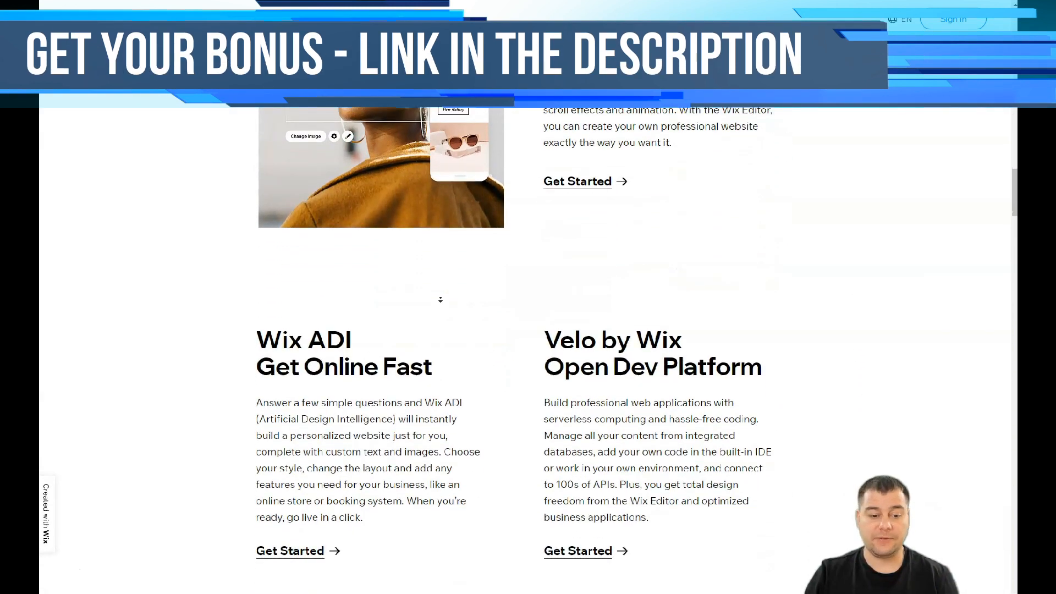
{"action": "scroll", "scroll_direction": "down", "scroll_amount": 3}
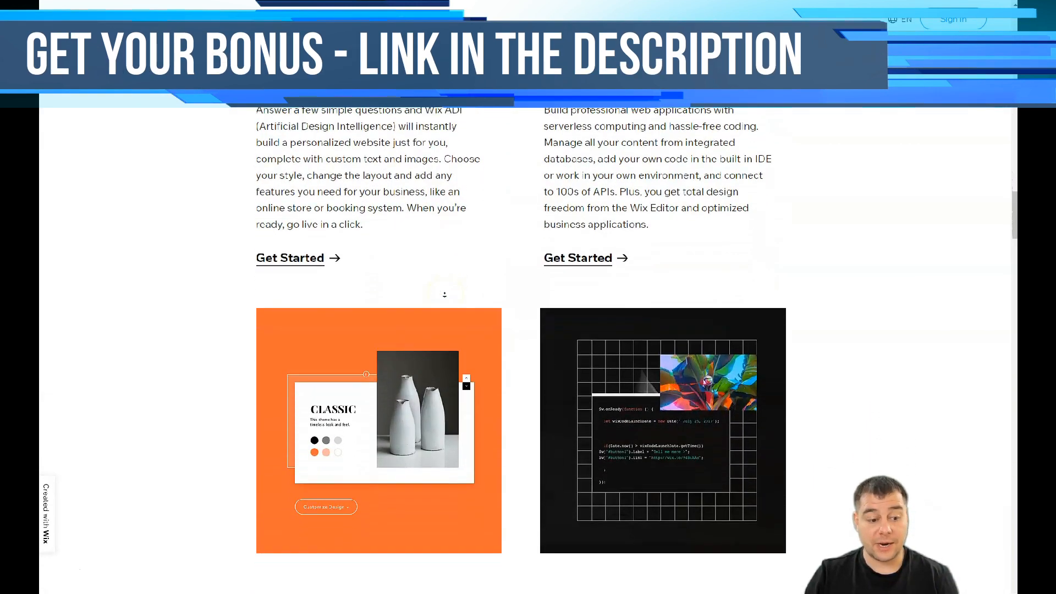
{"action": "scroll", "scroll_direction": "down", "scroll_amount": 3}
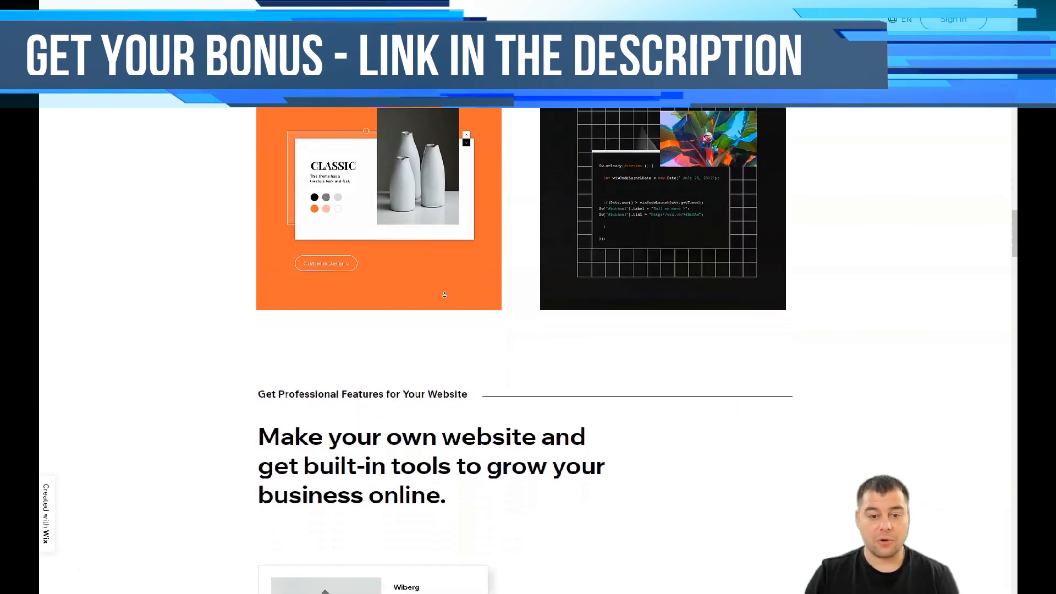
{"action": "scroll", "scroll_direction": "down", "scroll_amount": 3}
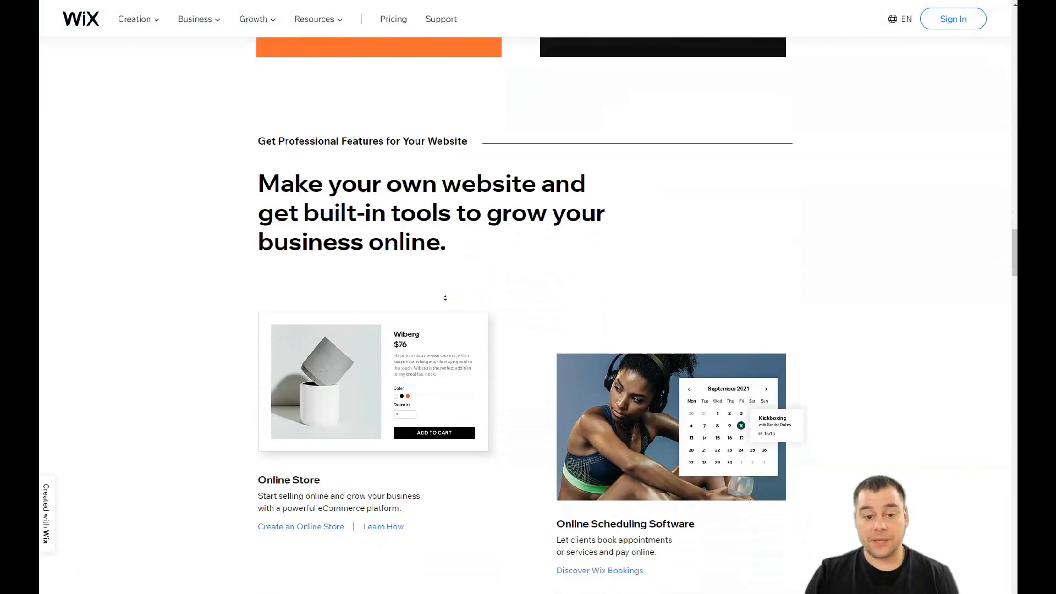
{"action": "scroll", "scroll_direction": "down", "scroll_amount": 3}
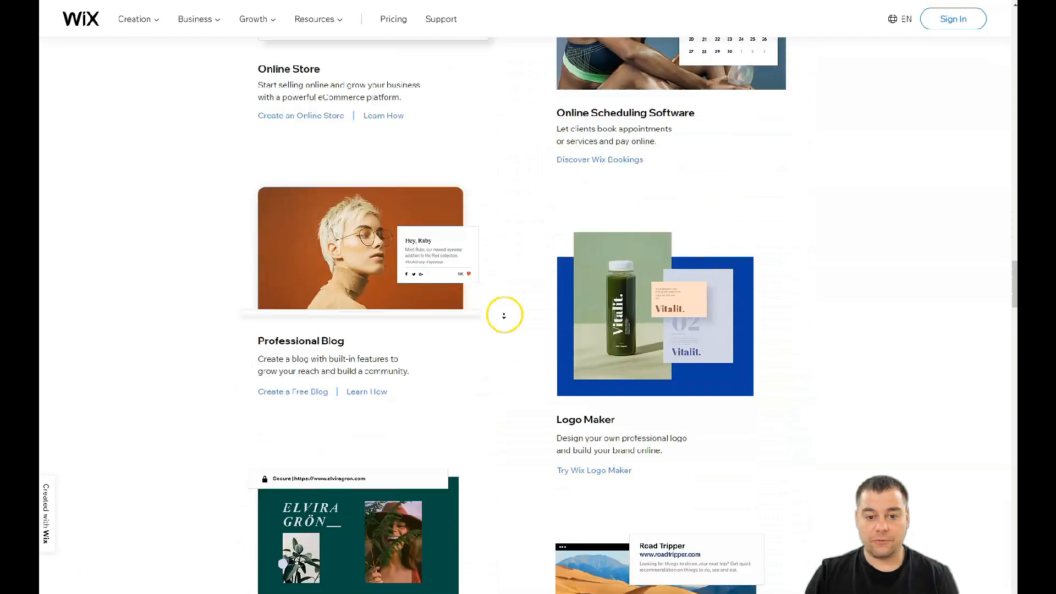
{"action": "scroll", "scroll_direction": "down", "scroll_amount": 3}
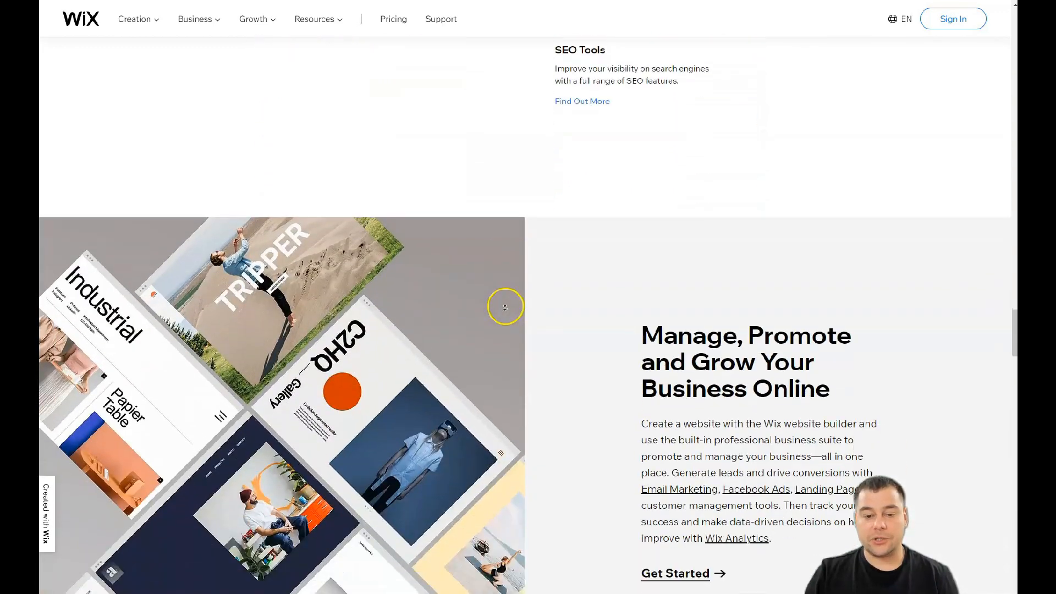
{"action": "scroll", "scroll_direction": "down", "scroll_amount": 3}
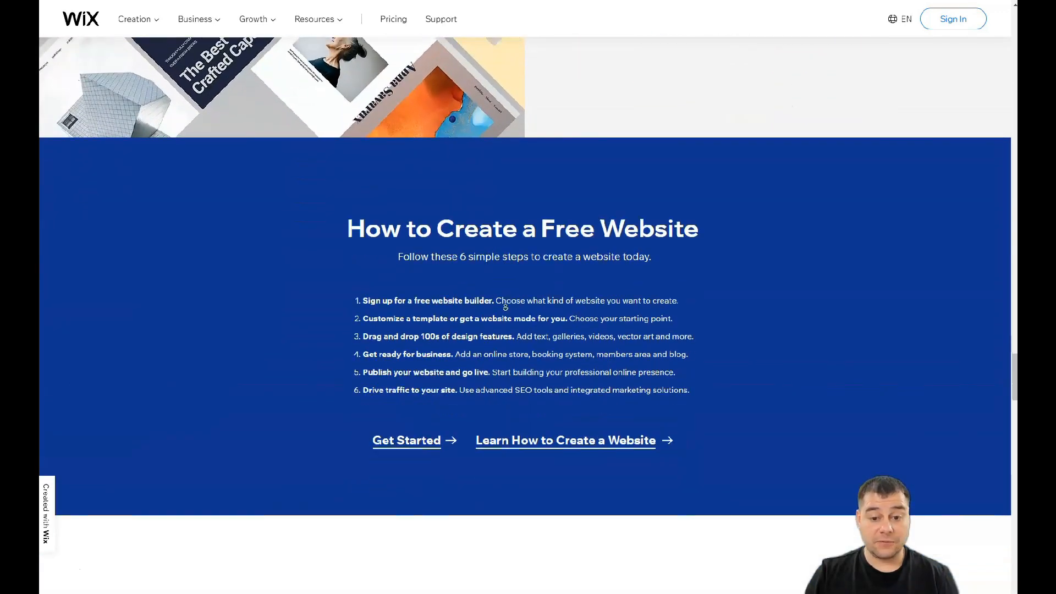
{"action": "scroll", "scroll_direction": "down", "scroll_amount": 3}
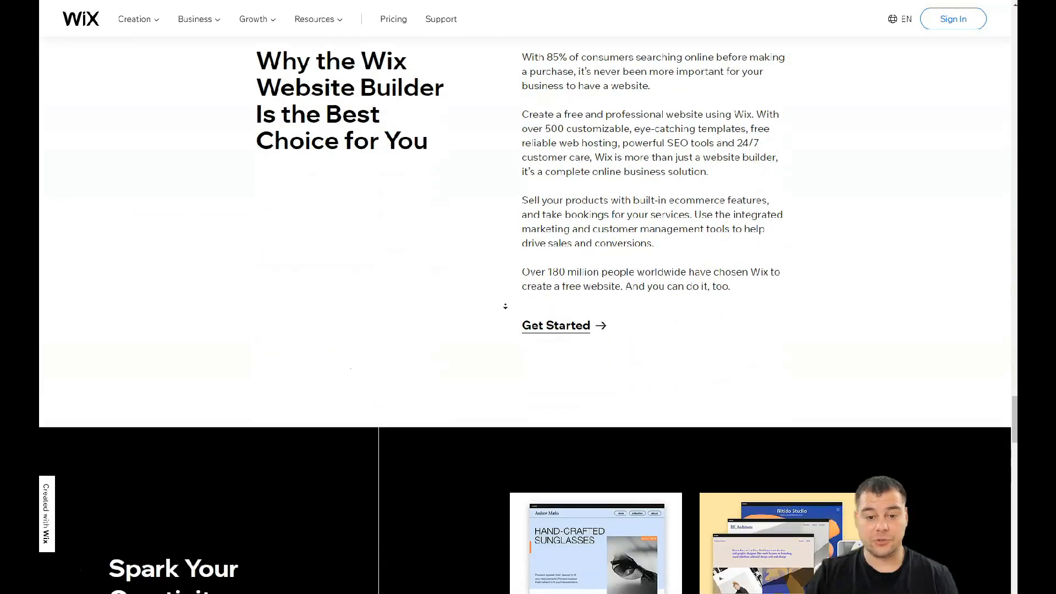
{"action": "scroll", "scroll_direction": "down", "scroll_amount": 3}
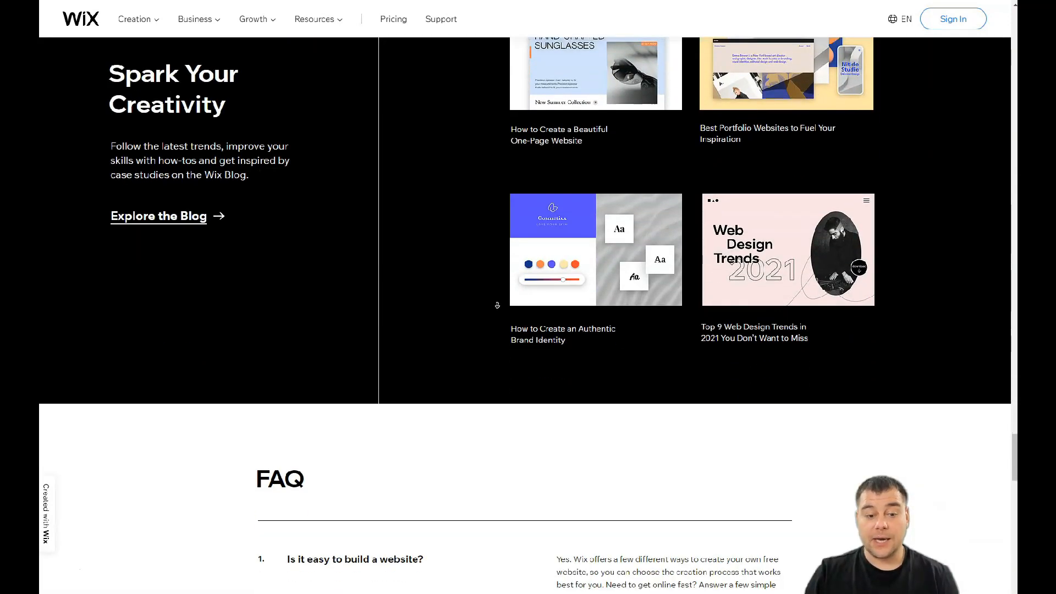
{"action": "scroll", "scroll_direction": "down", "scroll_amount": 3}
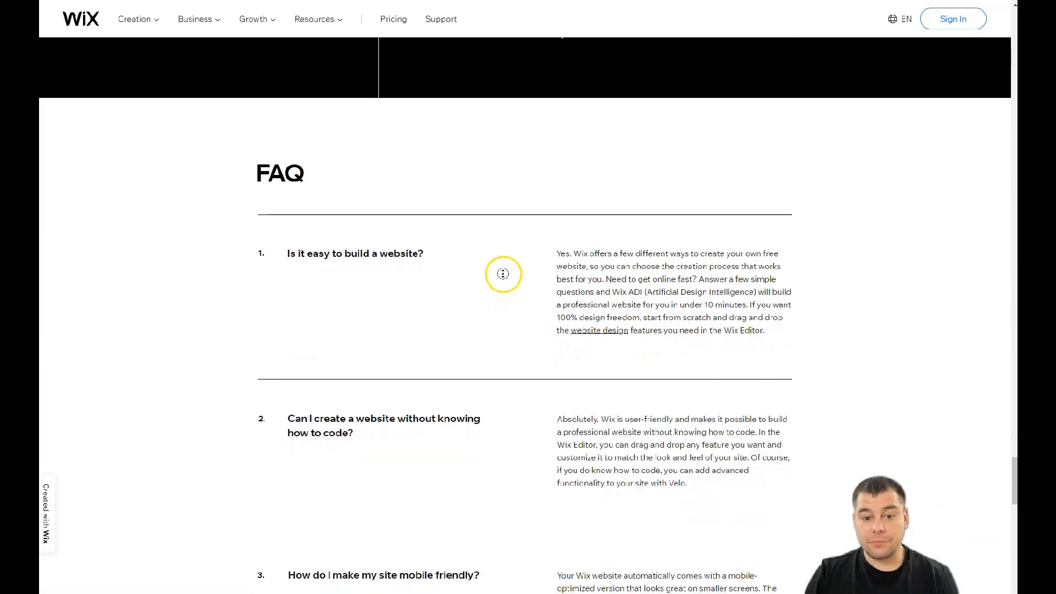
{"action": "scroll", "scroll_direction": "up", "scroll_amount": 3}
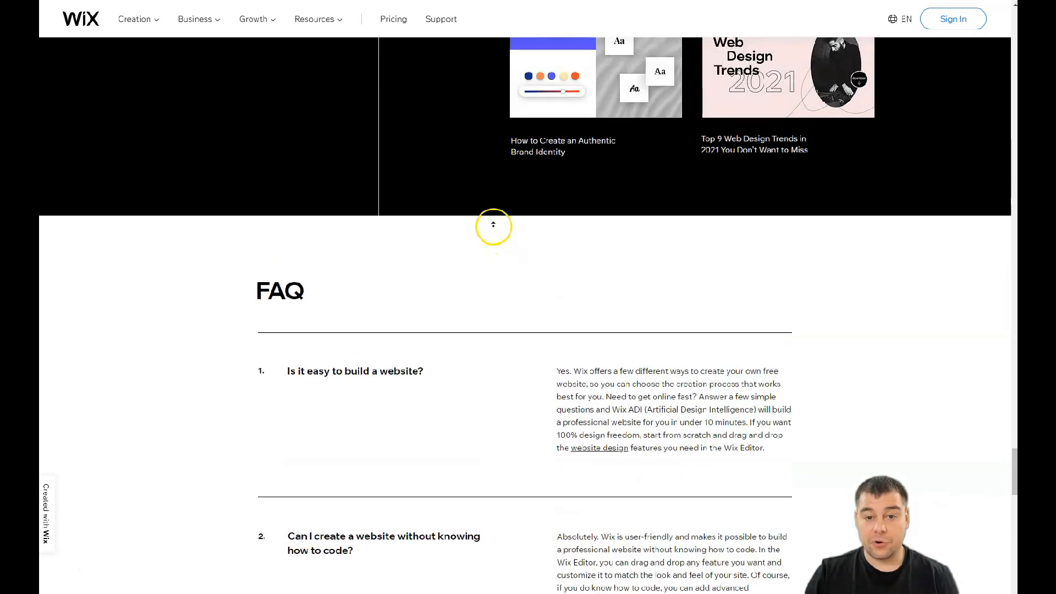
{"action": "scroll", "scroll_direction": "up", "scroll_amount": 3}
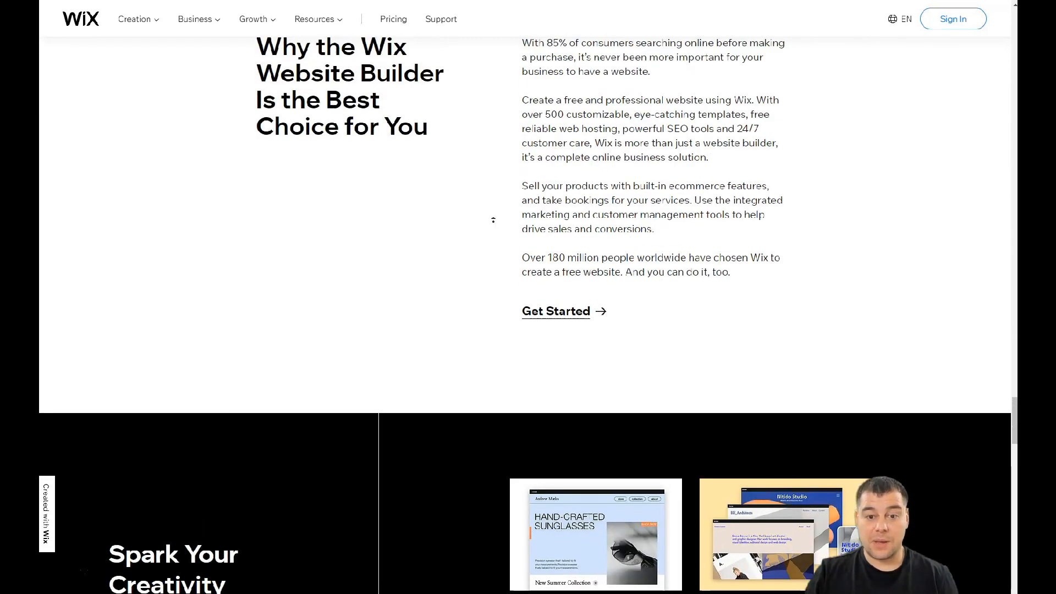
{"action": "scroll", "scroll_direction": "down", "scroll_amount": 3}
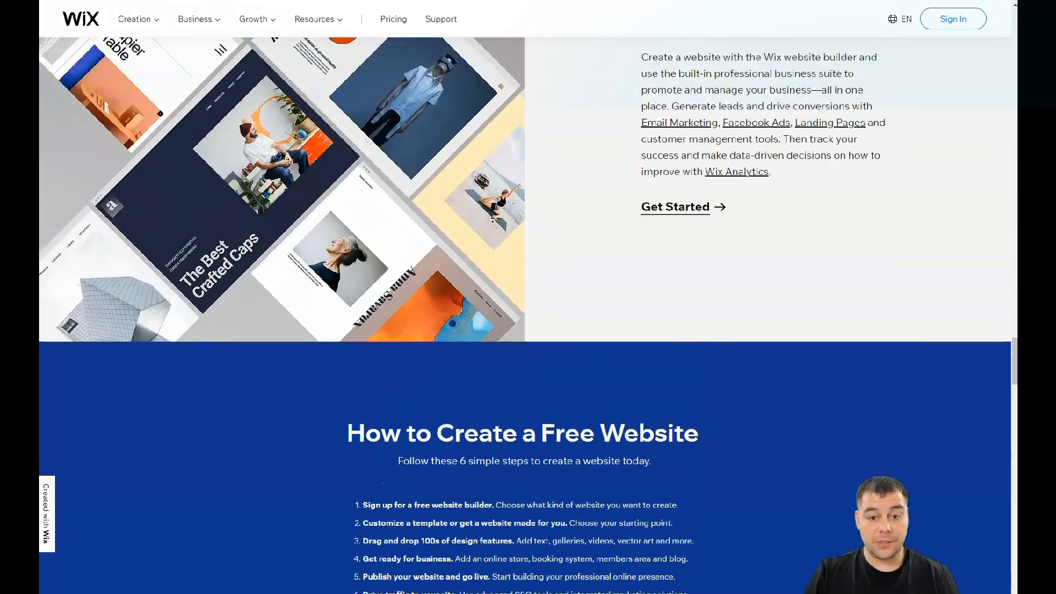
{"action": "scroll", "scroll_direction": "down", "scroll_amount": 3}
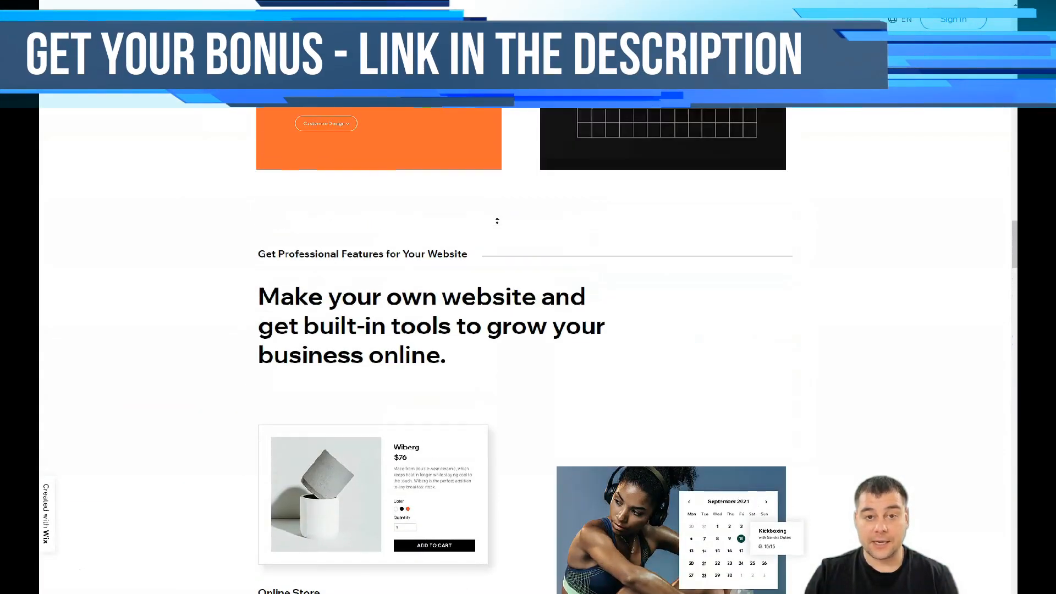
{"action": "scroll", "scroll_direction": "down", "scroll_amount": 3}
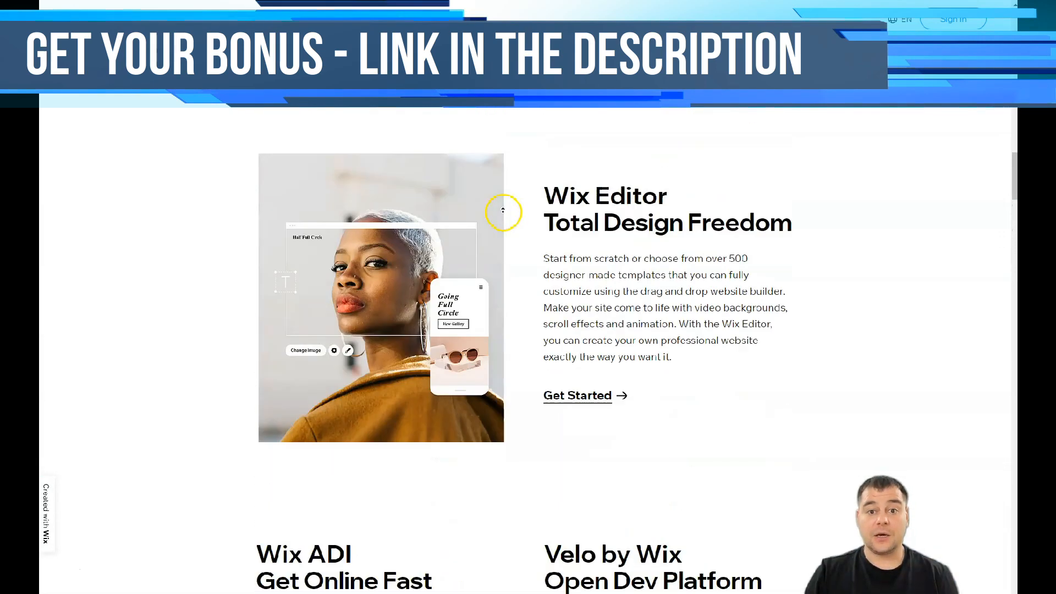
{"action": "scroll", "scroll_direction": "down", "scroll_amount": 3}
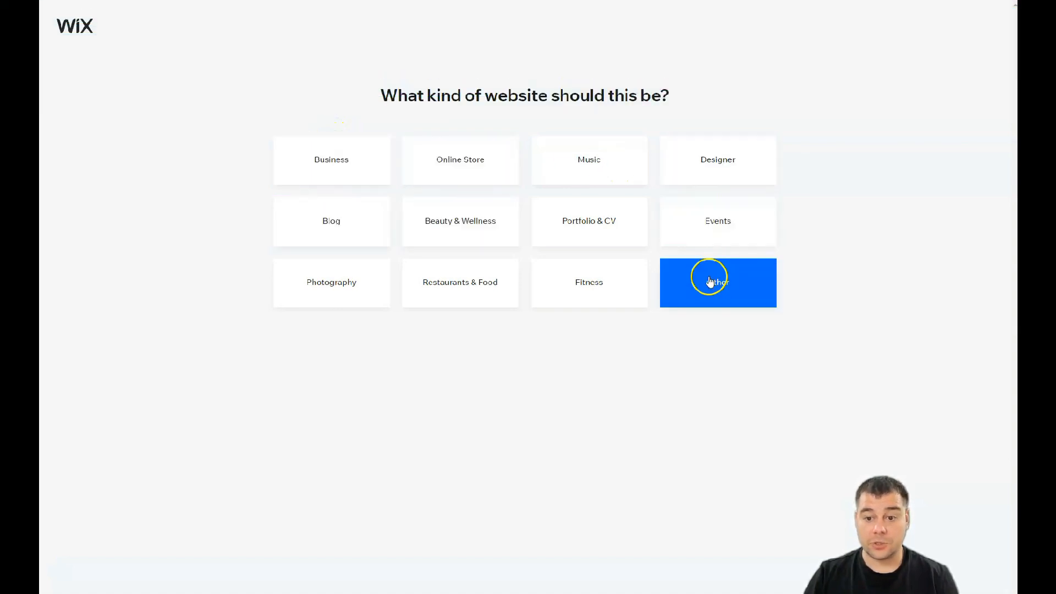
{"action": "left_click", "coordinate": [717, 282]}
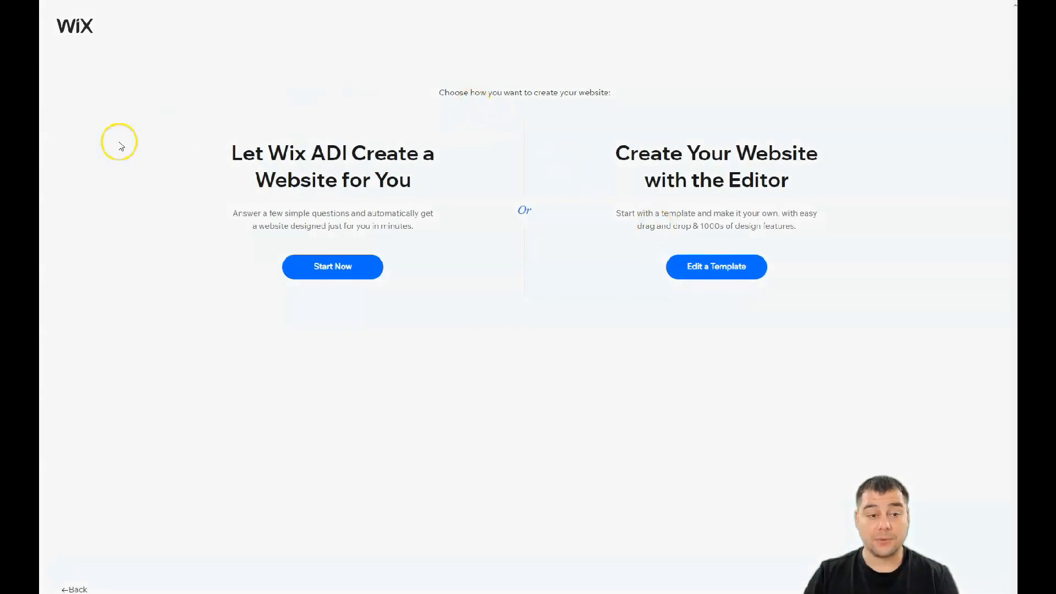
{"action": "mouse_move", "coordinate": [187, 265]}
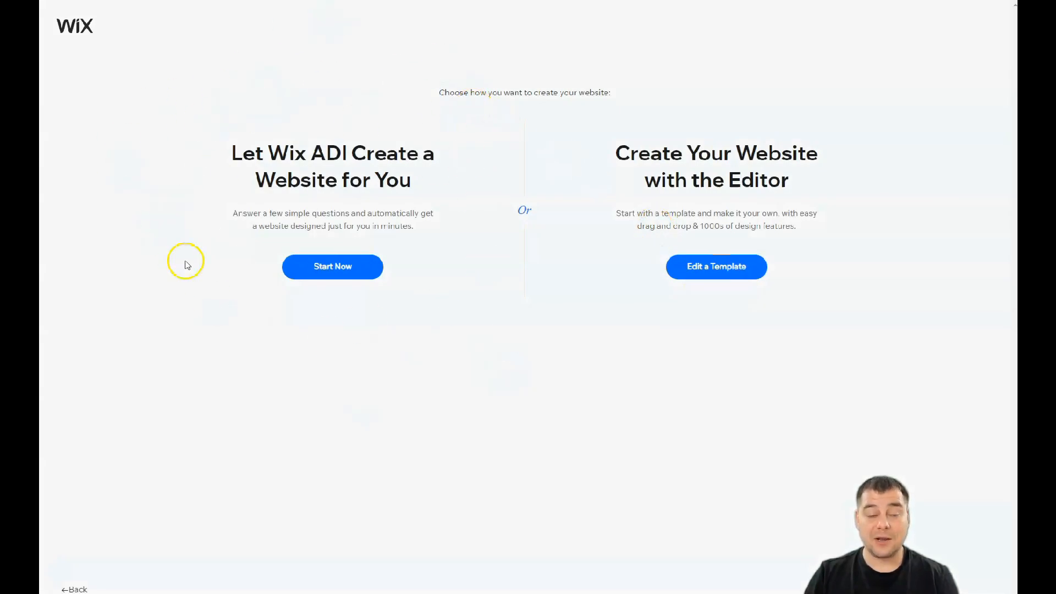
{"action": "mouse_move", "coordinate": [444, 327]}
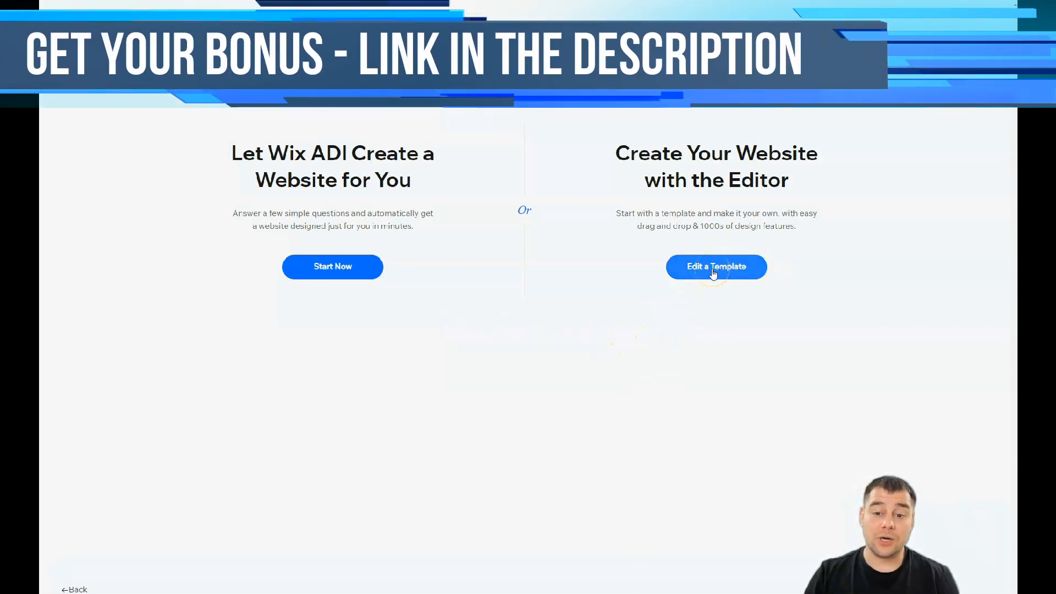
{"action": "left_click", "coordinate": [717, 266]}
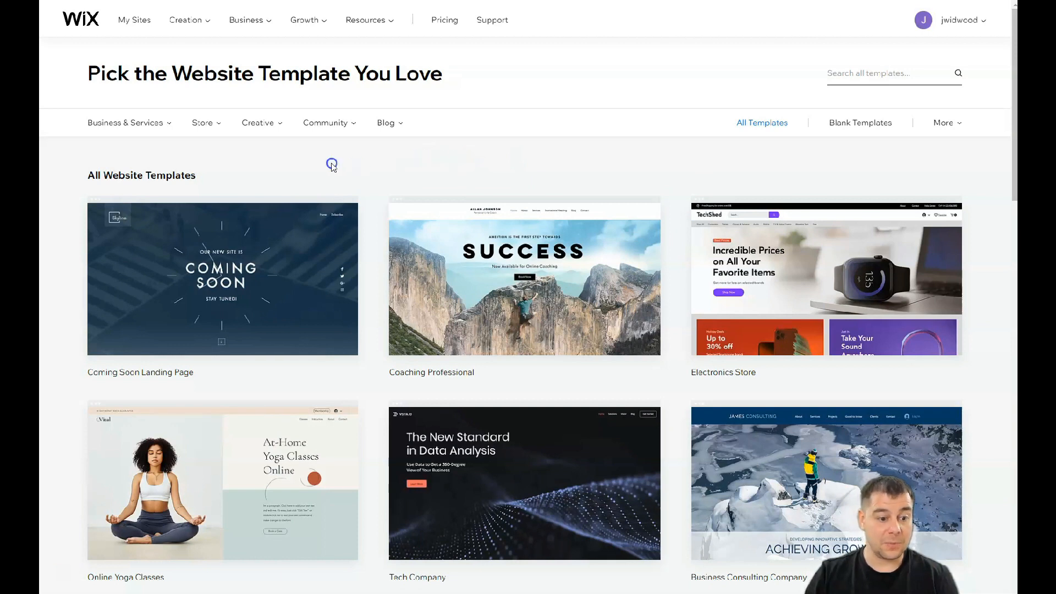
{"action": "left_click", "coordinate": [125, 123]}
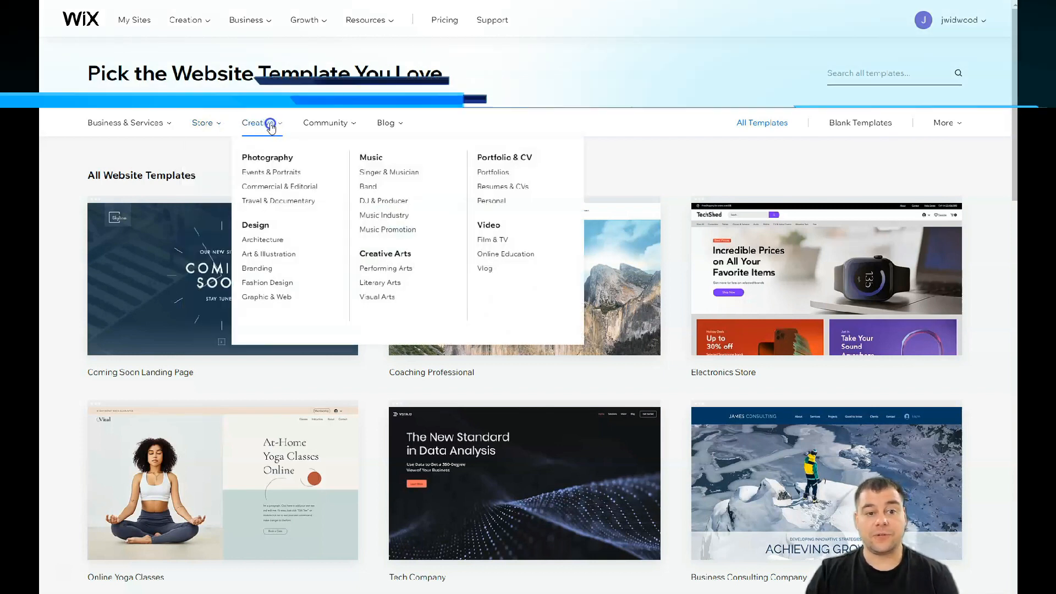
{"action": "left_click", "coordinate": [325, 123]}
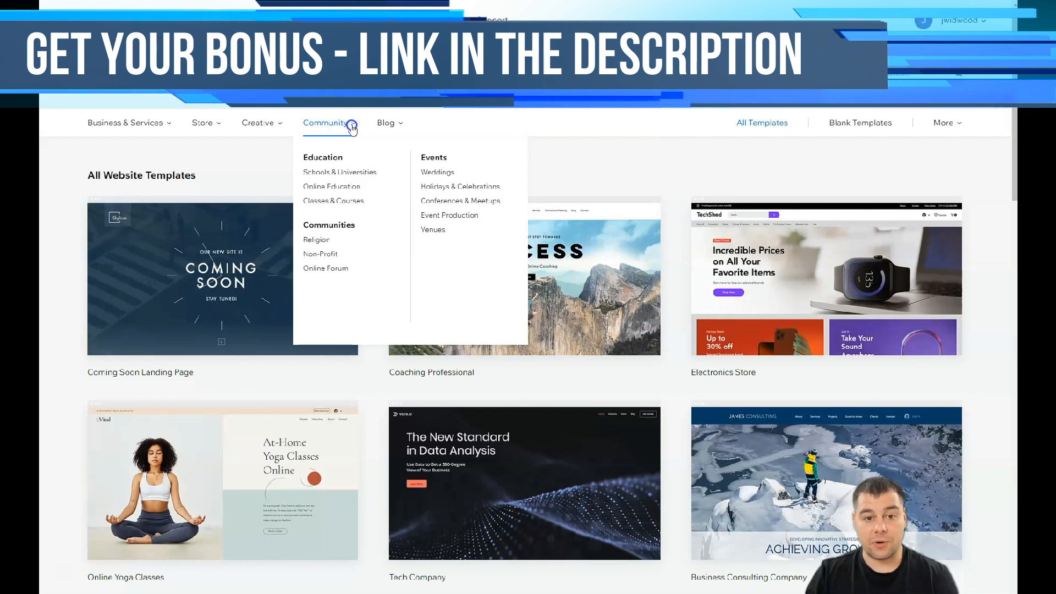
{"action": "left_click", "coordinate": [385, 123]}
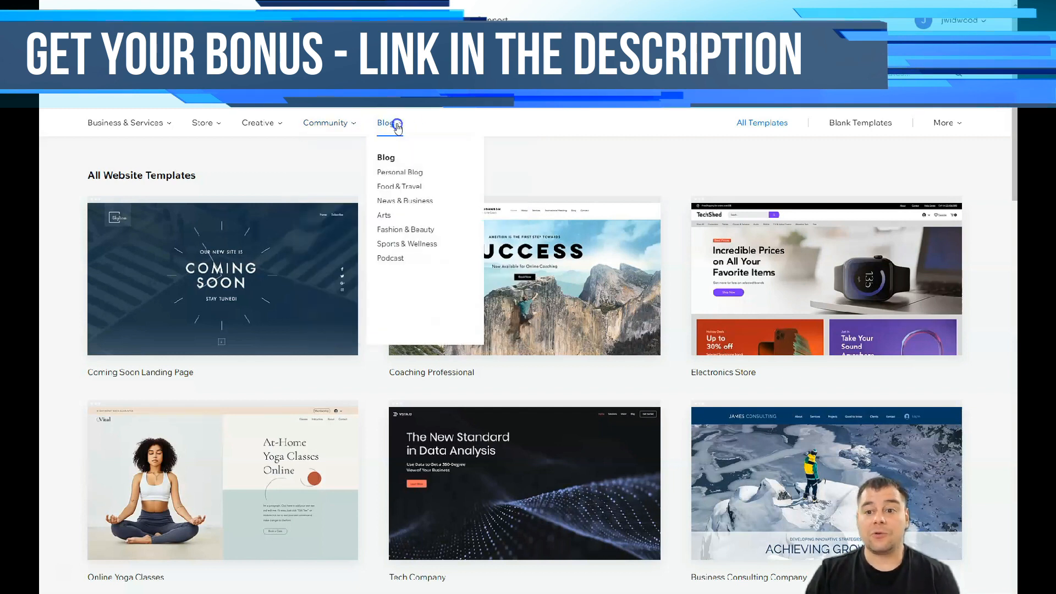
{"action": "left_click", "coordinate": [860, 122]}
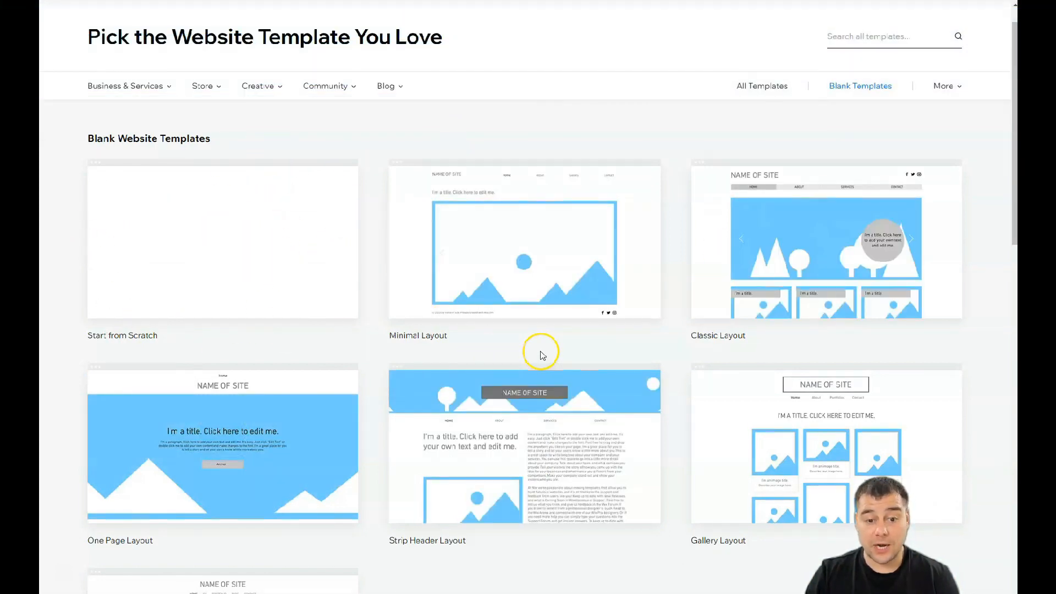
{"action": "scroll", "scroll_direction": "down", "scroll_amount": 3}
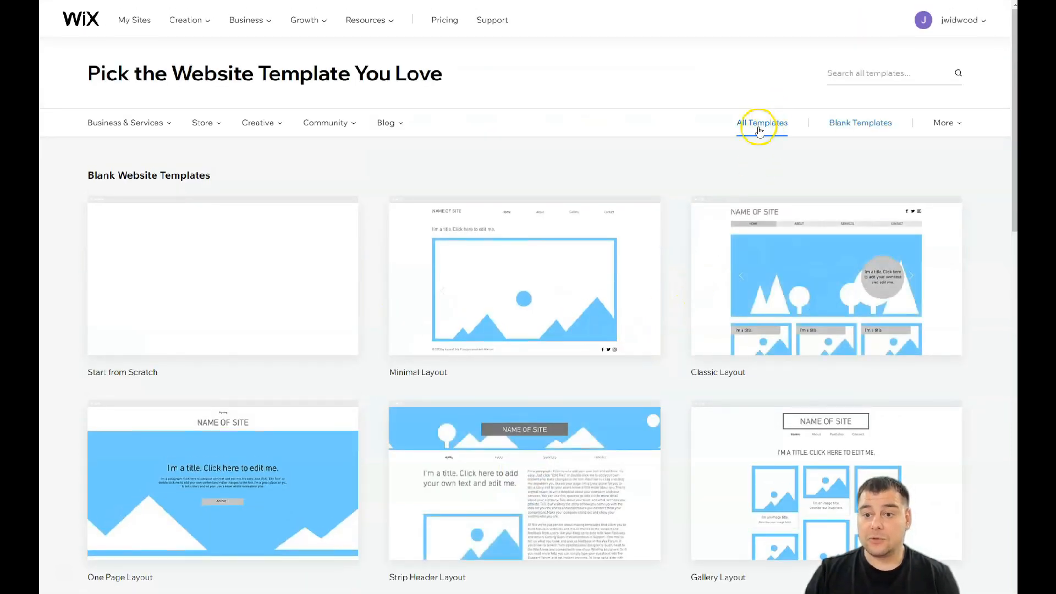
{"action": "left_click", "coordinate": [762, 123]}
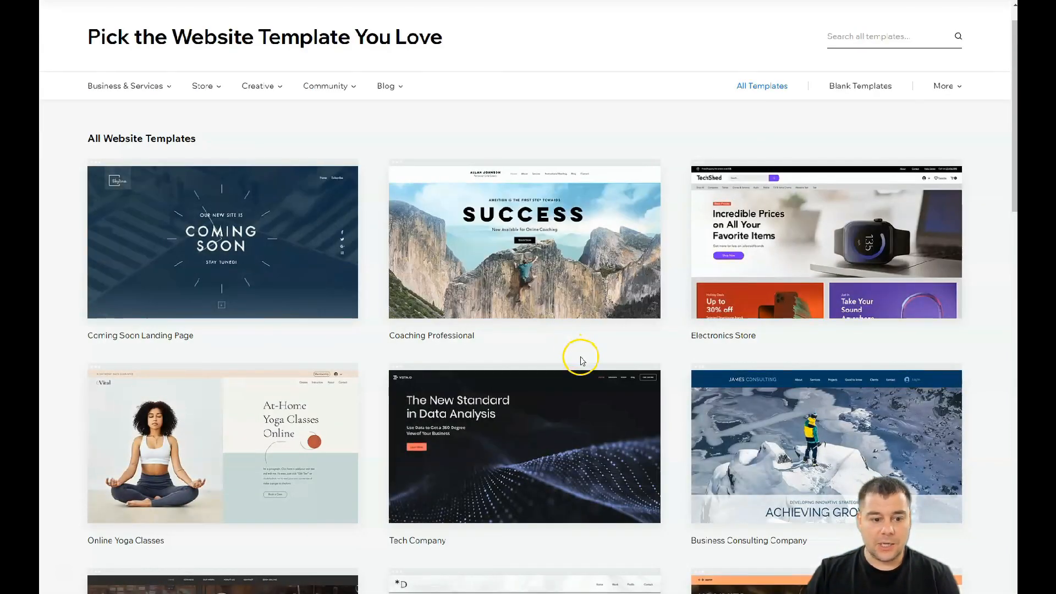
- Scroll down the event template's homepage in the editor
{"action": "scroll", "scroll_direction": "down", "scroll_amount": 3}
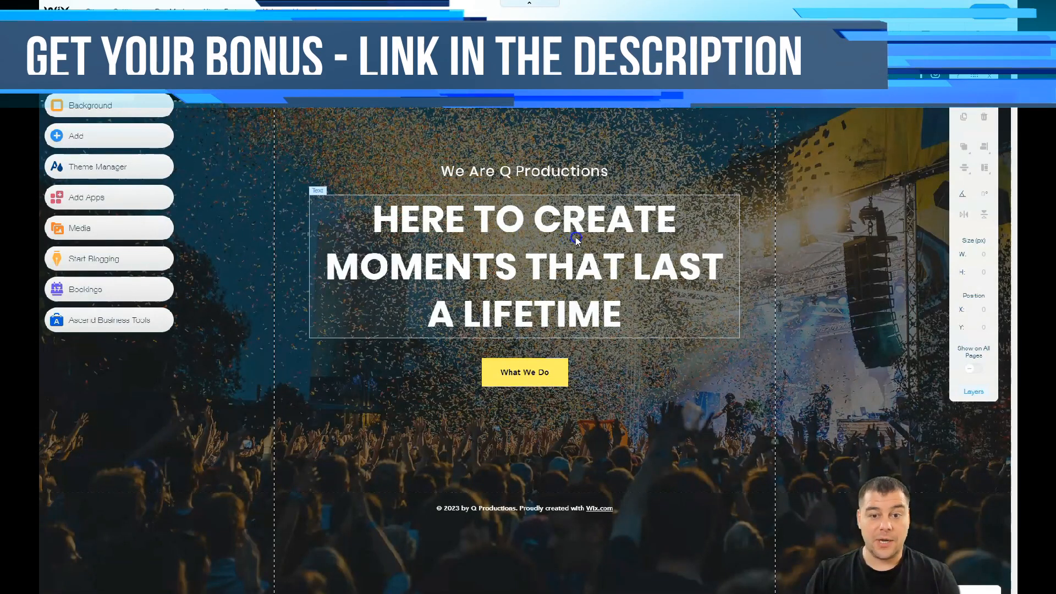
{"action": "mouse_move", "coordinate": [612, 283]}
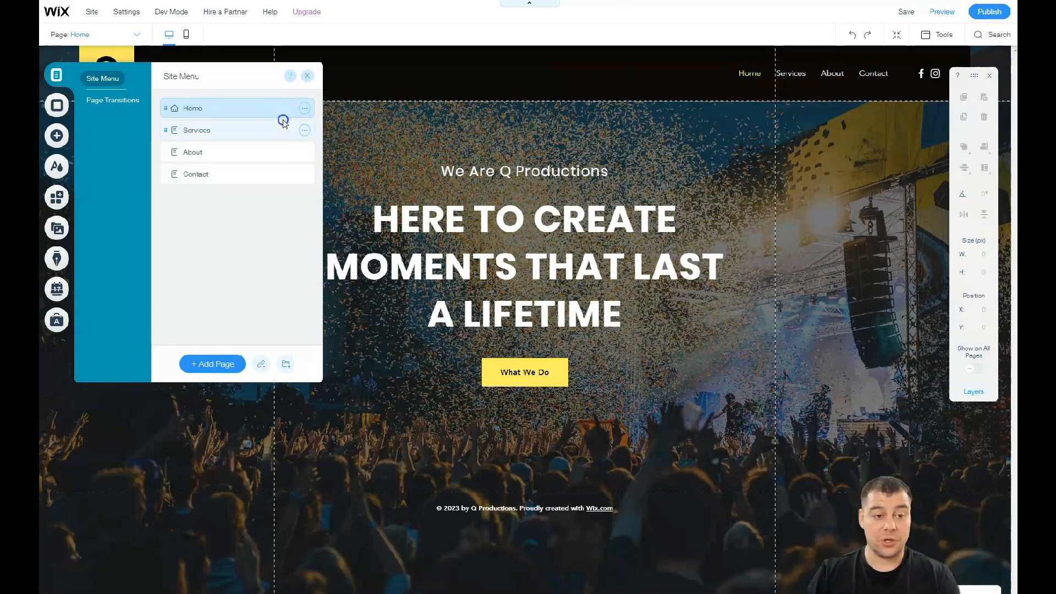
{"action": "mouse_move", "coordinate": [230, 217]}
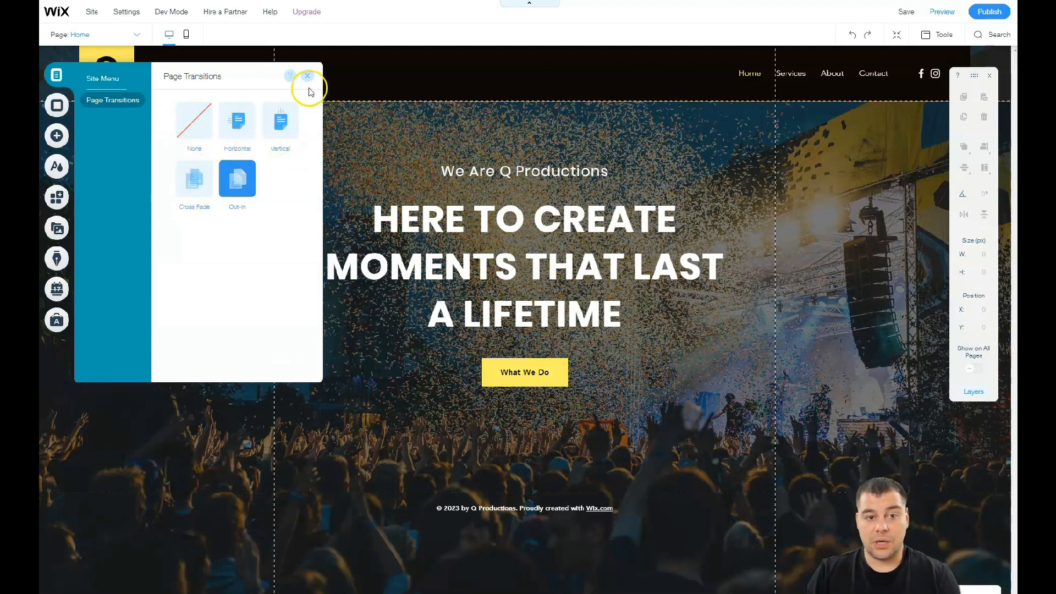
{"action": "left_click", "coordinate": [307, 76]}
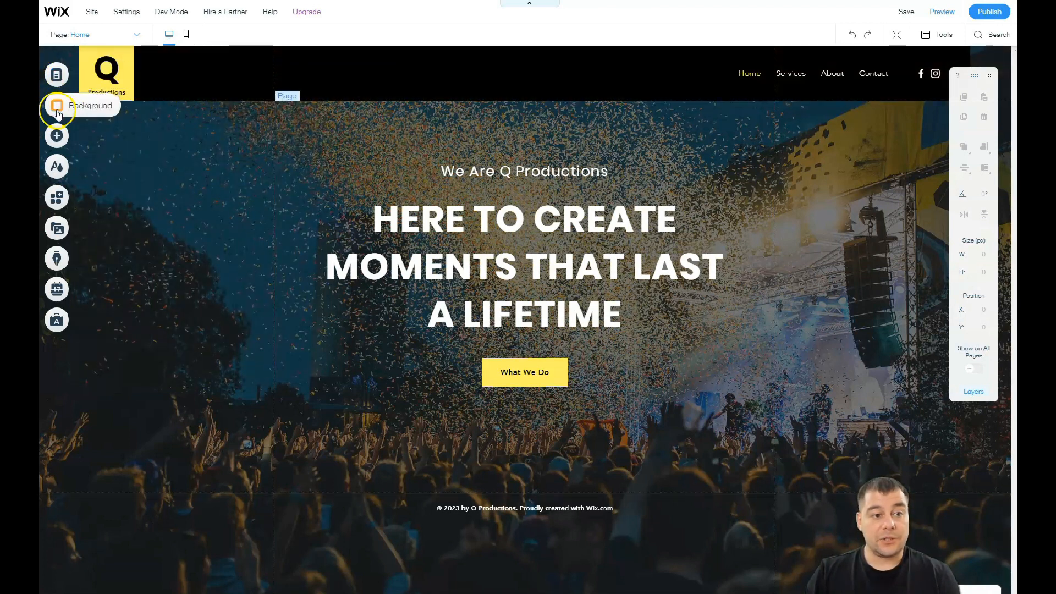
{"action": "left_click", "coordinate": [57, 105]}
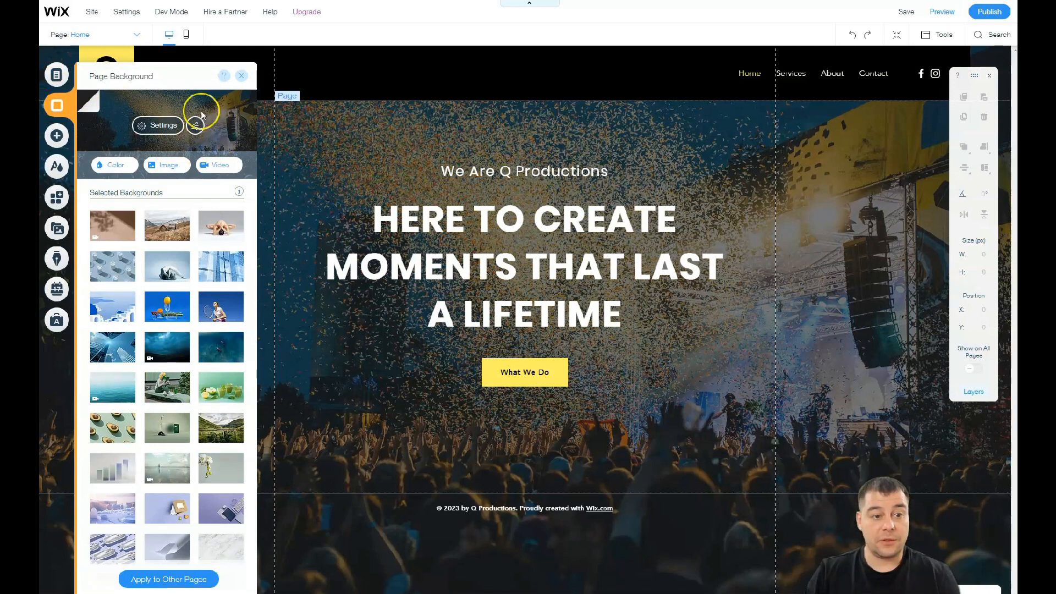
{"action": "mouse_move", "coordinate": [205, 114]}
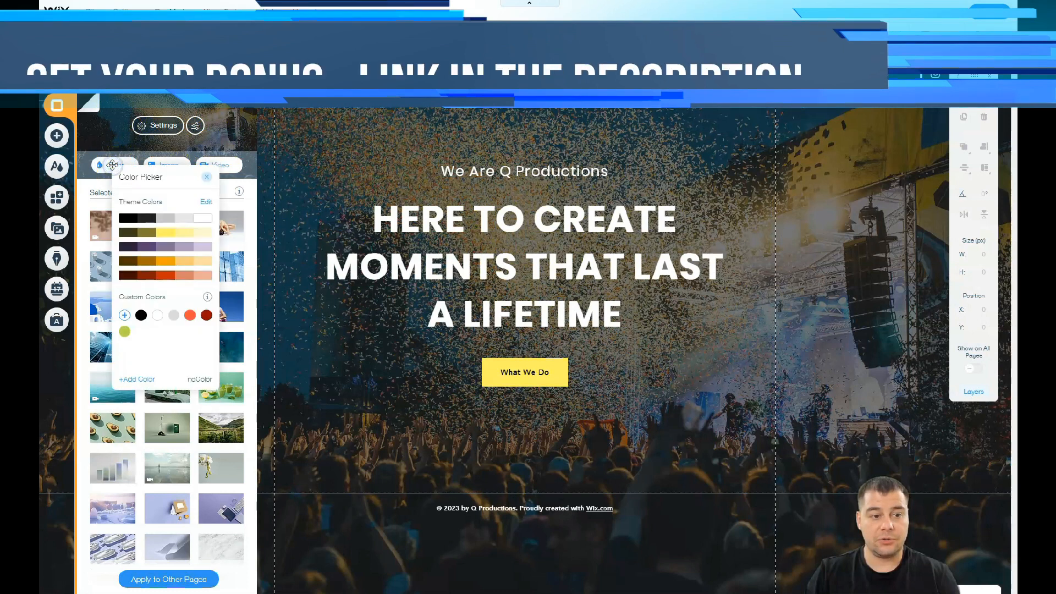
{"action": "left_click", "coordinate": [125, 218]}
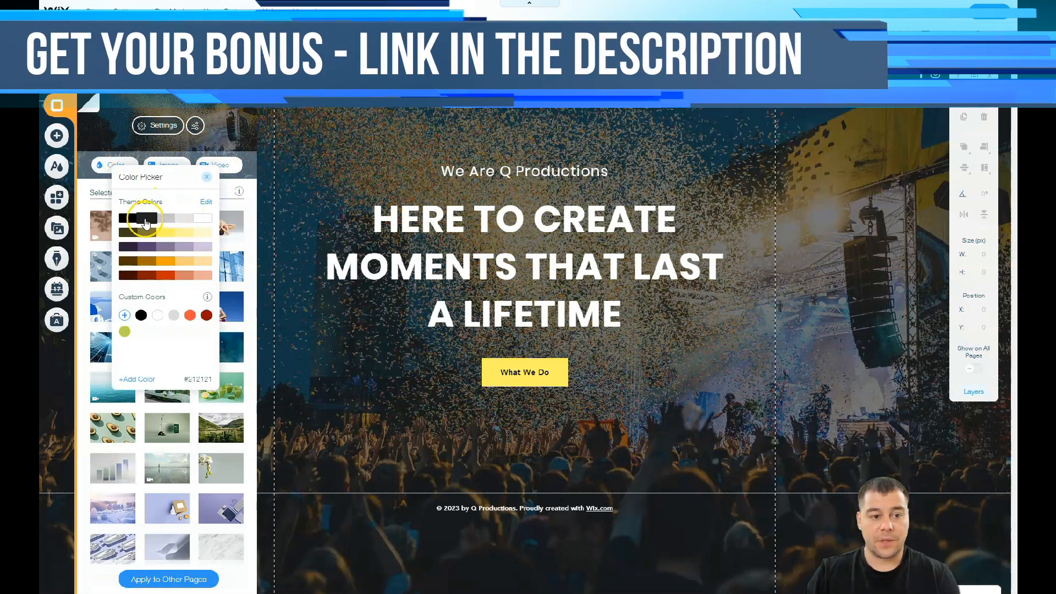
{"action": "left_click", "coordinate": [129, 218]}
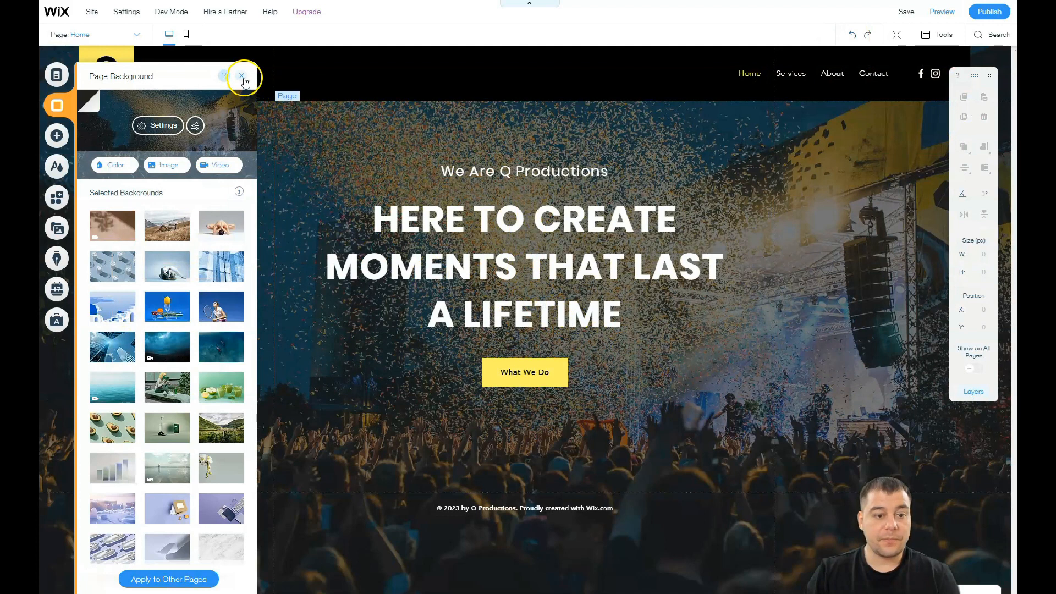
{"action": "left_click", "coordinate": [242, 76]}
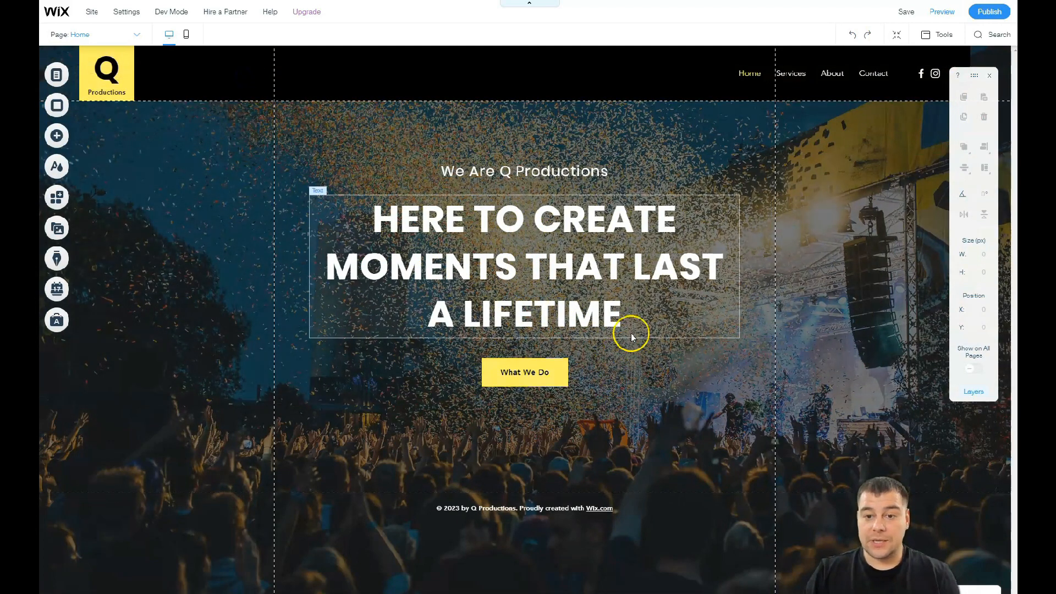
{"action": "left_click", "coordinate": [148, 121]}
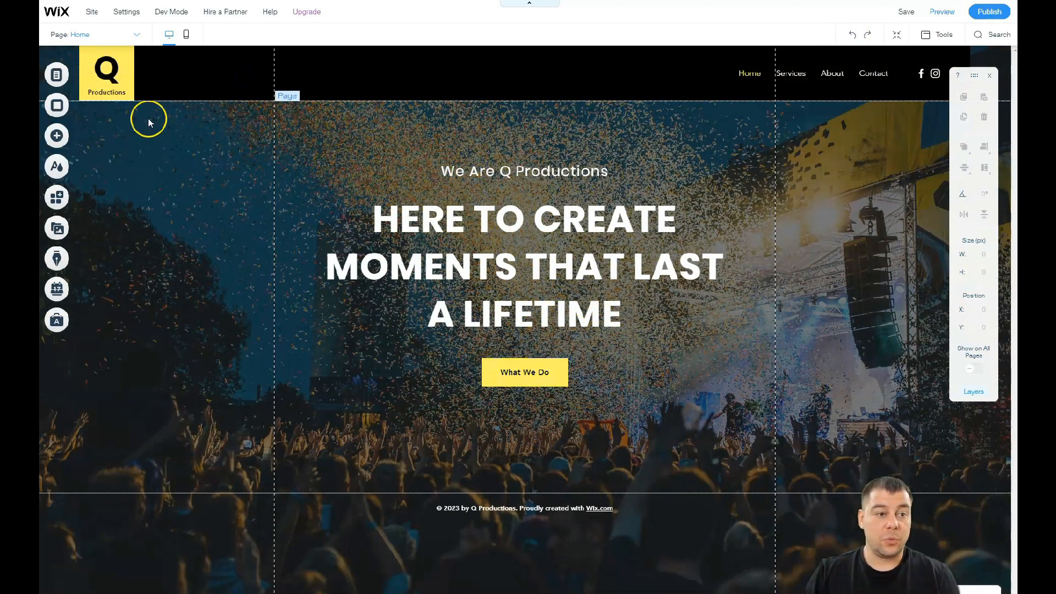
- Add a plain dark Classic strip below the hero section
{"action": "left_click", "coordinate": [56, 136]}
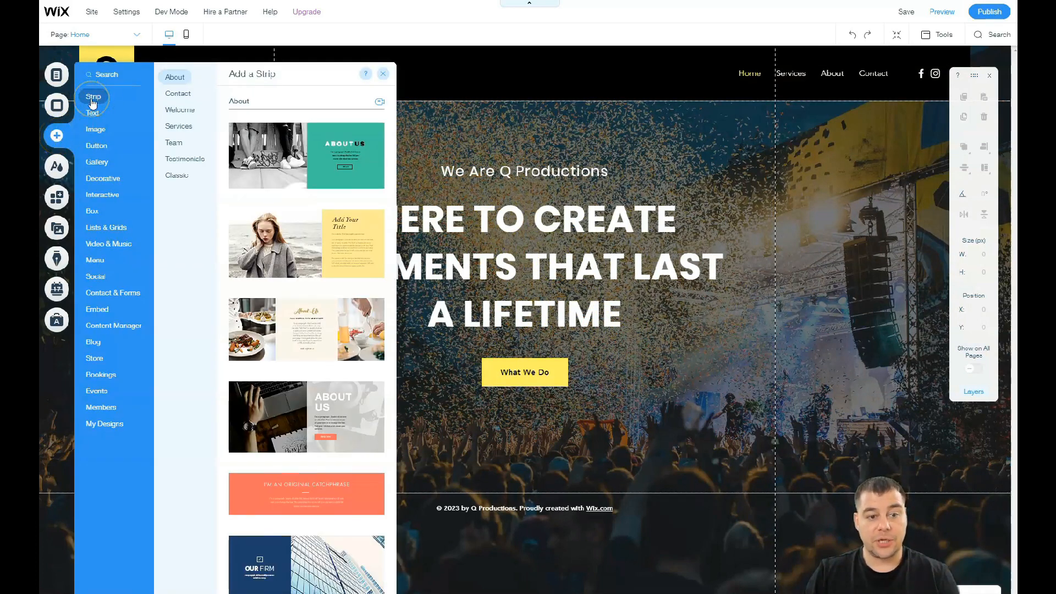
{"action": "mouse_move", "coordinate": [192, 152]}
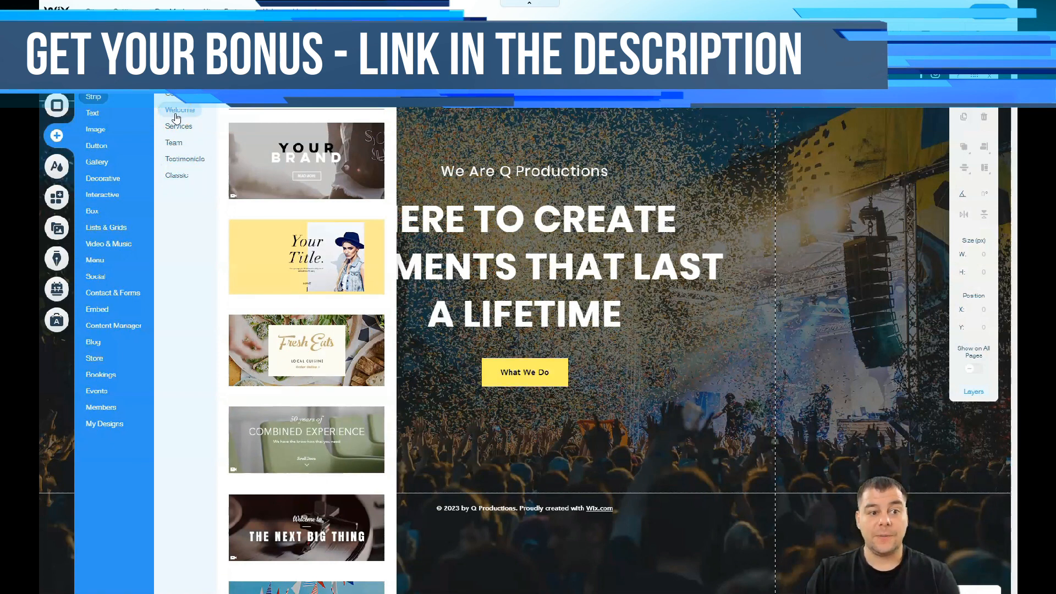
{"action": "left_click", "coordinate": [178, 126]}
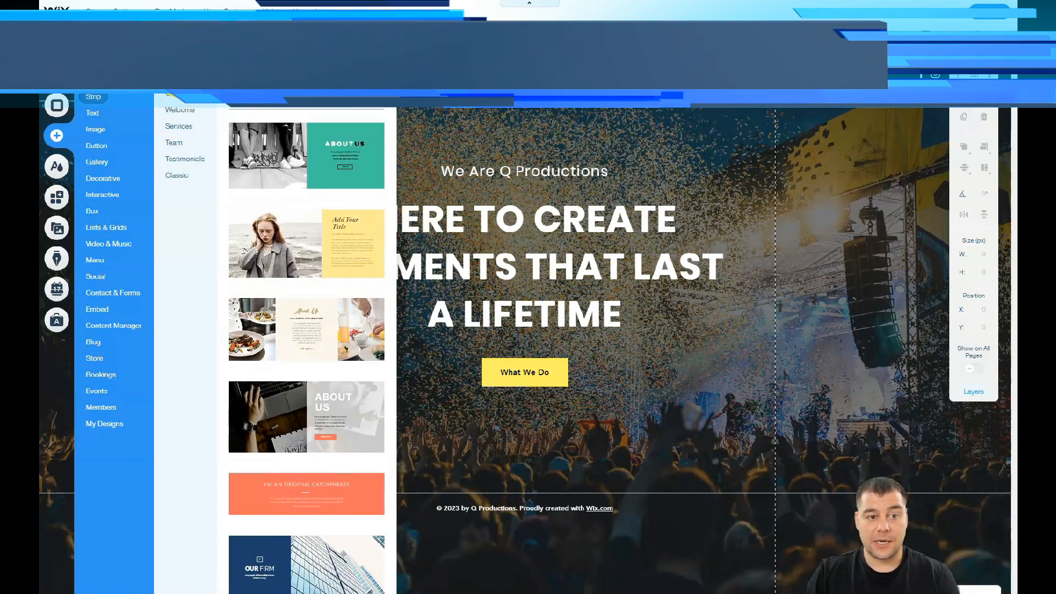
{"action": "left_click", "coordinate": [174, 142]}
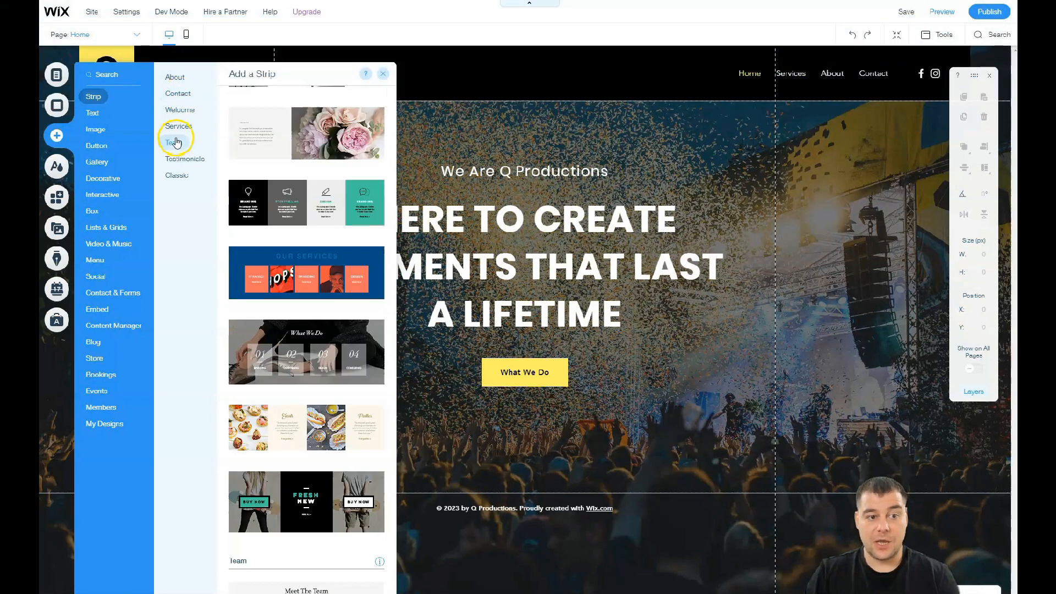
{"action": "left_click", "coordinate": [185, 159]}
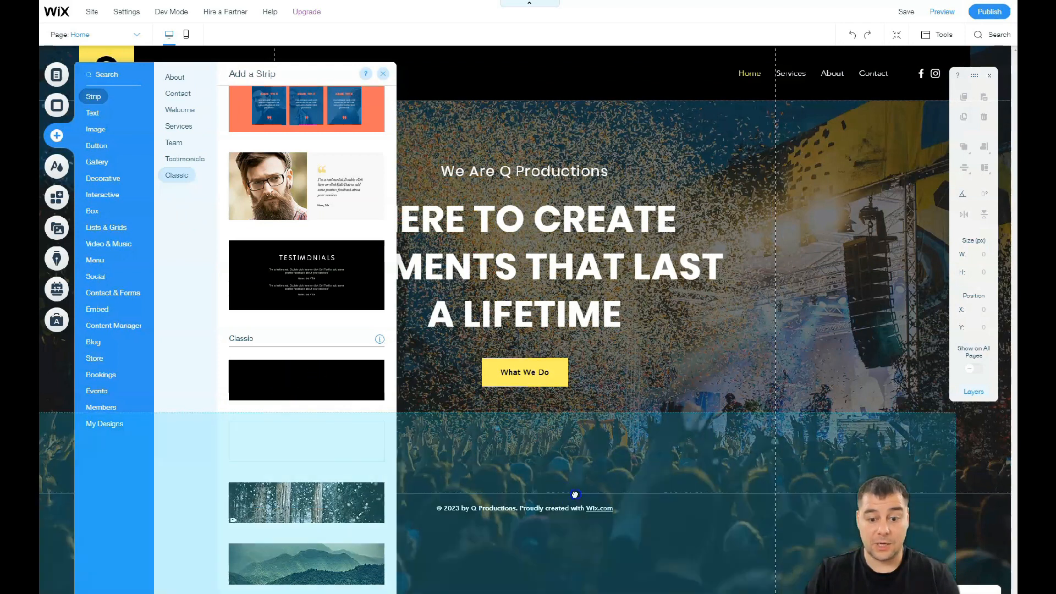
{"action": "left_click", "coordinate": [383, 73]}
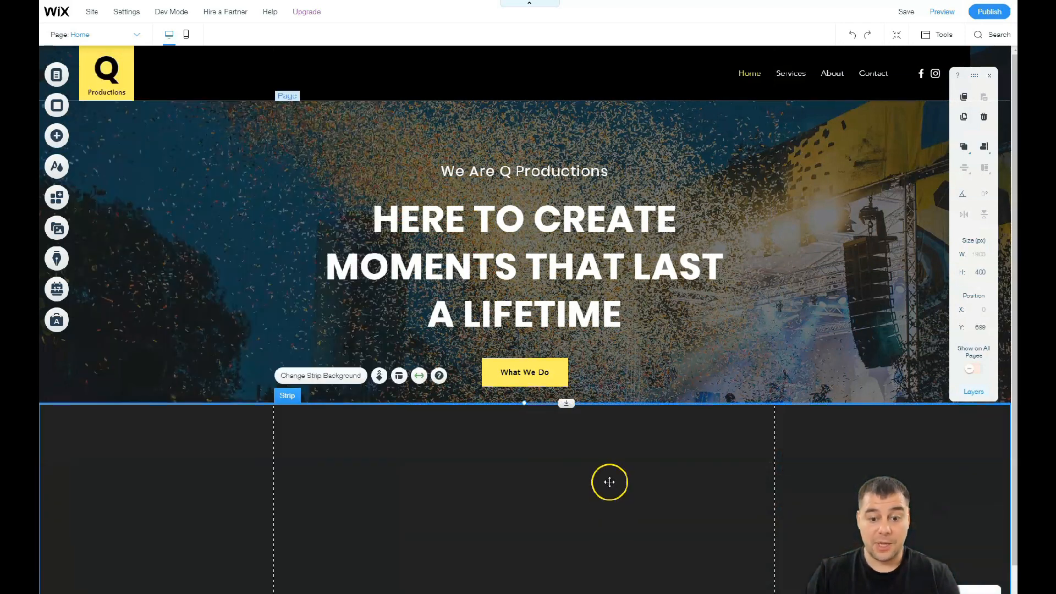
- Make the new dark strip taller and view it above the footer
{"action": "scroll", "scroll_direction": "down", "scroll_amount": 3}
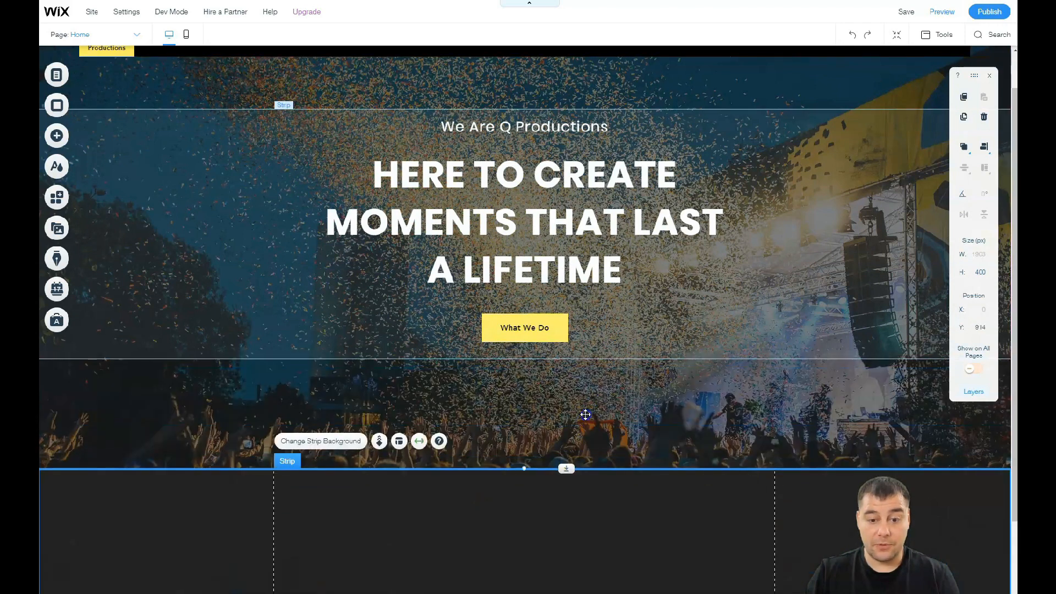
{"action": "scroll", "scroll_direction": "down", "scroll_amount": 3}
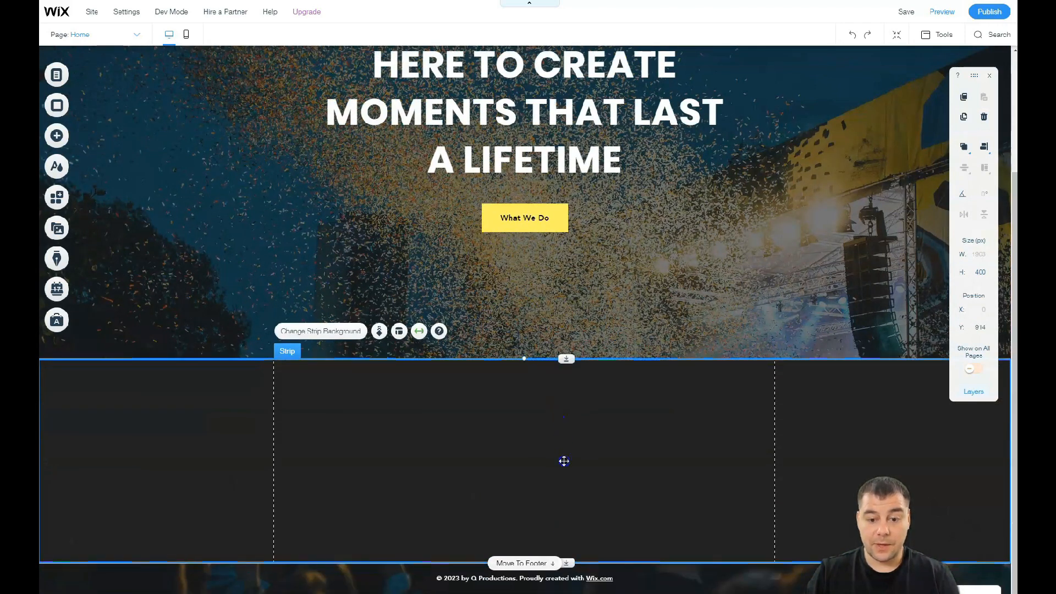
{"action": "scroll", "scroll_direction": "down", "scroll_amount": 3}
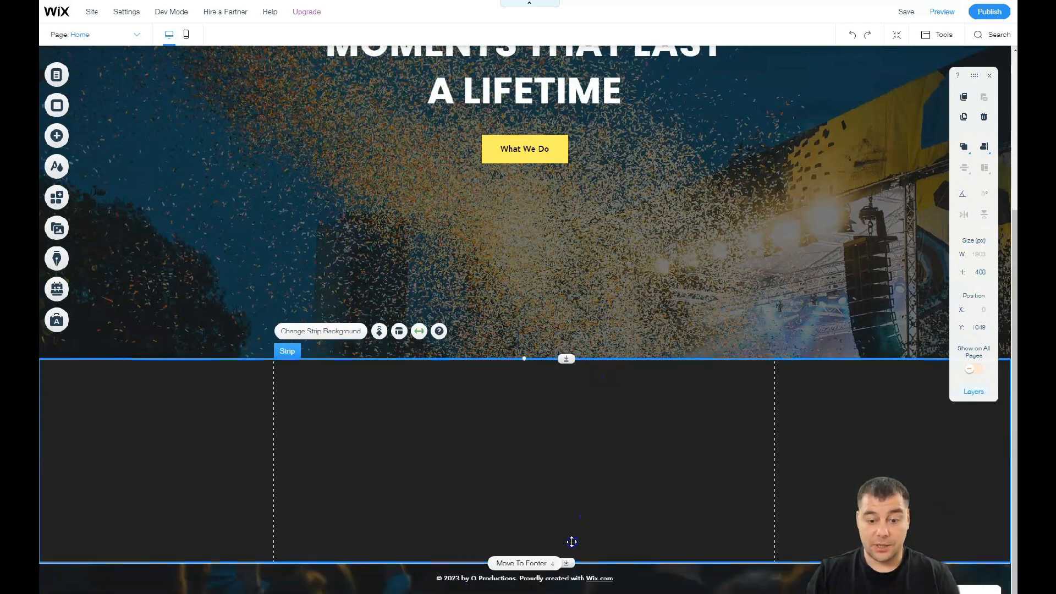
{"action": "mouse_move", "coordinate": [570, 562]}
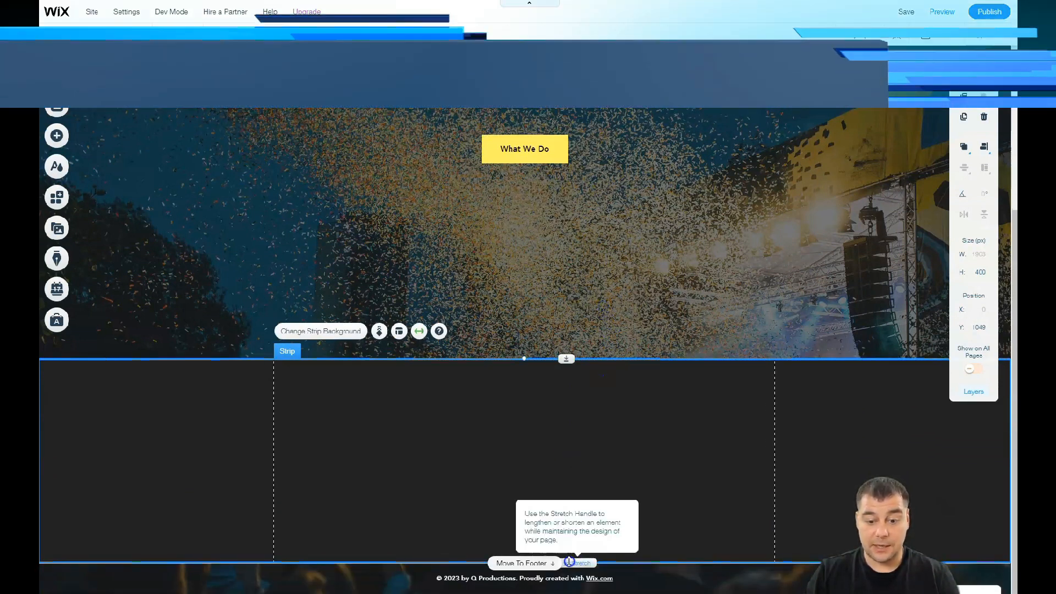
{"action": "left_click_drag", "start_coordinate": [568, 562], "coordinate": [582, 375]}
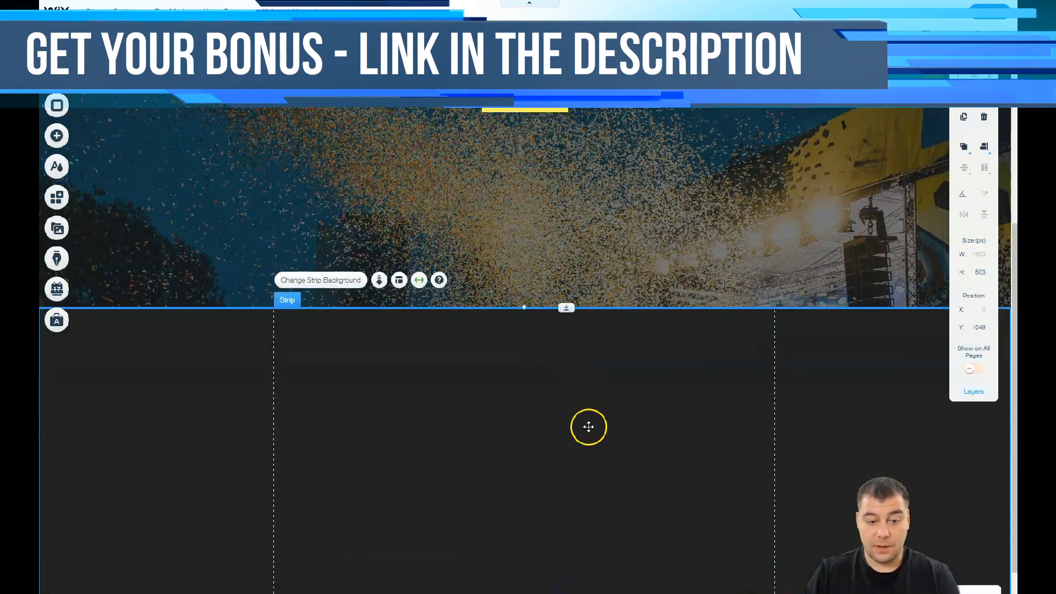
{"action": "scroll", "scroll_direction": "down", "scroll_amount": 3}
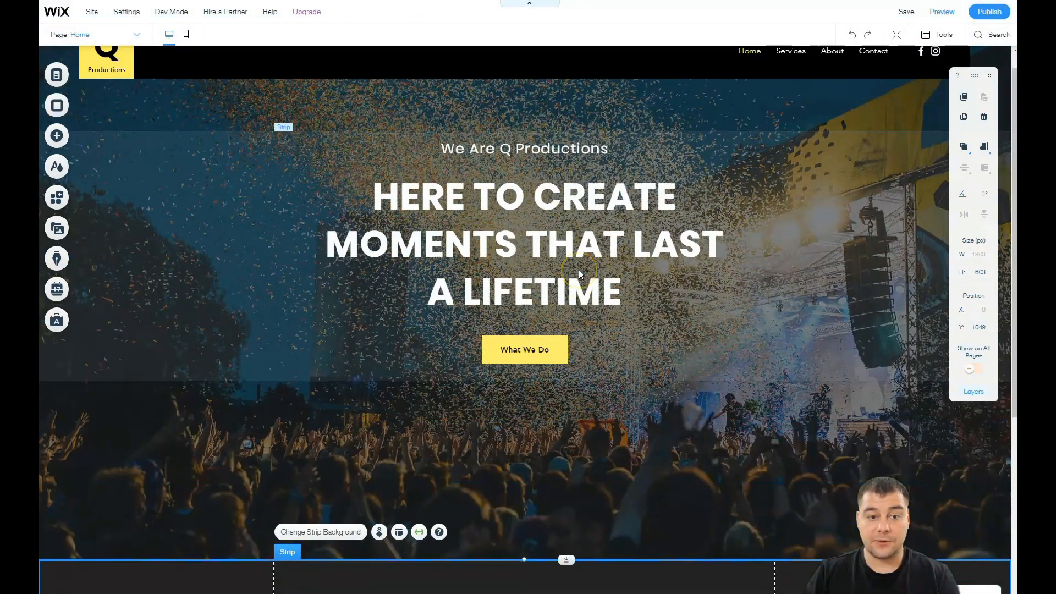
{"action": "scroll", "scroll_direction": "down", "scroll_amount": 3}
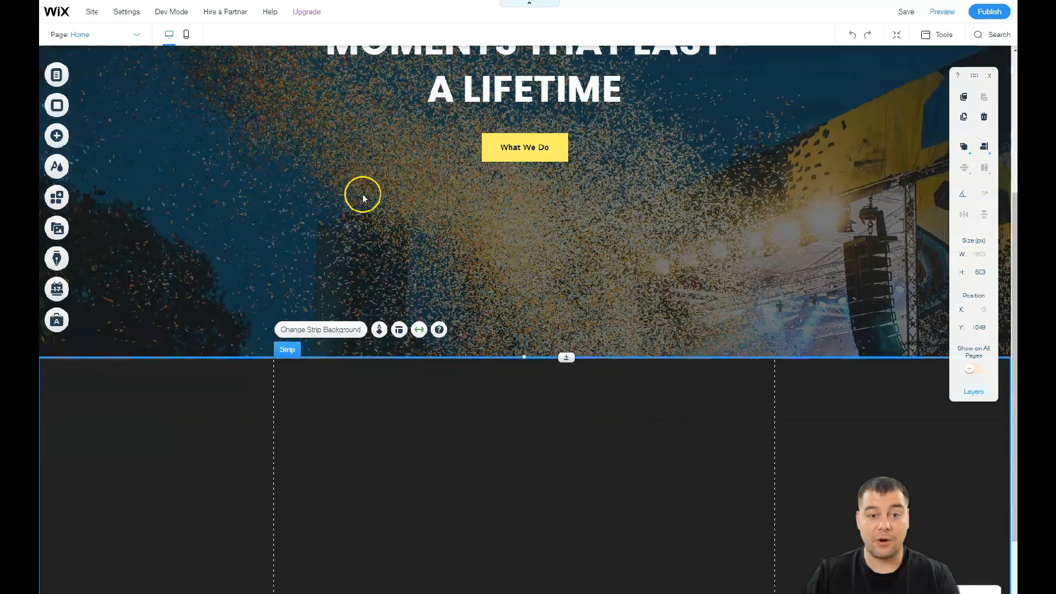
{"action": "scroll", "scroll_direction": "down", "scroll_amount": 3}
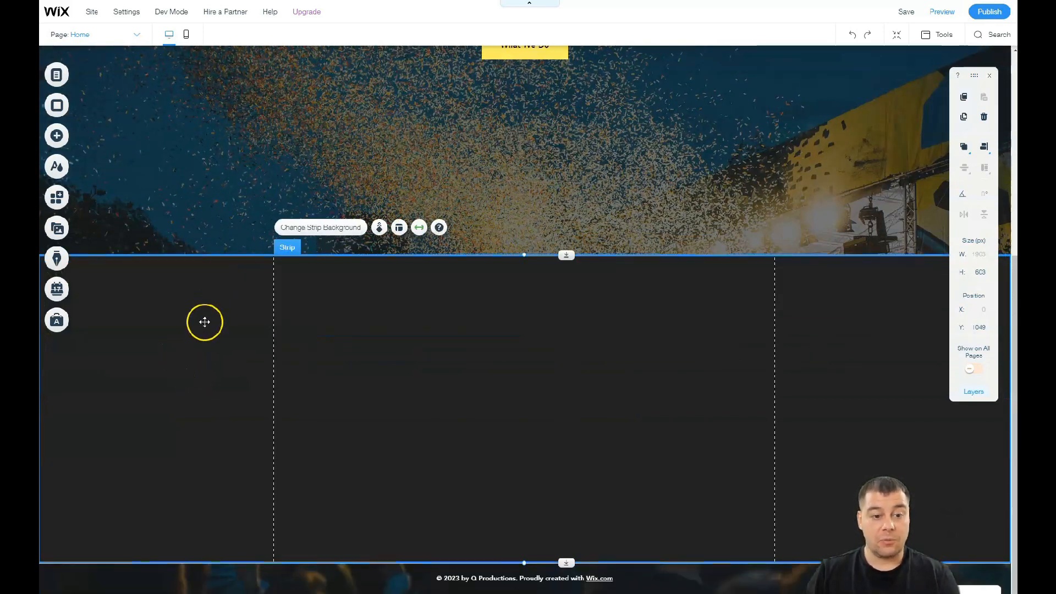
- Give the new strip a custom dark gray #454545 background colour
{"action": "left_click", "coordinate": [320, 227]}
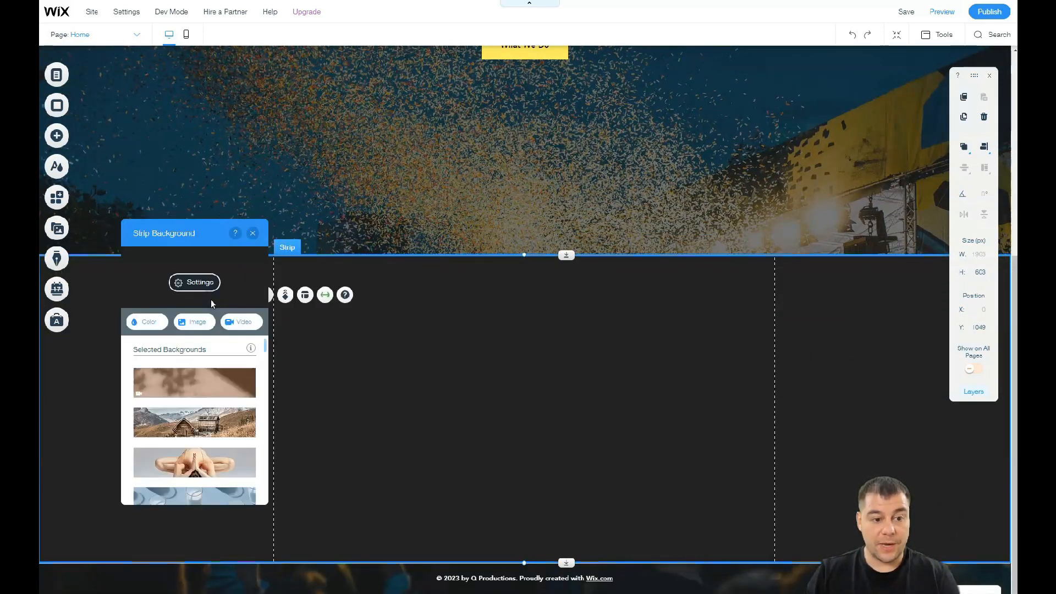
{"action": "left_click", "coordinate": [147, 322]}
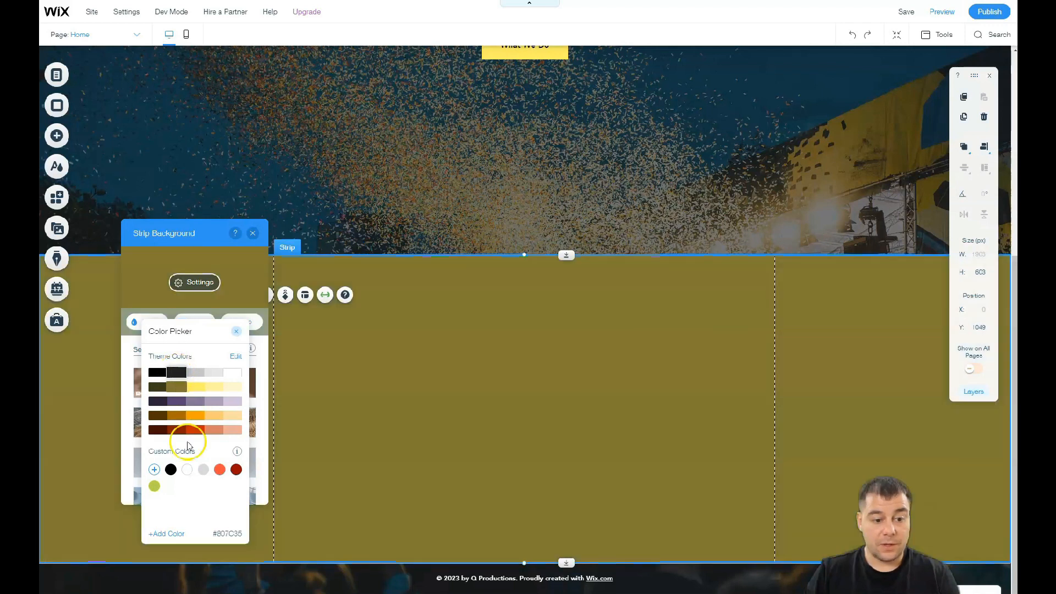
{"action": "left_click", "coordinate": [154, 469]}
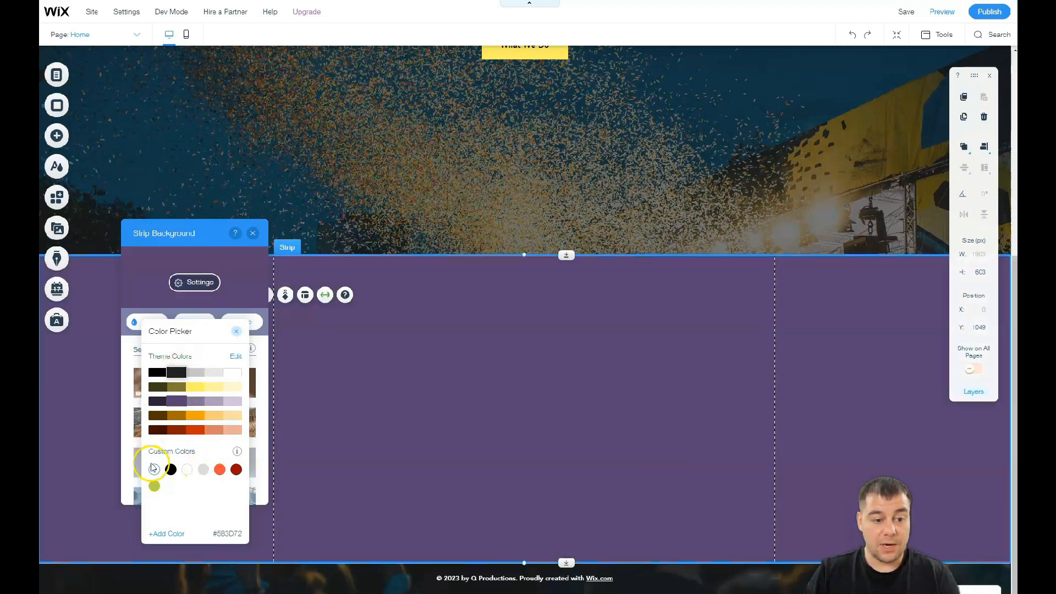
{"action": "left_click", "coordinate": [154, 469]}
{"action": "type", "text": "454545"}
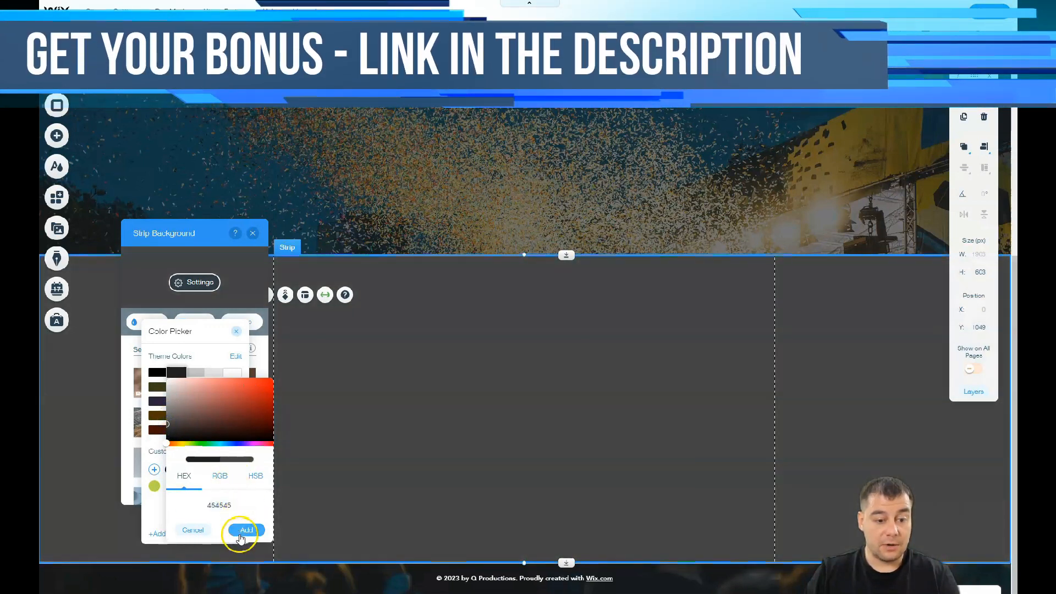
{"action": "left_click", "coordinate": [245, 530]}
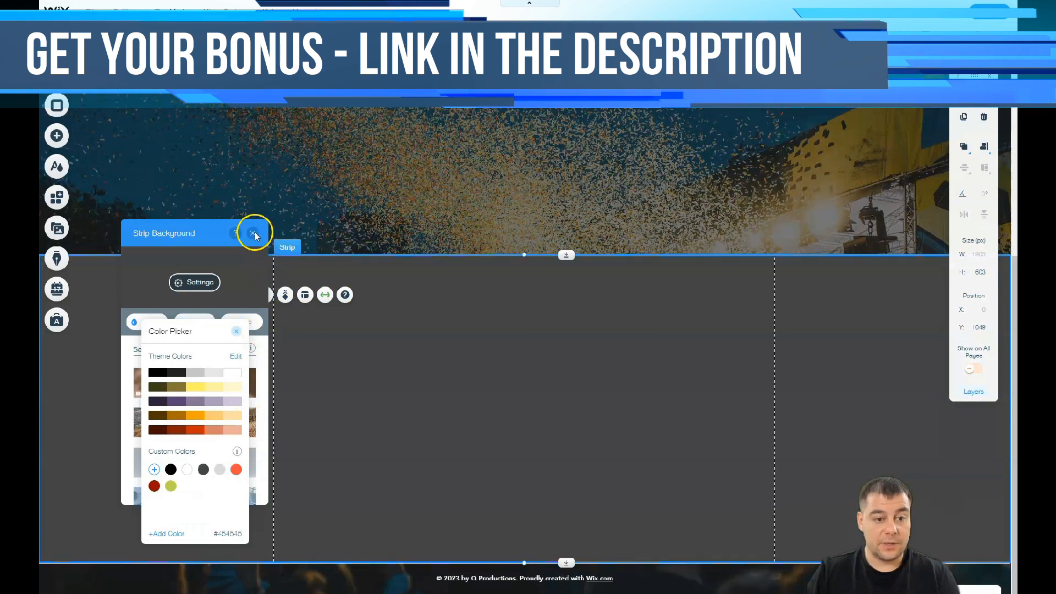
{"action": "left_click", "coordinate": [254, 233]}
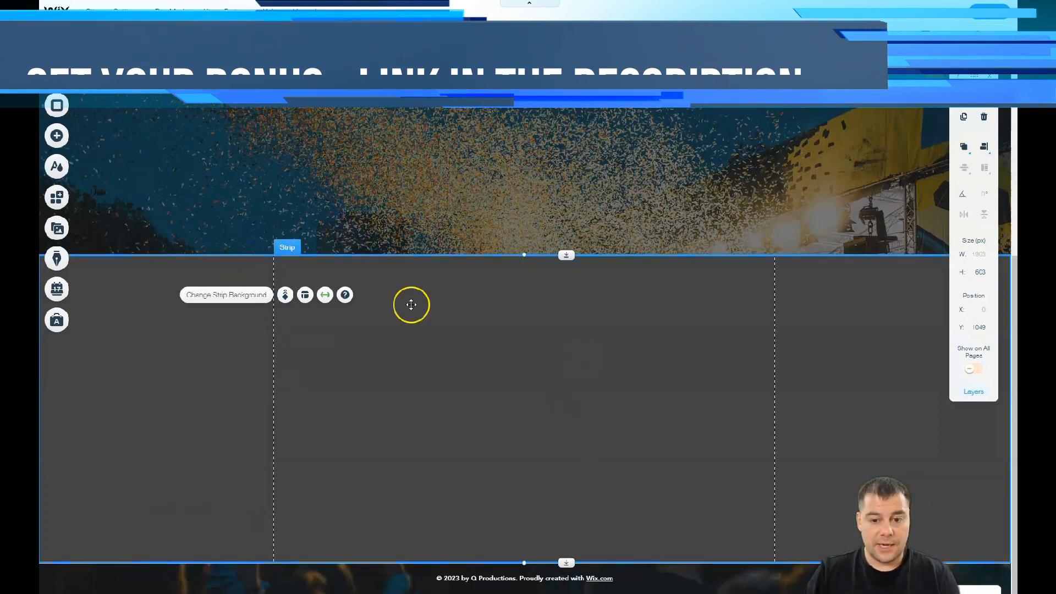
{"action": "left_click", "coordinate": [57, 136]}
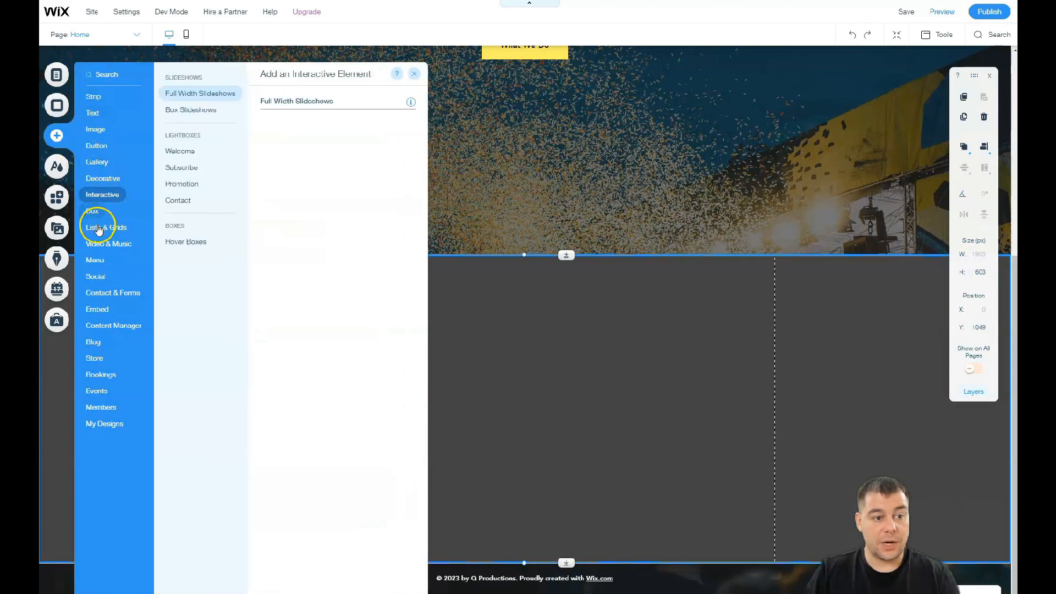
- Place a Plane Overhead video player in the gray strip, enlarged to about 715 × 403
{"action": "left_click", "coordinate": [108, 244]}
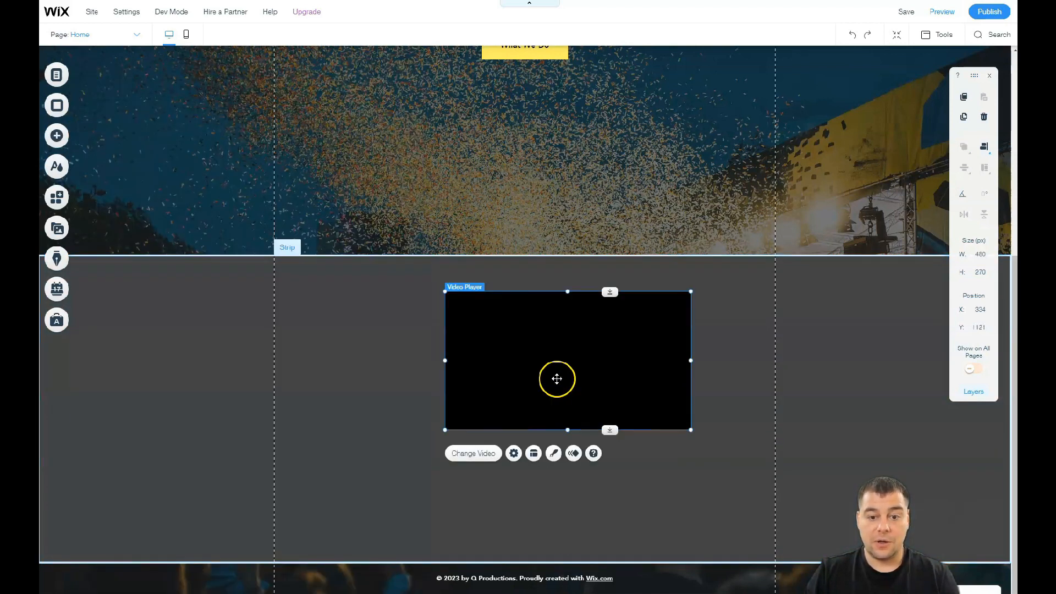
{"action": "left_click_drag", "start_coordinate": [558, 379], "coordinate": [516, 408]}
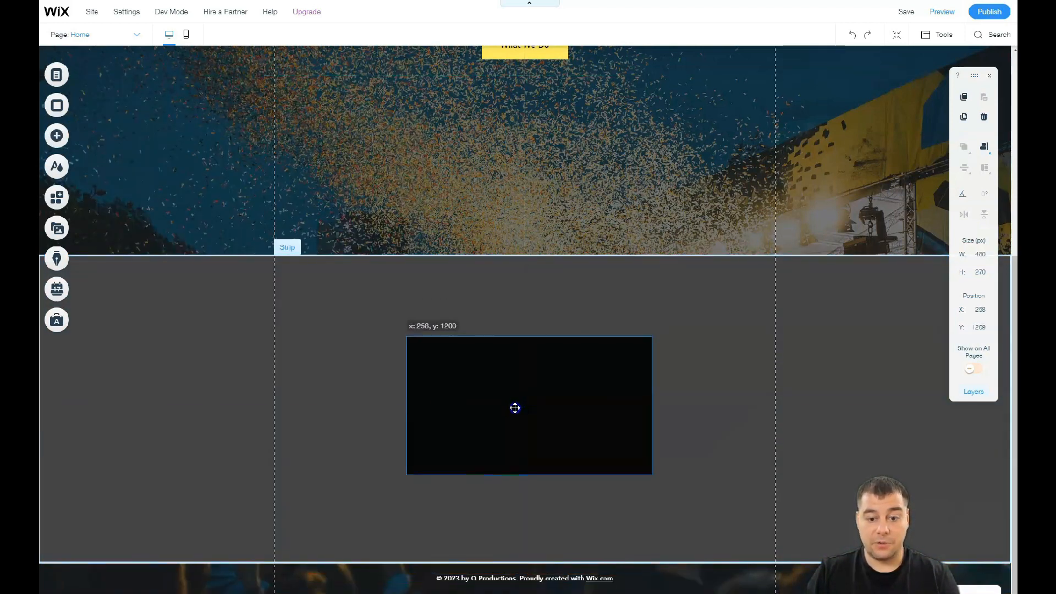
{"action": "left_click_drag", "start_coordinate": [529, 405], "coordinate": [525, 409]}
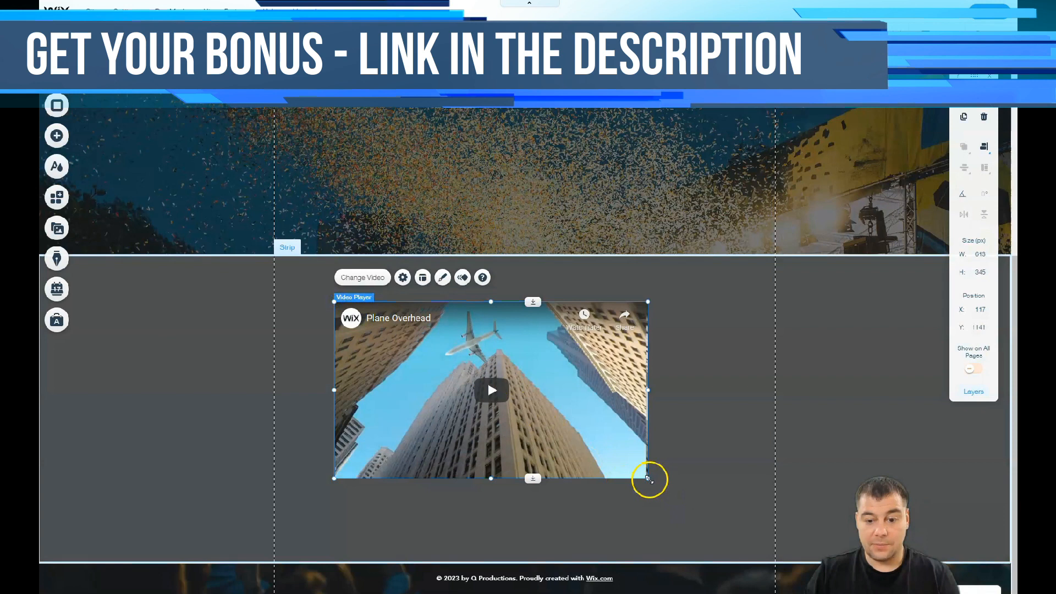
{"action": "left_click_drag", "start_coordinate": [648, 478], "coordinate": [698, 510]}
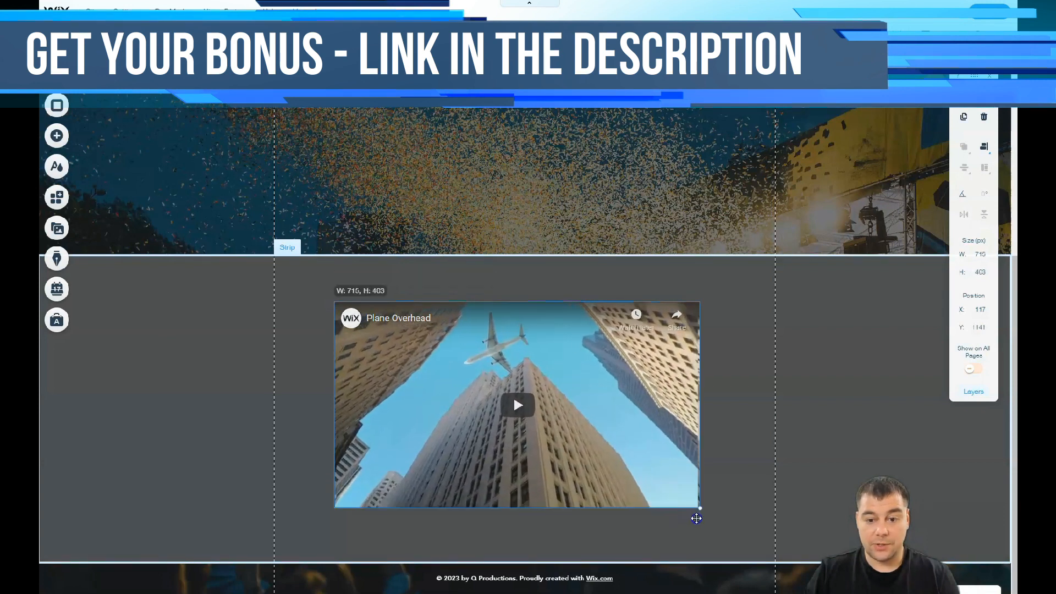
{"action": "left_click", "coordinate": [518, 405]}
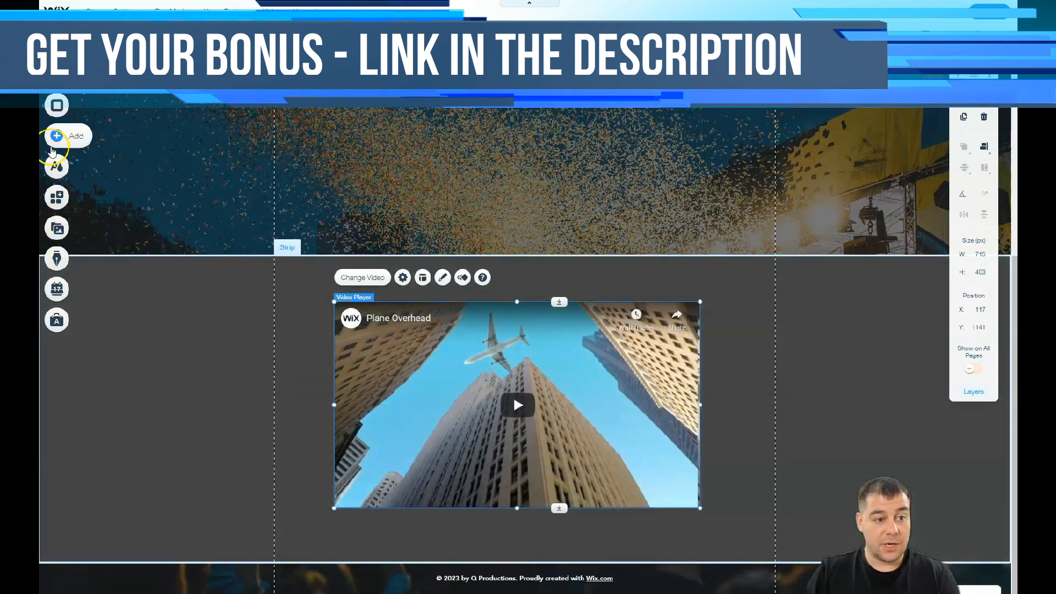
- Add a Big Title heading above the video, left-aligned with it, and review its settings
{"action": "left_click", "coordinate": [57, 135]}
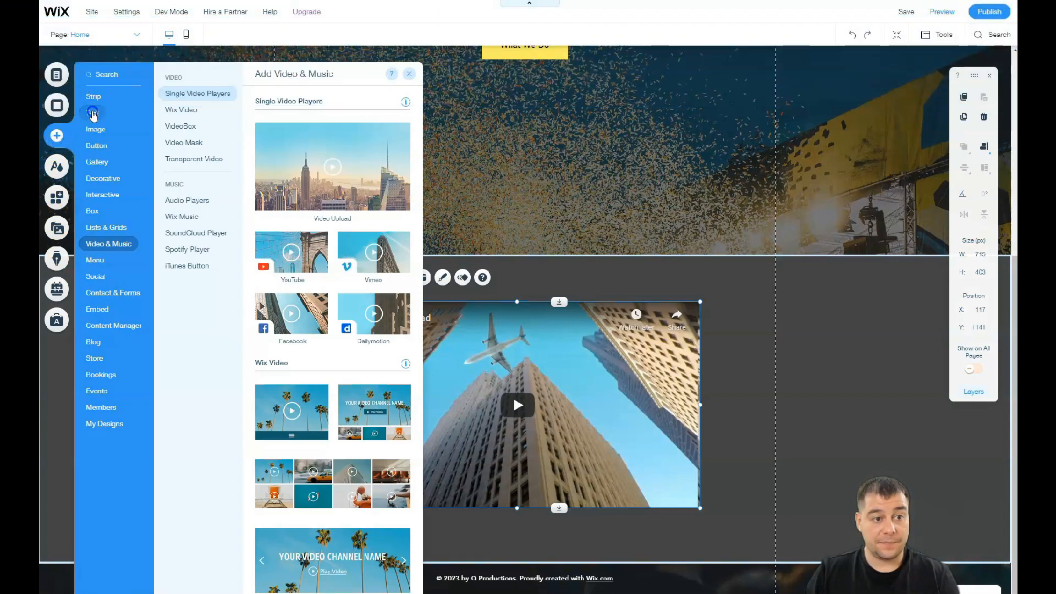
{"action": "left_click", "coordinate": [93, 112]}
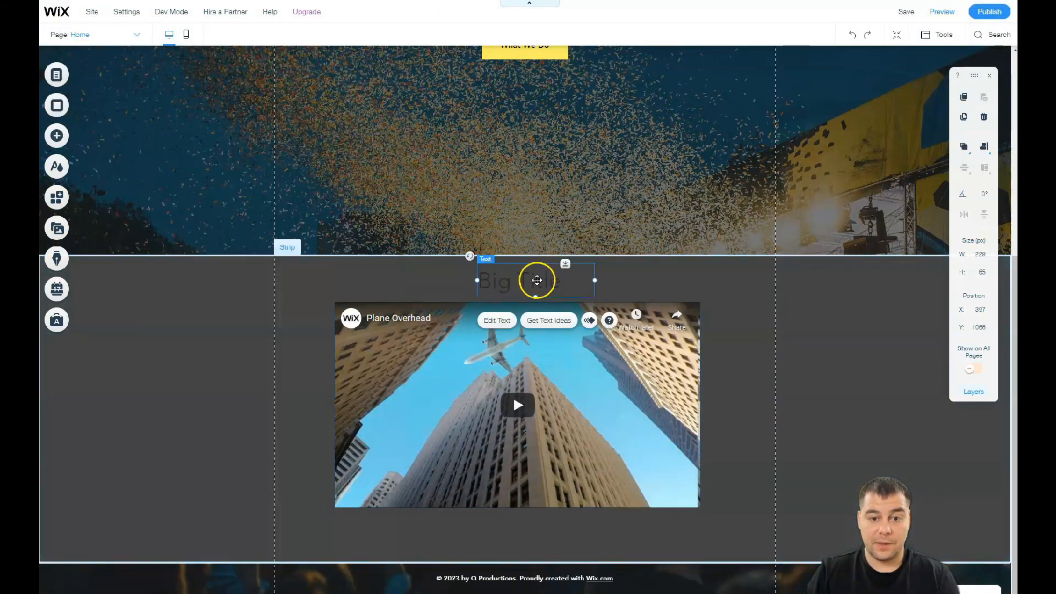
{"action": "left_click_drag", "start_coordinate": [537, 280], "coordinate": [389, 280]}
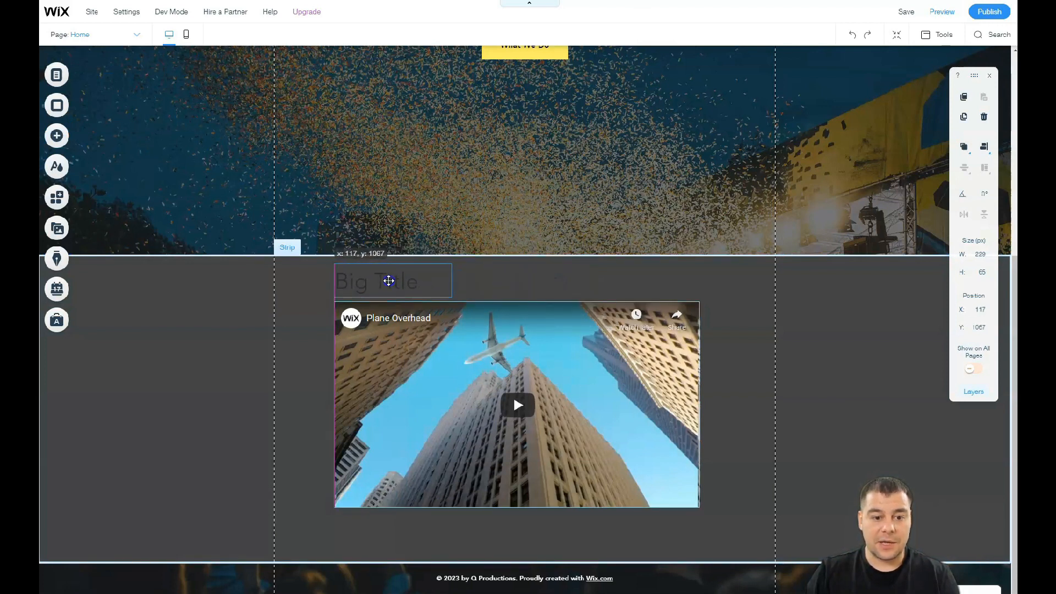
{"action": "left_click", "coordinate": [393, 281]}
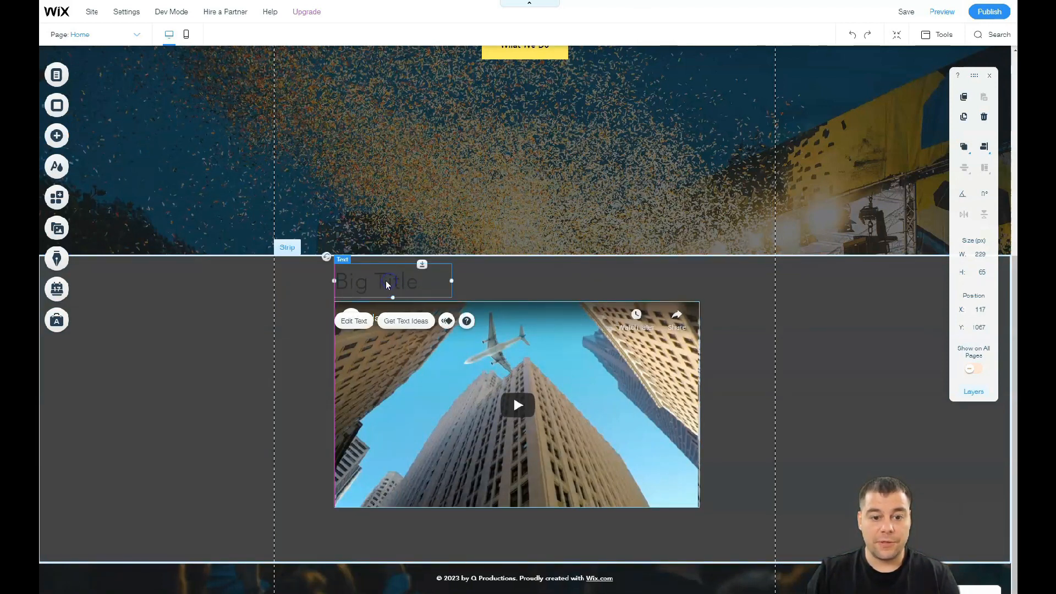
{"action": "left_click", "coordinate": [353, 320]}
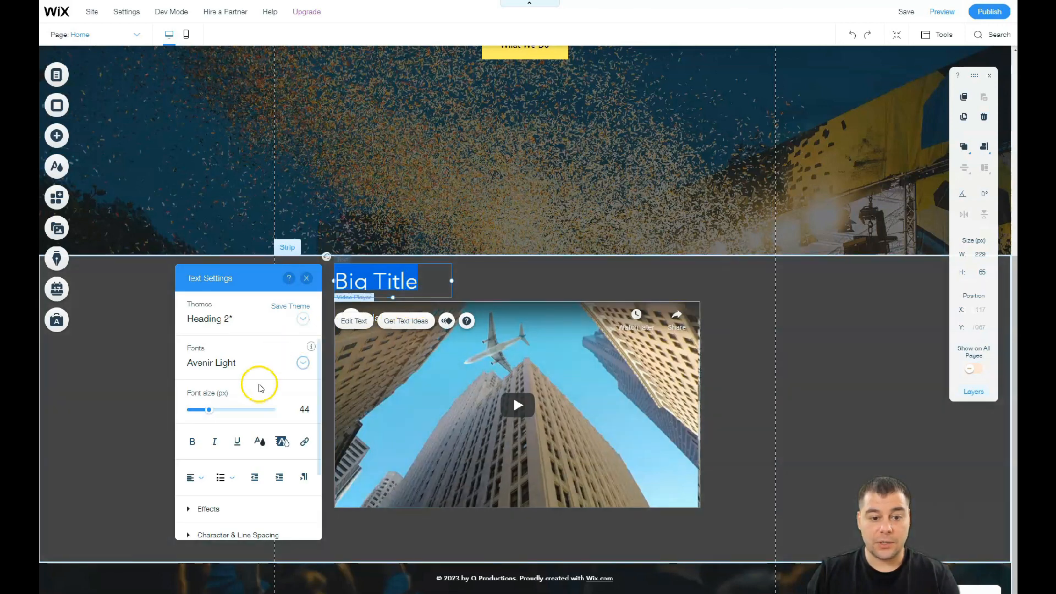
{"action": "left_click", "coordinate": [259, 441]}
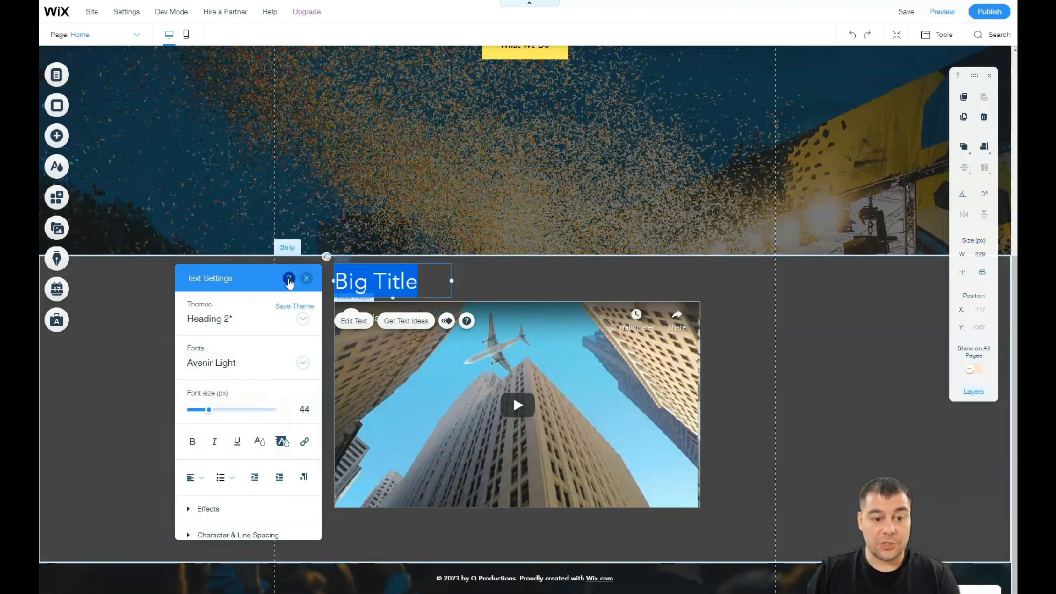
{"action": "left_click", "coordinate": [306, 277]}
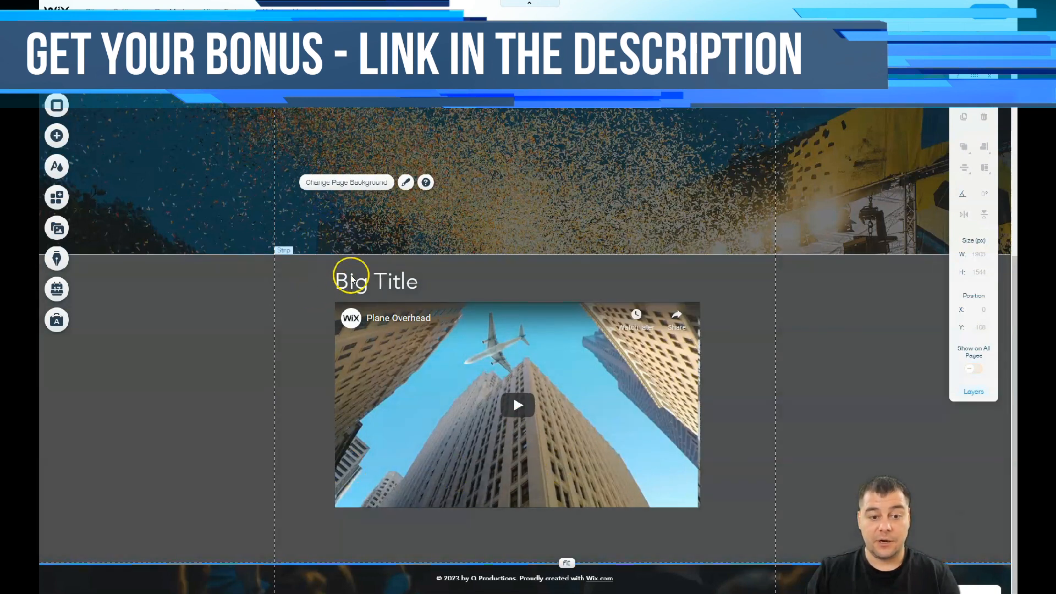
{"action": "double_click", "coordinate": [375, 281]}
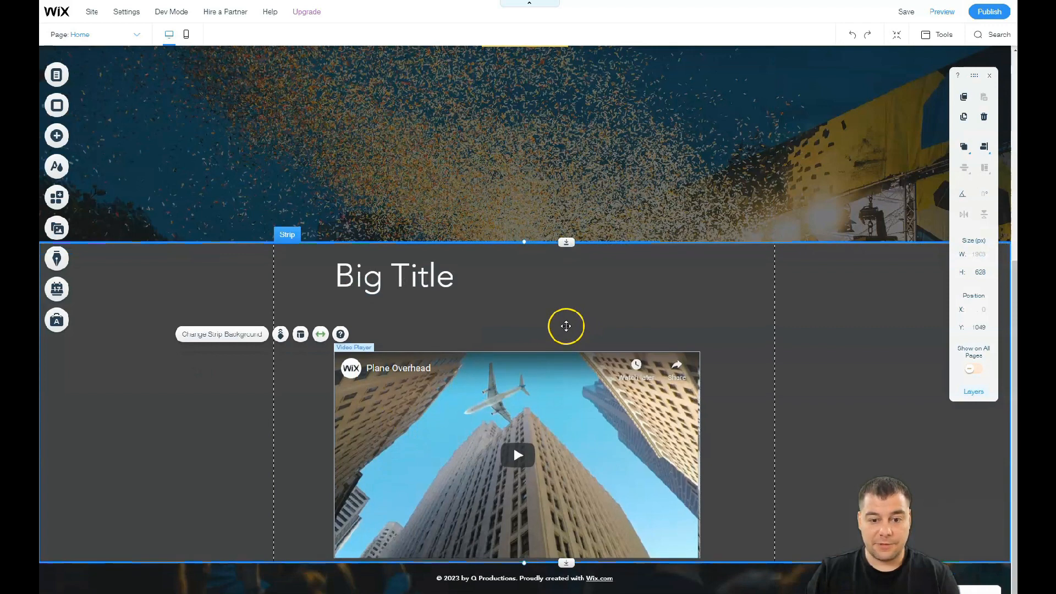
{"action": "mouse_move", "coordinate": [566, 564]}
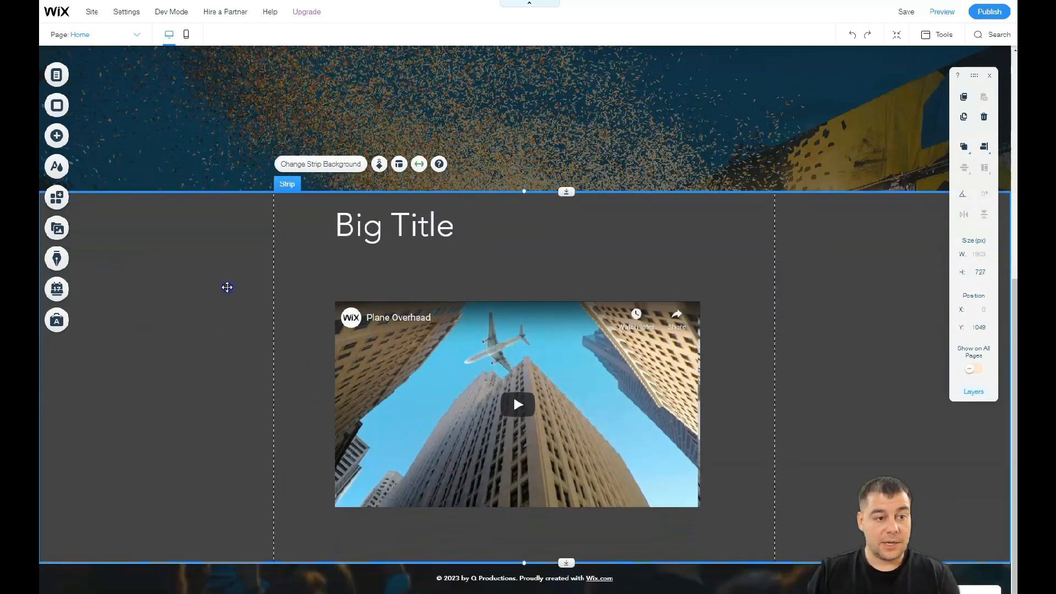
- Drop a themed button near the bottom of the gray strip, below the video
{"action": "left_click", "coordinate": [56, 135]}
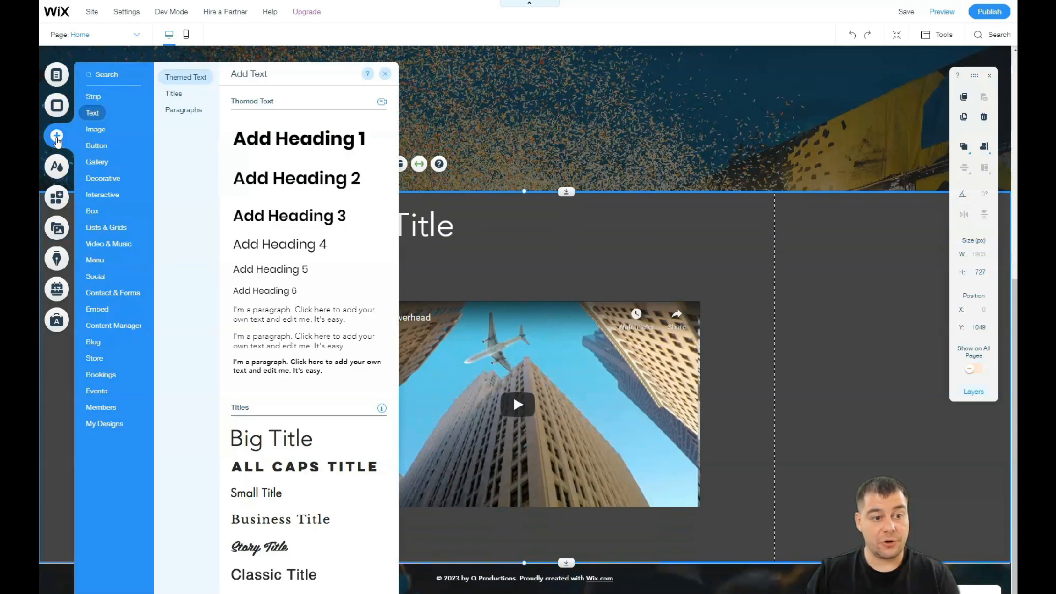
{"action": "left_click", "coordinate": [96, 146]}
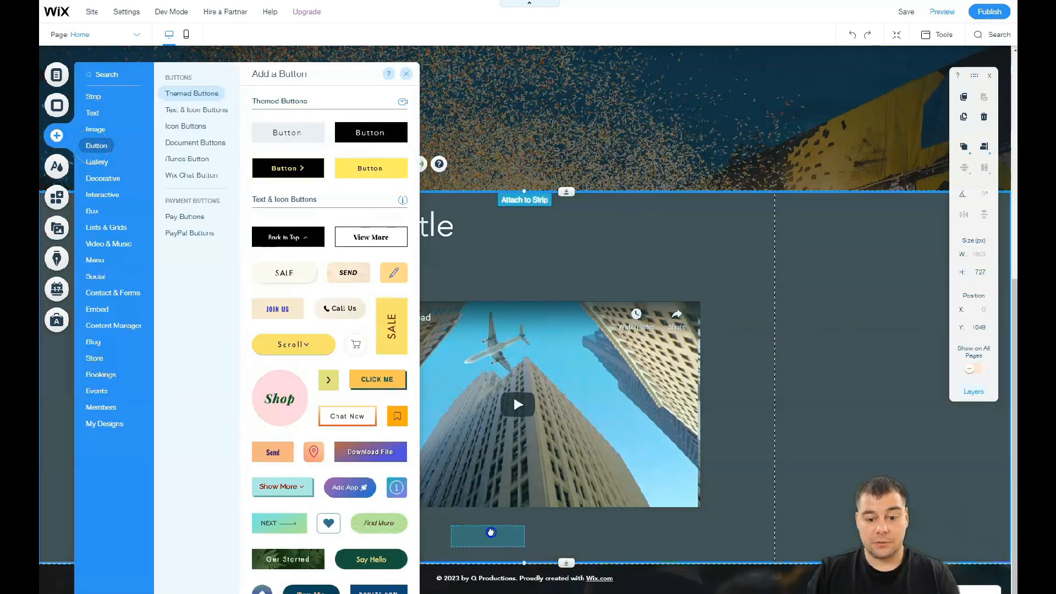
{"action": "left_click", "coordinate": [406, 73]}
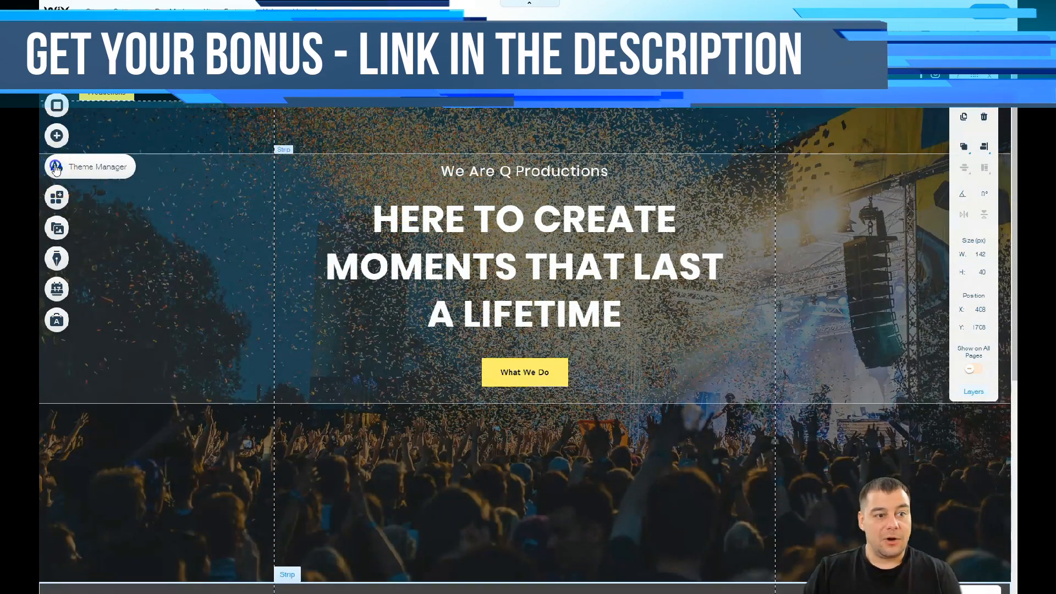
- Preview the featured colour themes and apply the blue-accented one, then check the page
{"action": "left_click", "coordinate": [56, 167]}
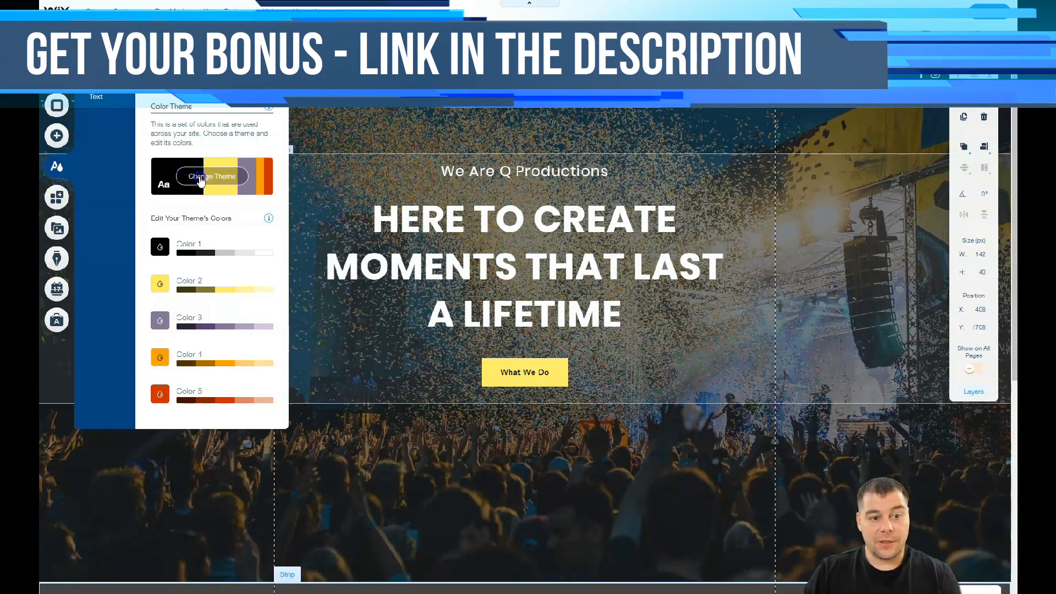
{"action": "left_click", "coordinate": [212, 176]}
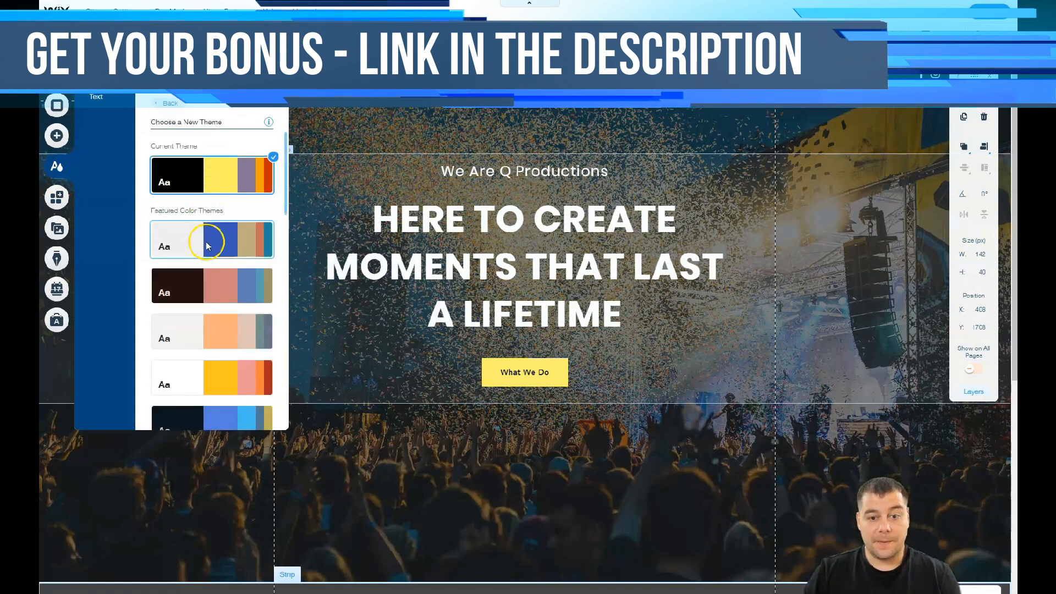
{"action": "left_click", "coordinate": [211, 240]}
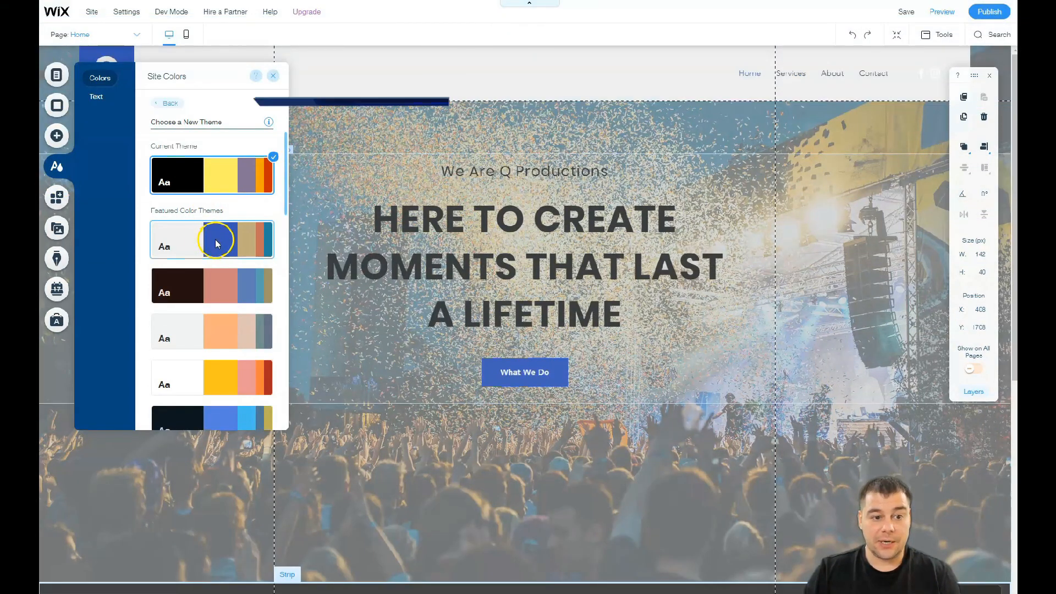
{"action": "left_click", "coordinate": [211, 331]}
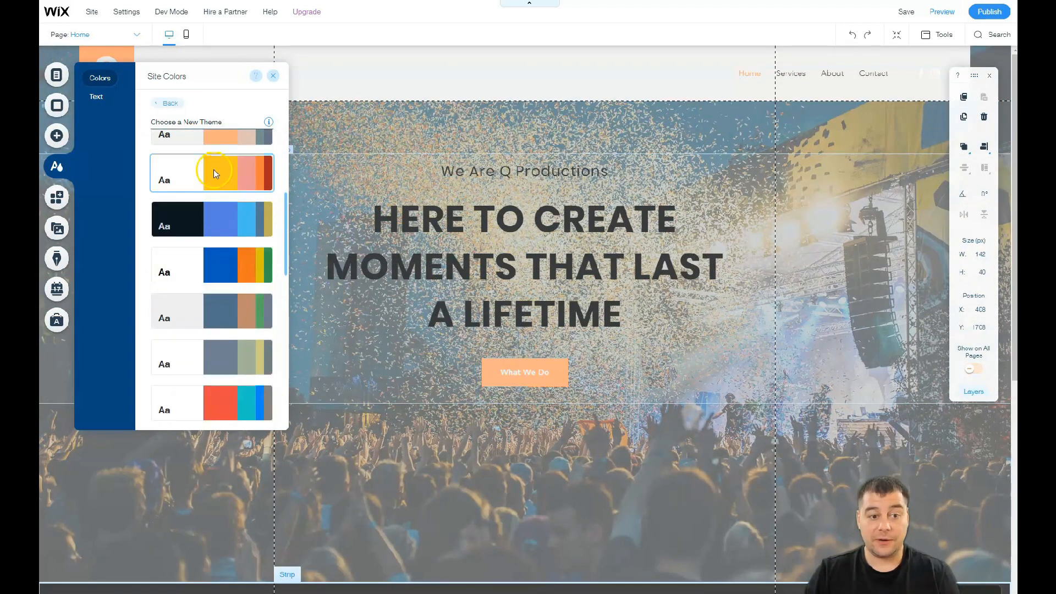
{"action": "left_click", "coordinate": [211, 219]}
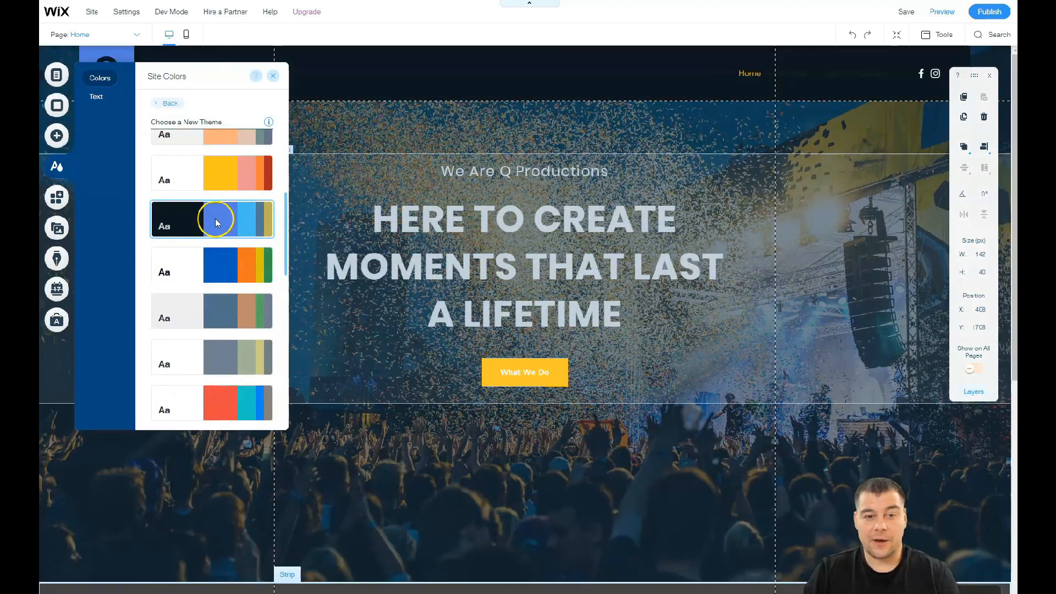
{"action": "left_click", "coordinate": [212, 219]}
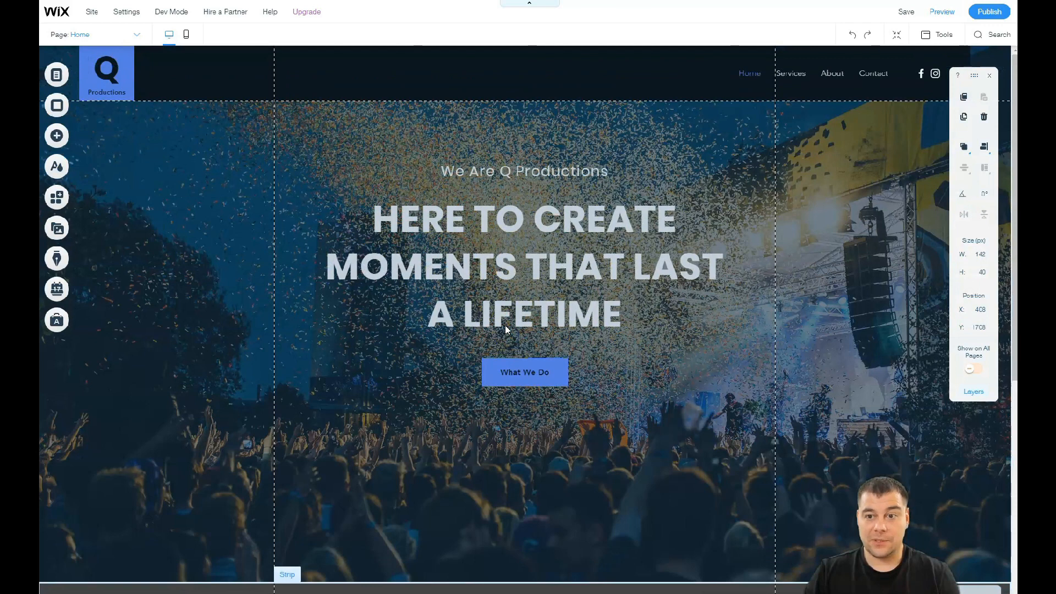
{"action": "scroll", "scroll_direction": "down", "scroll_amount": 3}
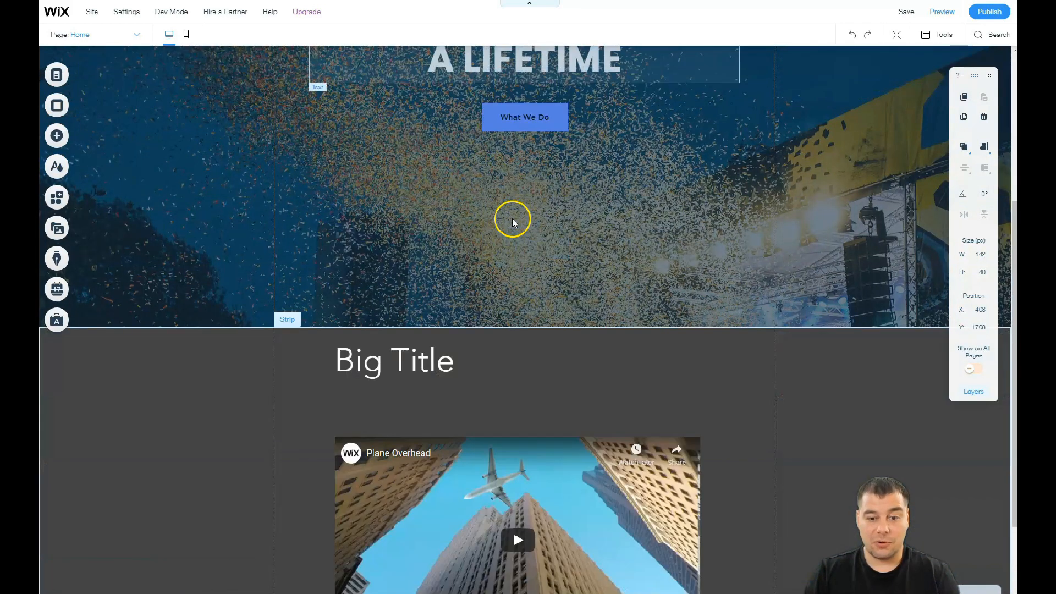
{"action": "scroll", "scroll_direction": "up", "scroll_amount": 3}
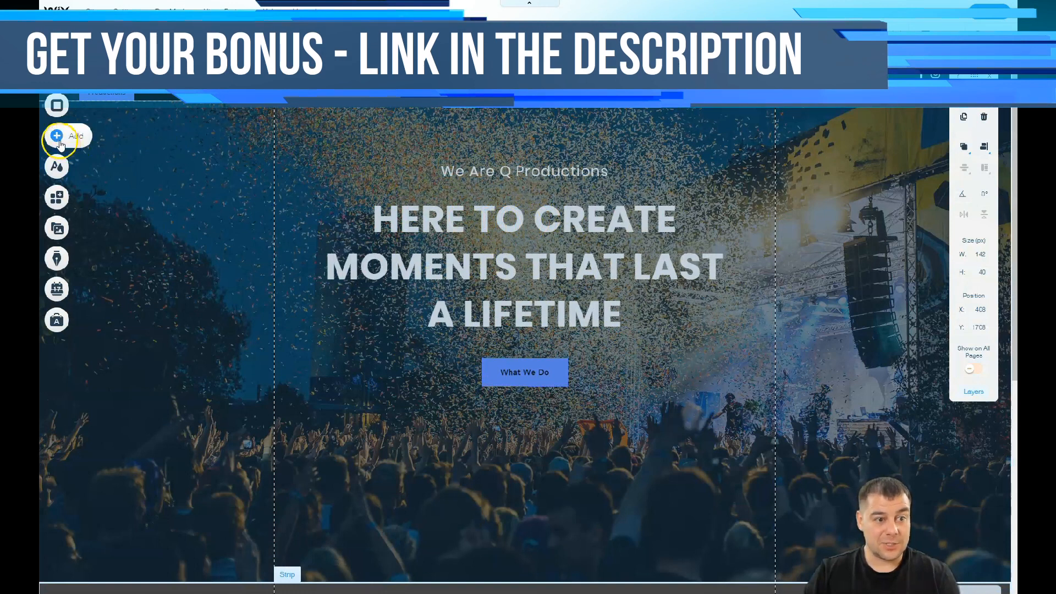
- Make the hero's What We Do button open the Services page in the current window
{"action": "left_click", "coordinate": [525, 372]}
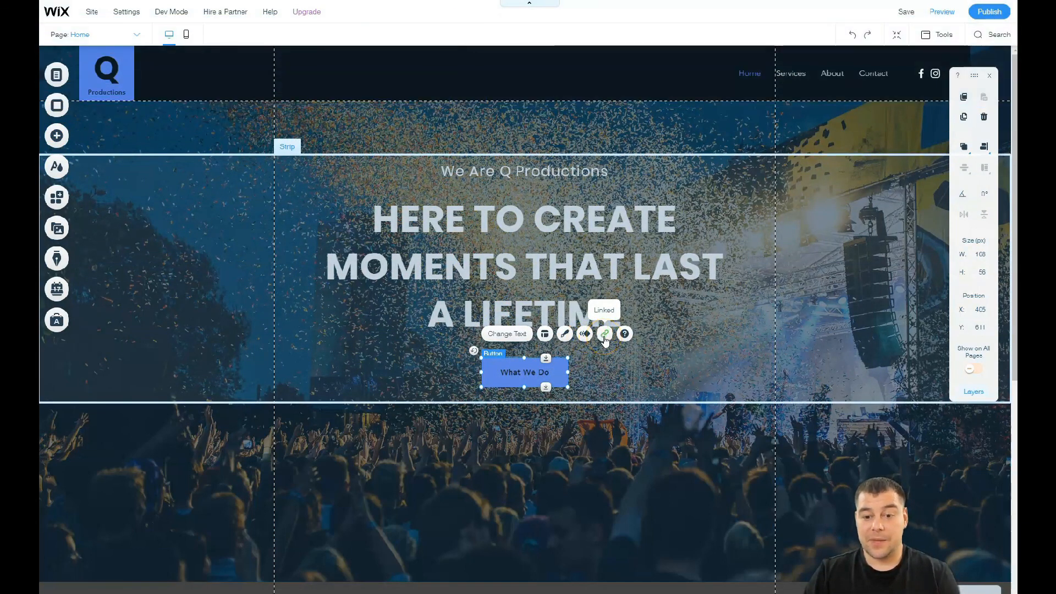
{"action": "left_click", "coordinate": [604, 333]}
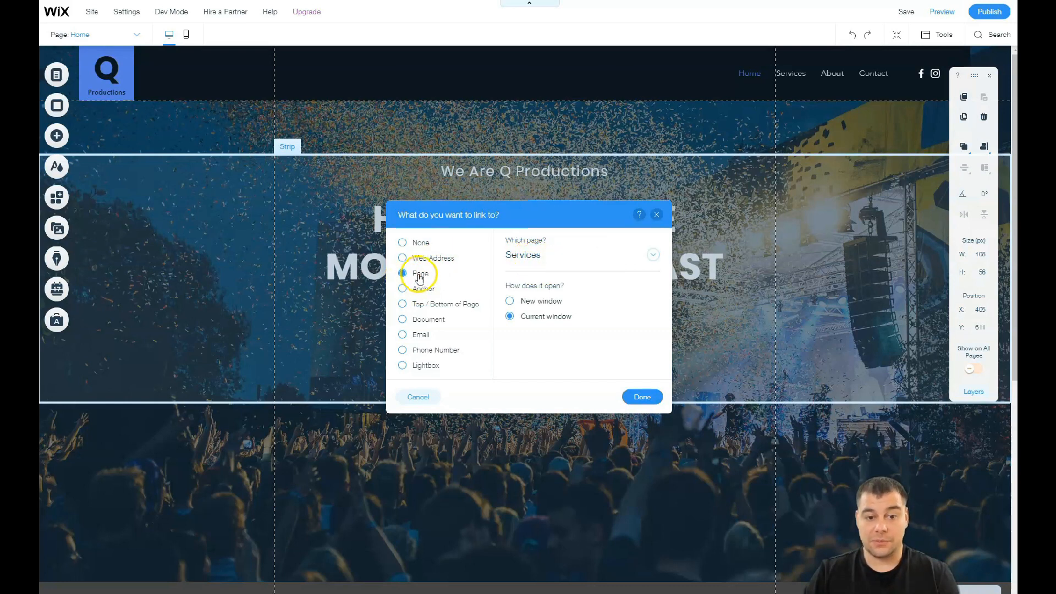
{"action": "left_click", "coordinate": [403, 273]}
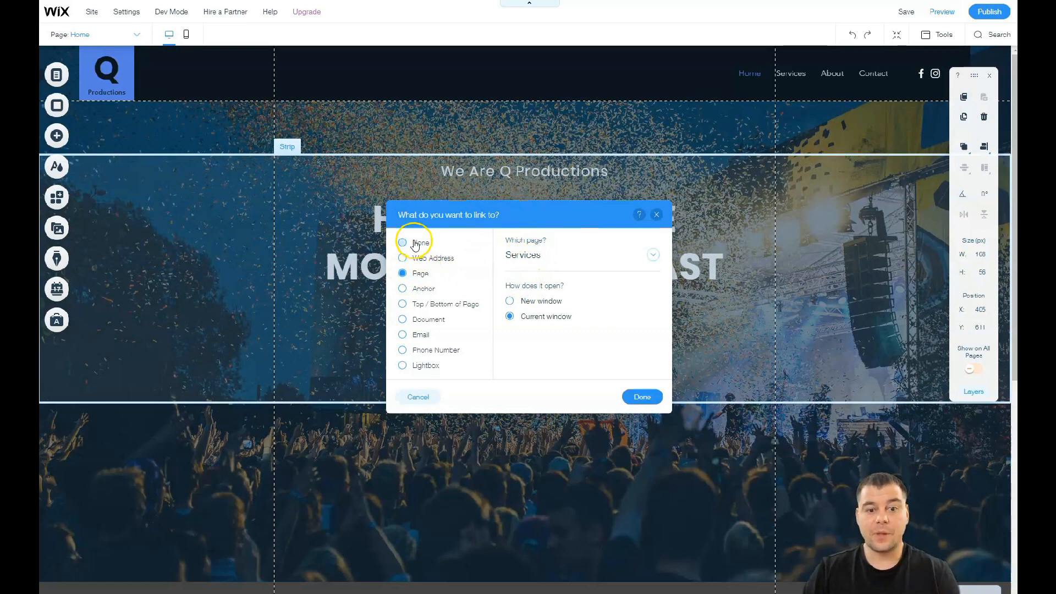
{"action": "mouse_move", "coordinate": [421, 305]}
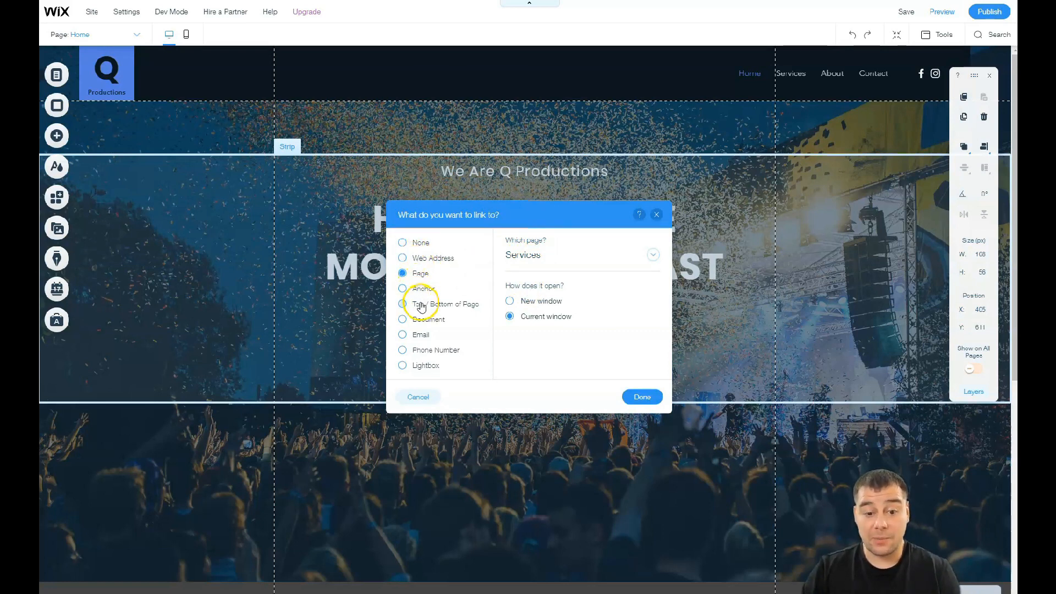
{"action": "mouse_move", "coordinate": [444, 370]}
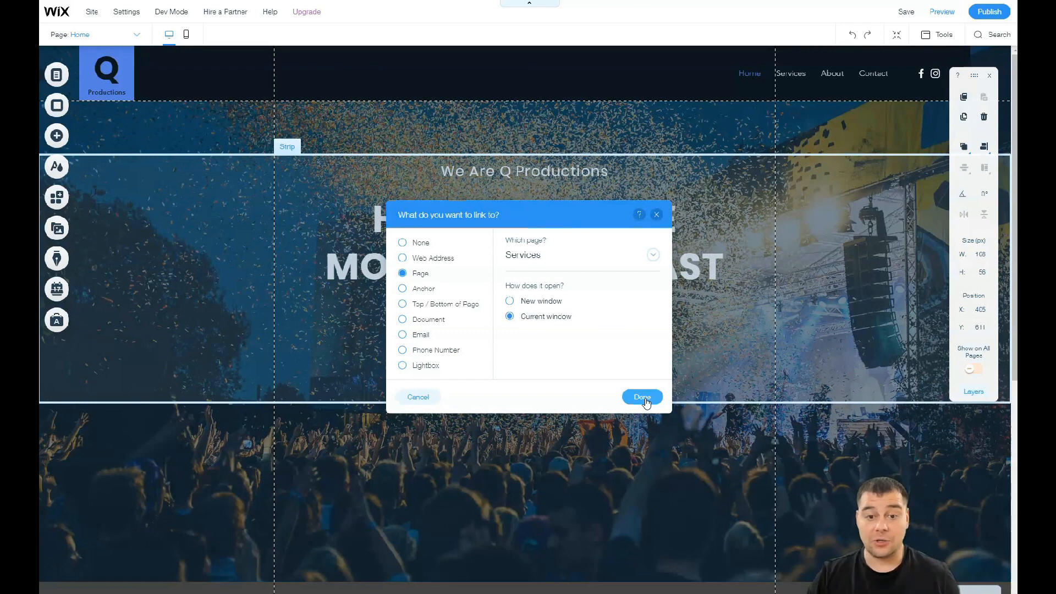
{"action": "left_click", "coordinate": [642, 397]}
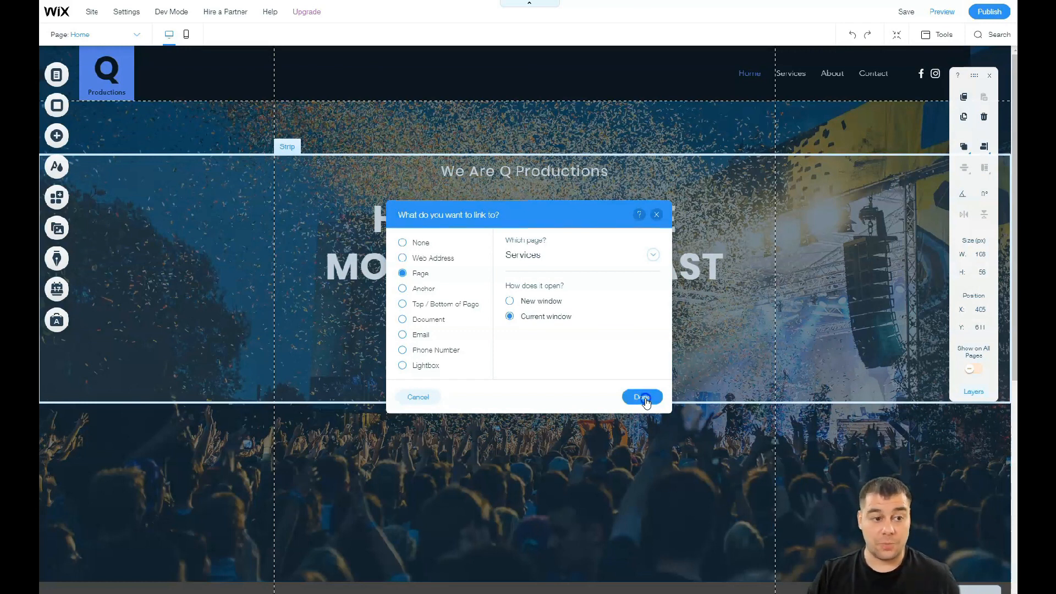
{"action": "left_click", "coordinate": [641, 397]}
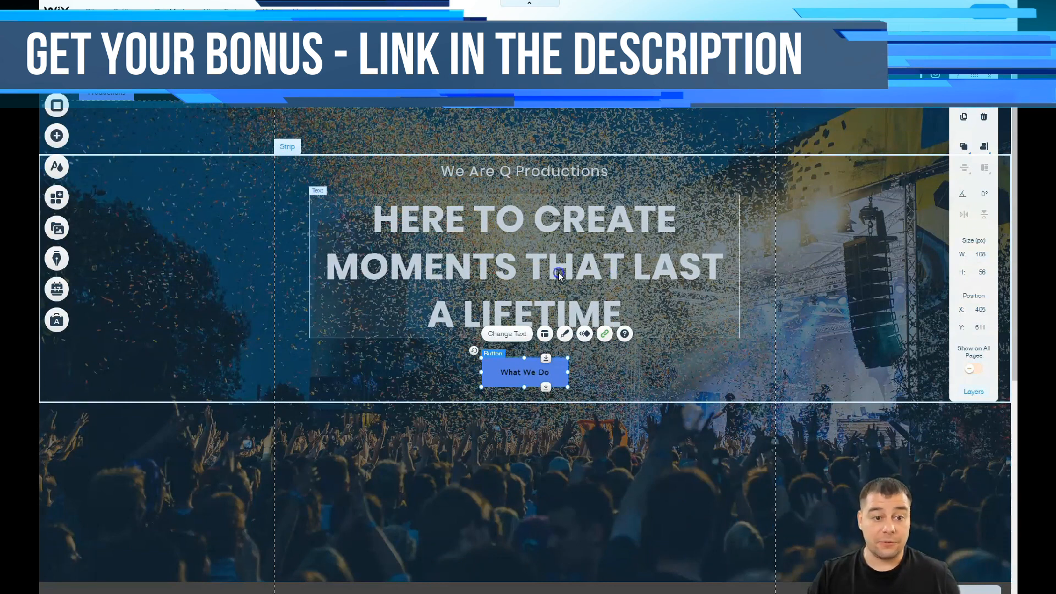
{"action": "mouse_move", "coordinate": [620, 297]}
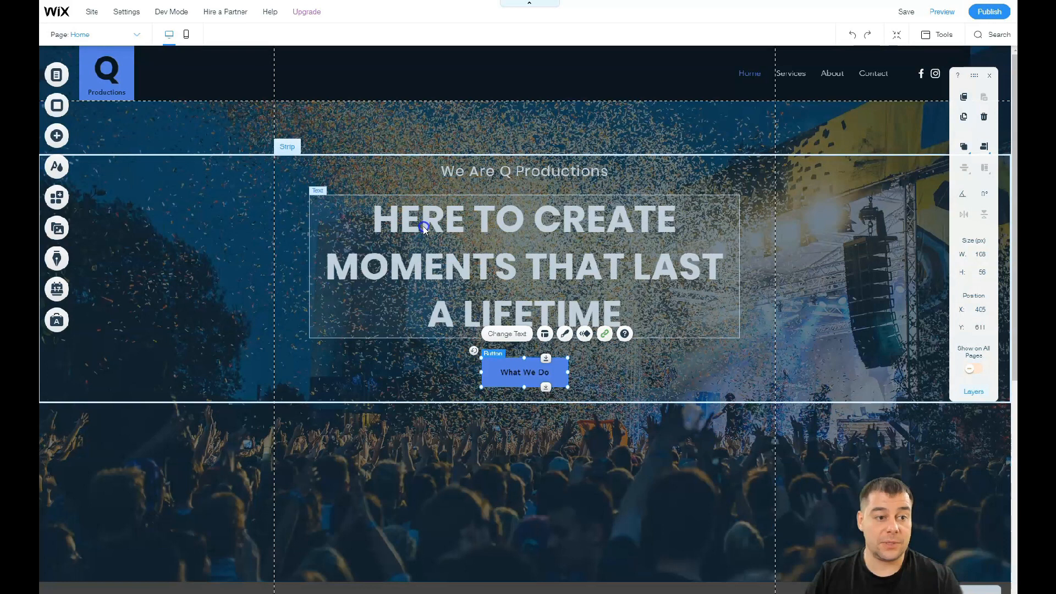
{"action": "mouse_move", "coordinate": [582, 218]}
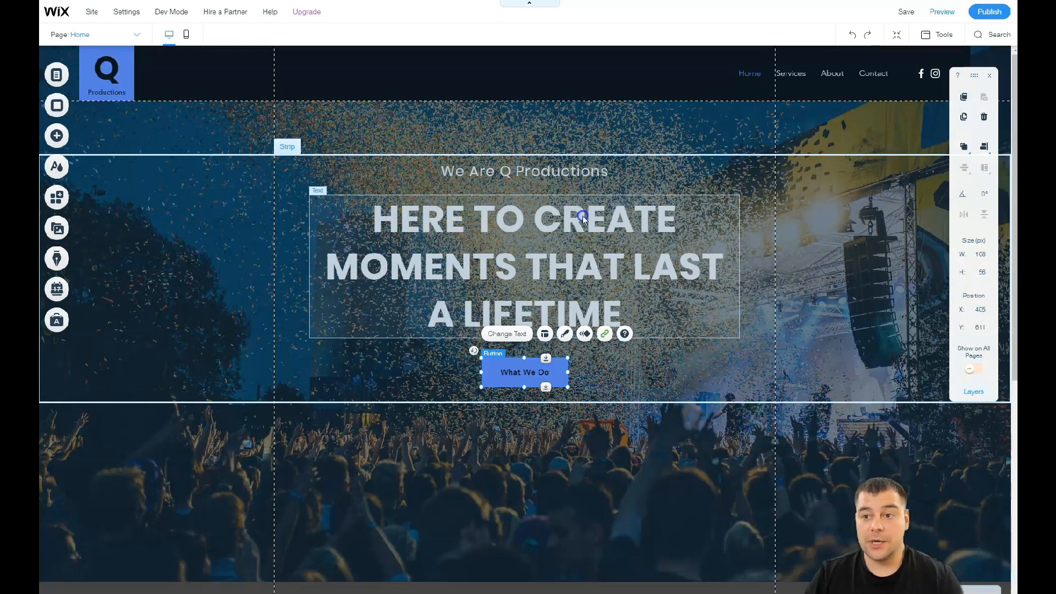
{"action": "mouse_move", "coordinate": [493, 238]}
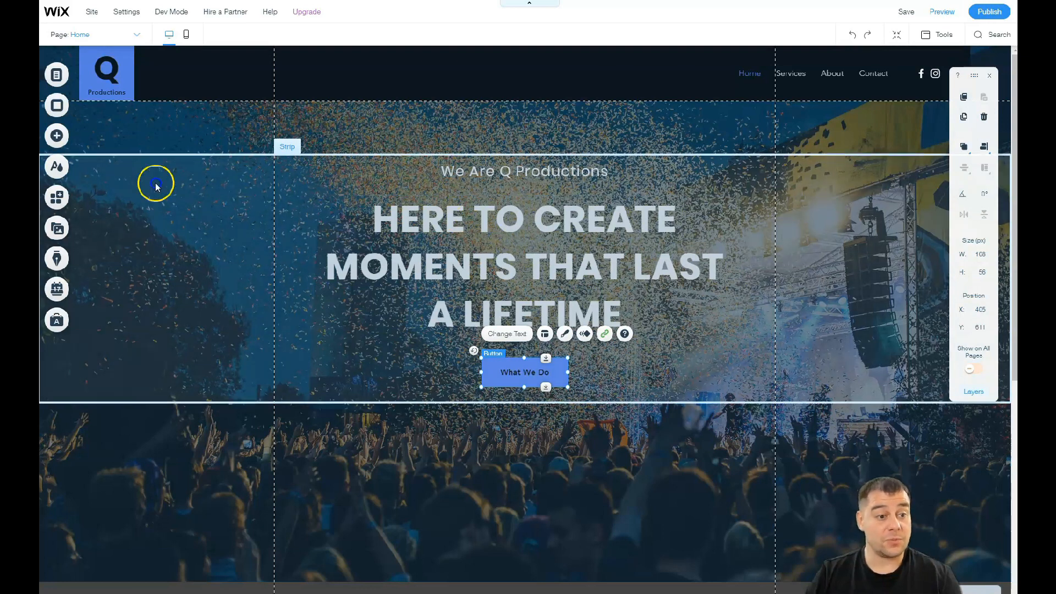
{"action": "mouse_move", "coordinate": [57, 74]}
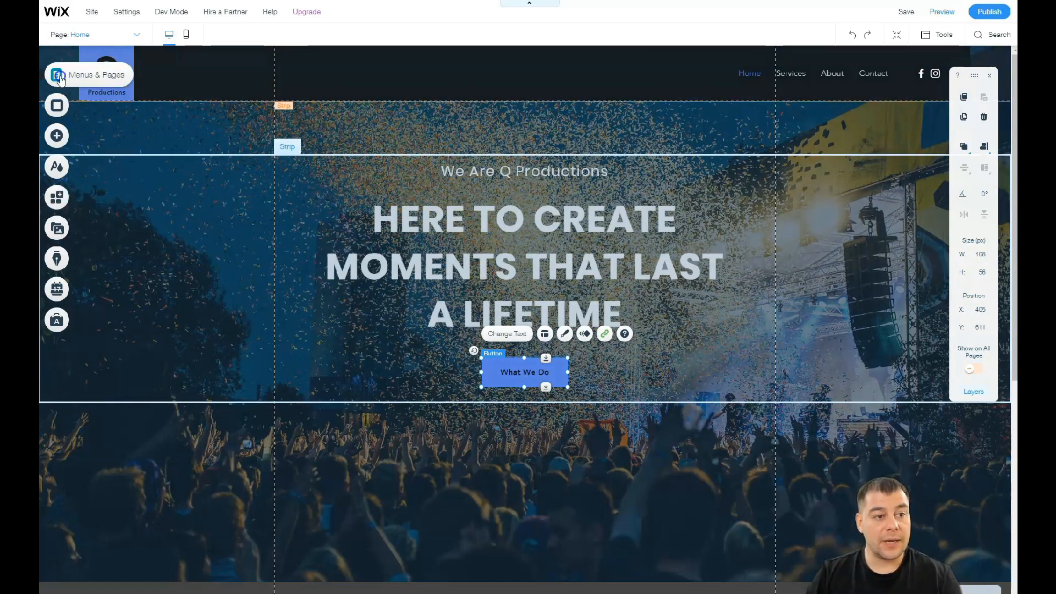
- Show the Home page's layout settings: Standard versus No Header & Footer
{"action": "left_click", "coordinate": [57, 74]}
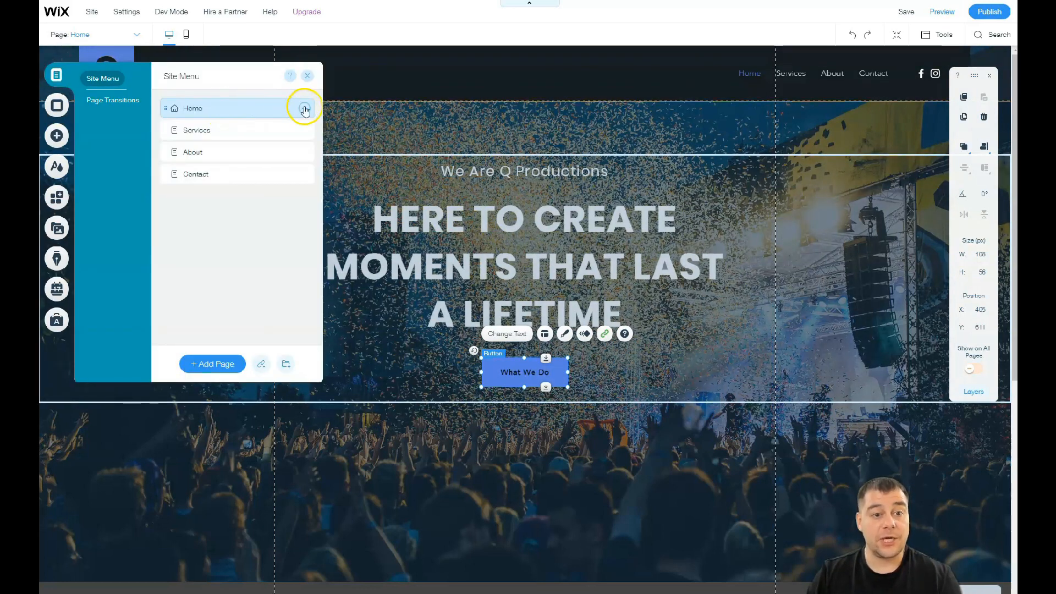
{"action": "left_click", "coordinate": [305, 108]}
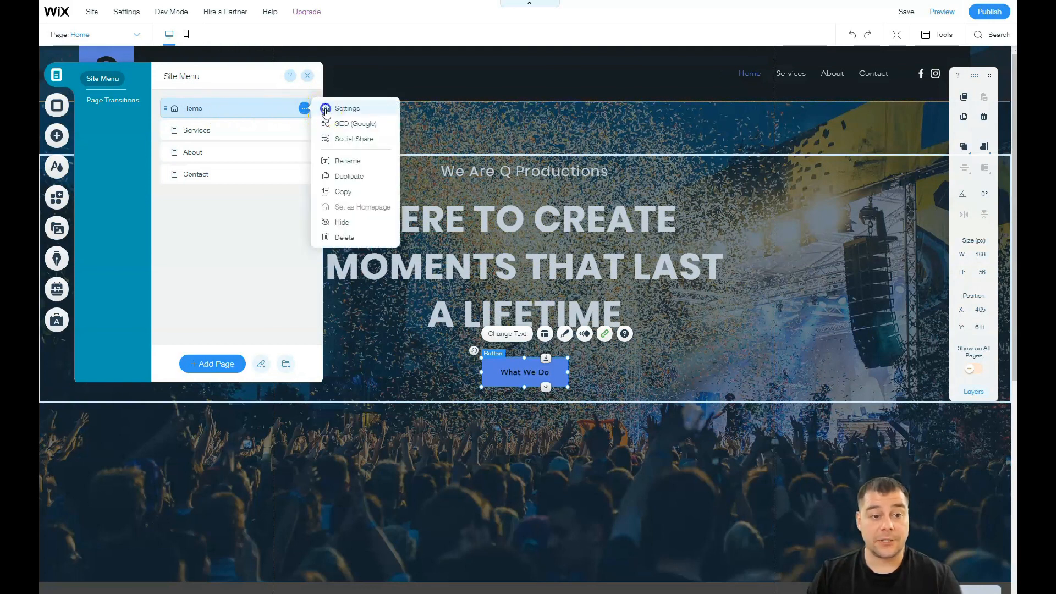
{"action": "left_click", "coordinate": [348, 108]}
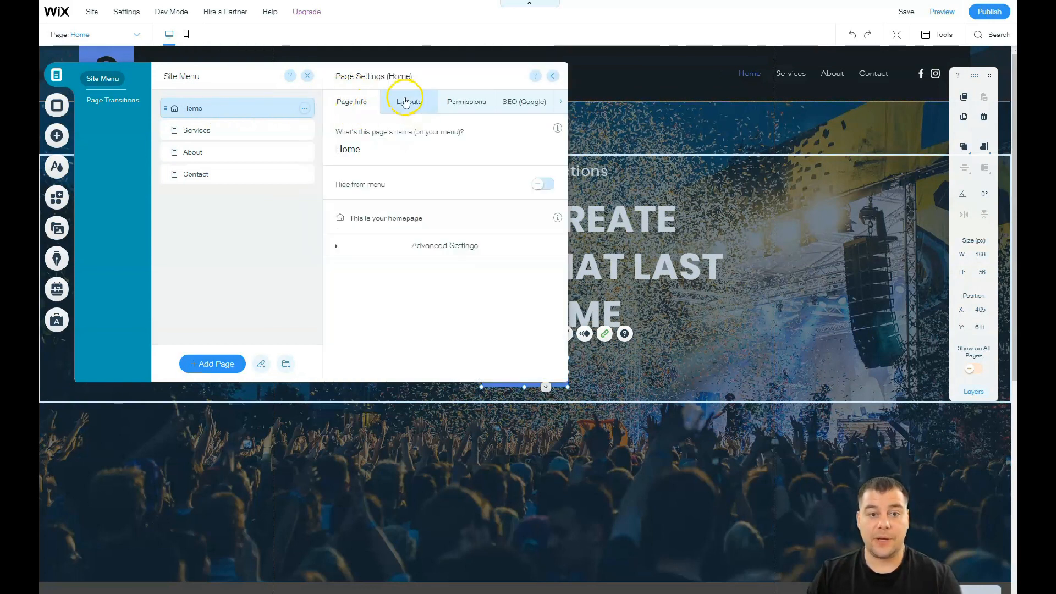
{"action": "left_click", "coordinate": [409, 102]}
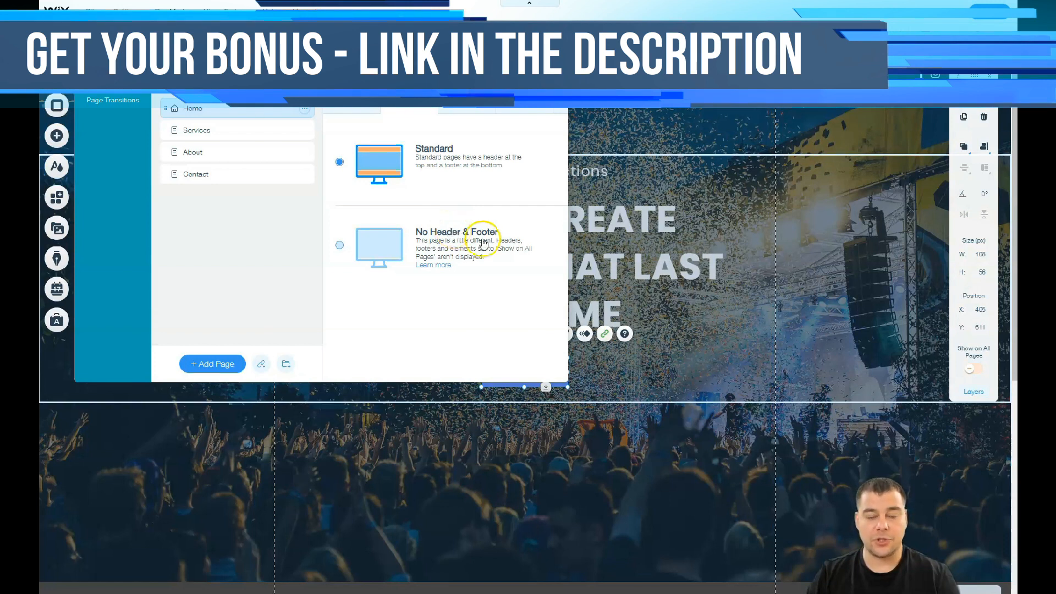
{"action": "mouse_move", "coordinate": [603, 261]}
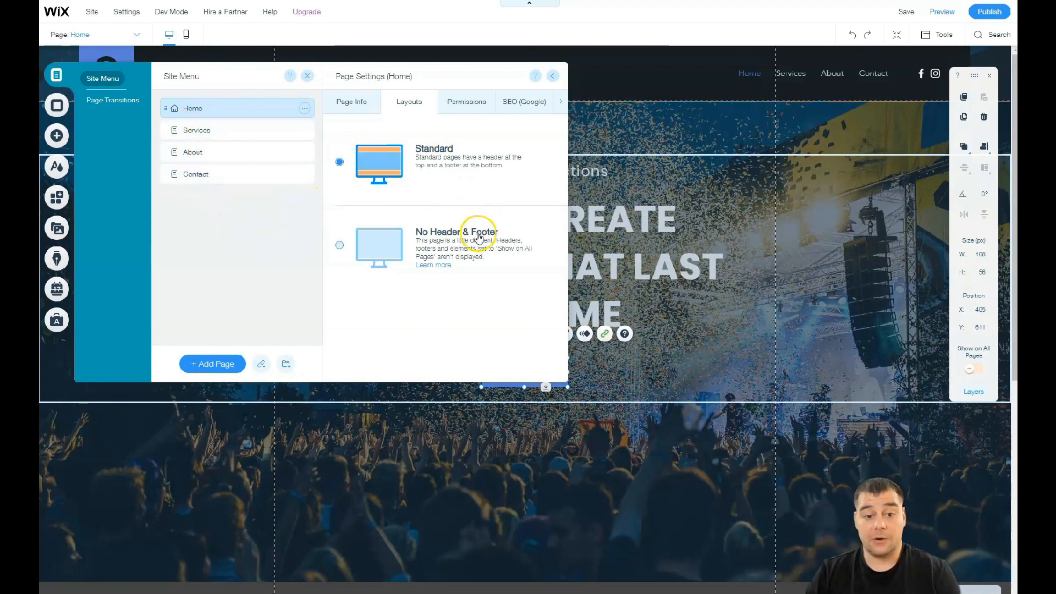
{"action": "mouse_move", "coordinate": [435, 292]}
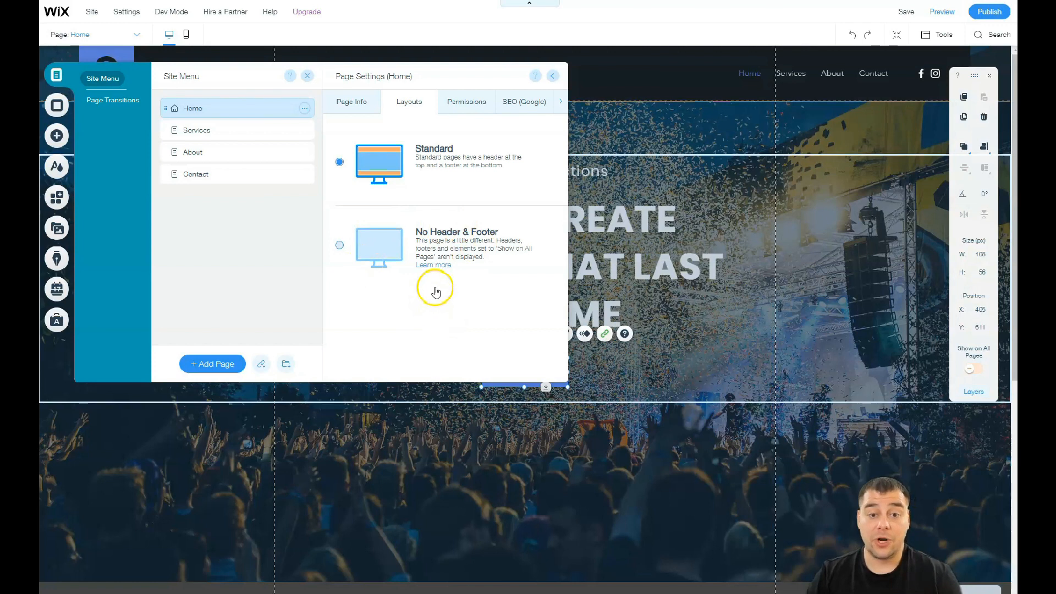
- Review the Home page's Google search and Social Share preview settings, then close Page Settings
{"action": "left_click", "coordinate": [466, 102]}
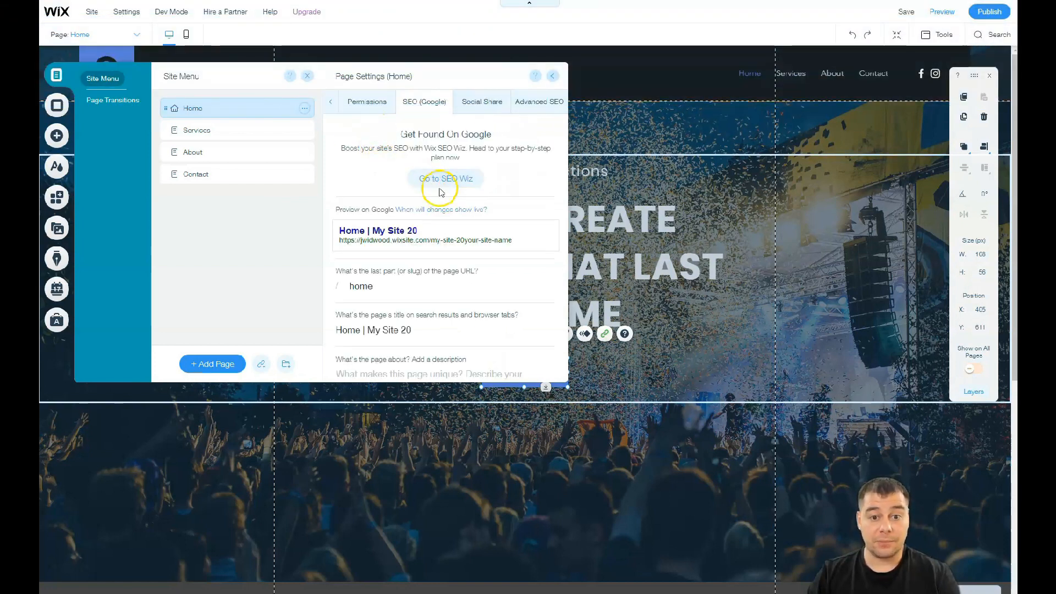
{"action": "mouse_move", "coordinate": [463, 221]}
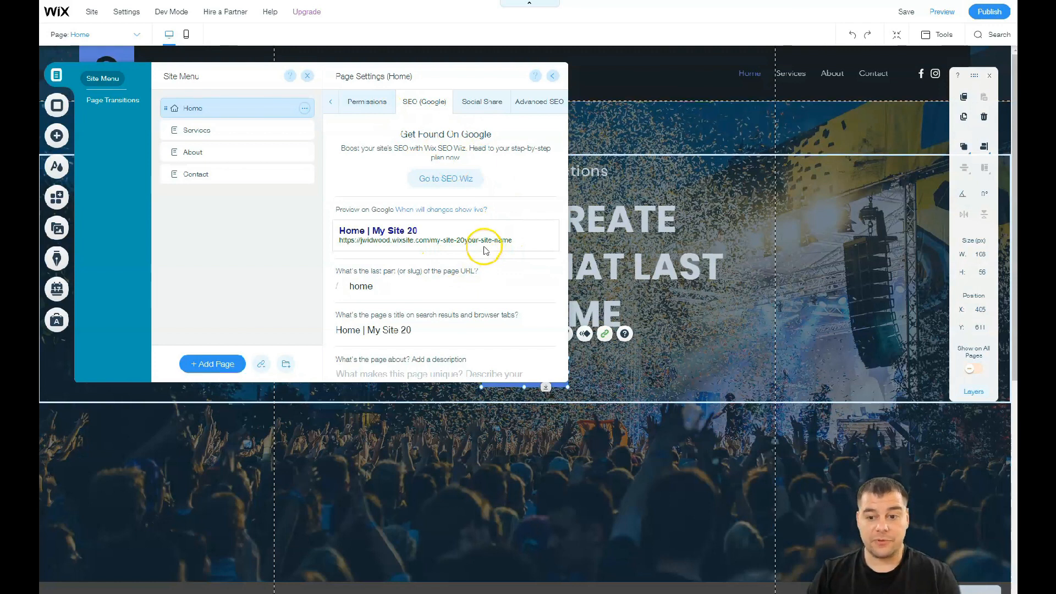
{"action": "mouse_move", "coordinate": [499, 147]}
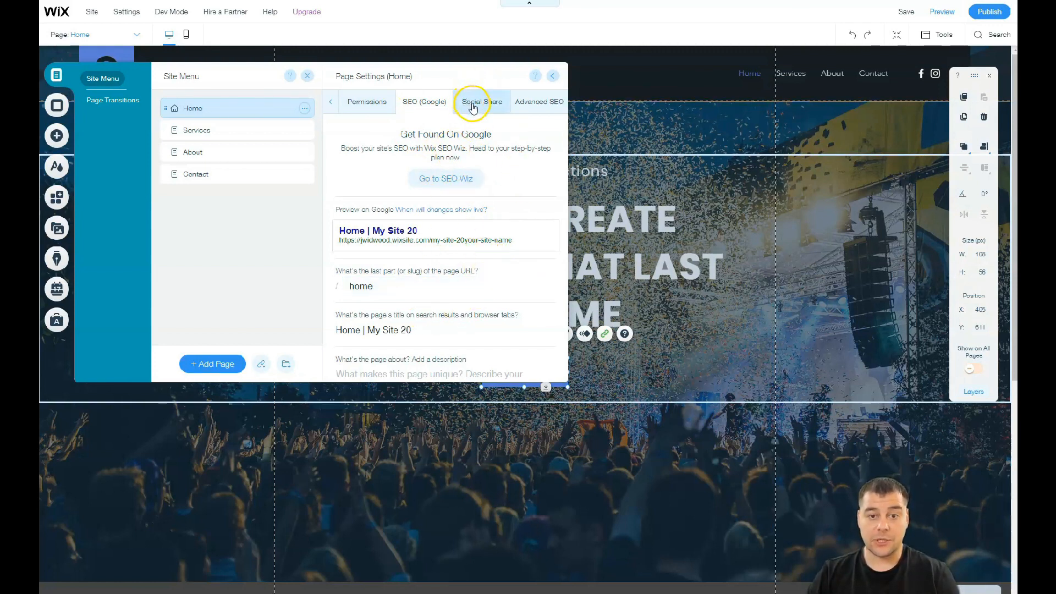
{"action": "left_click", "coordinate": [481, 101]}
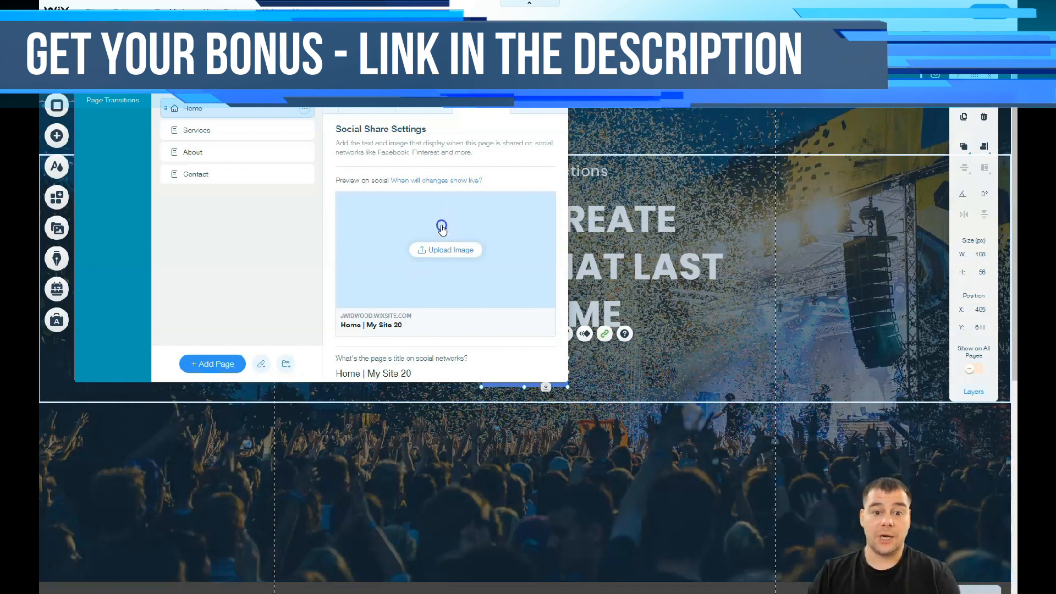
{"action": "mouse_move", "coordinate": [465, 228]}
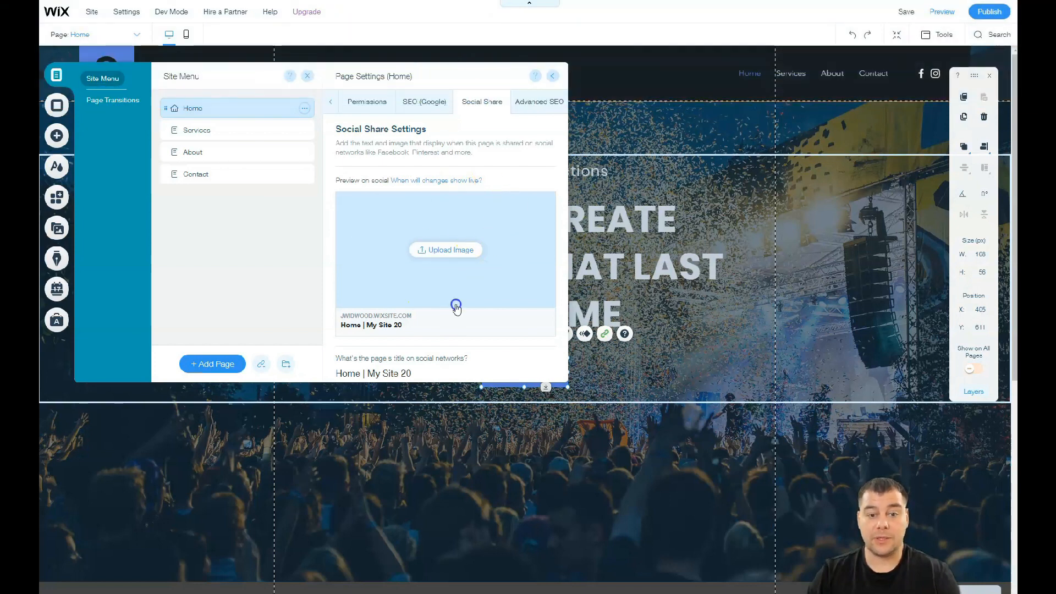
{"action": "mouse_move", "coordinate": [459, 207]}
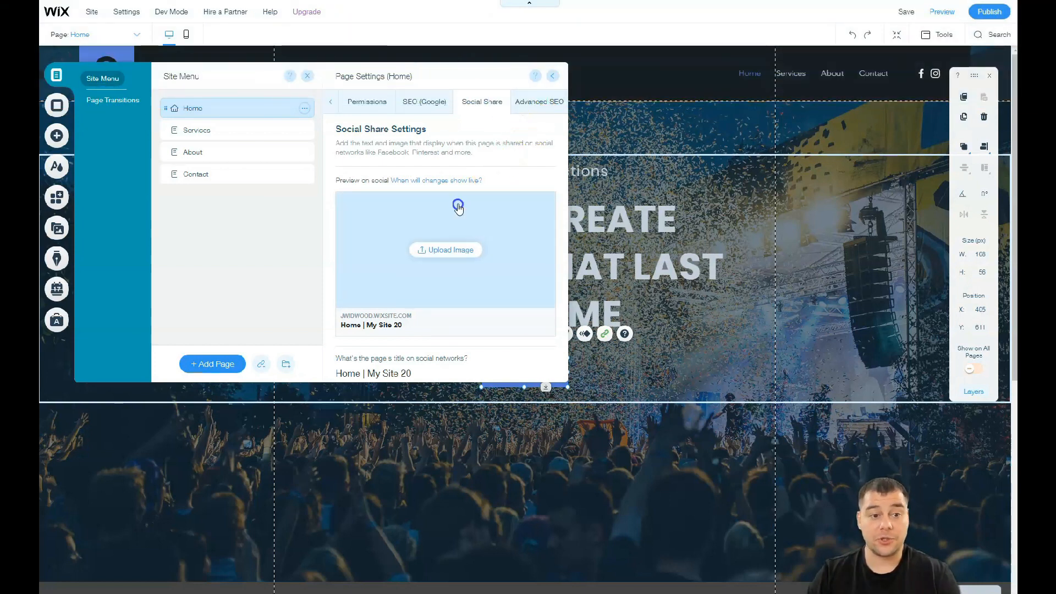
{"action": "mouse_move", "coordinate": [457, 260]}
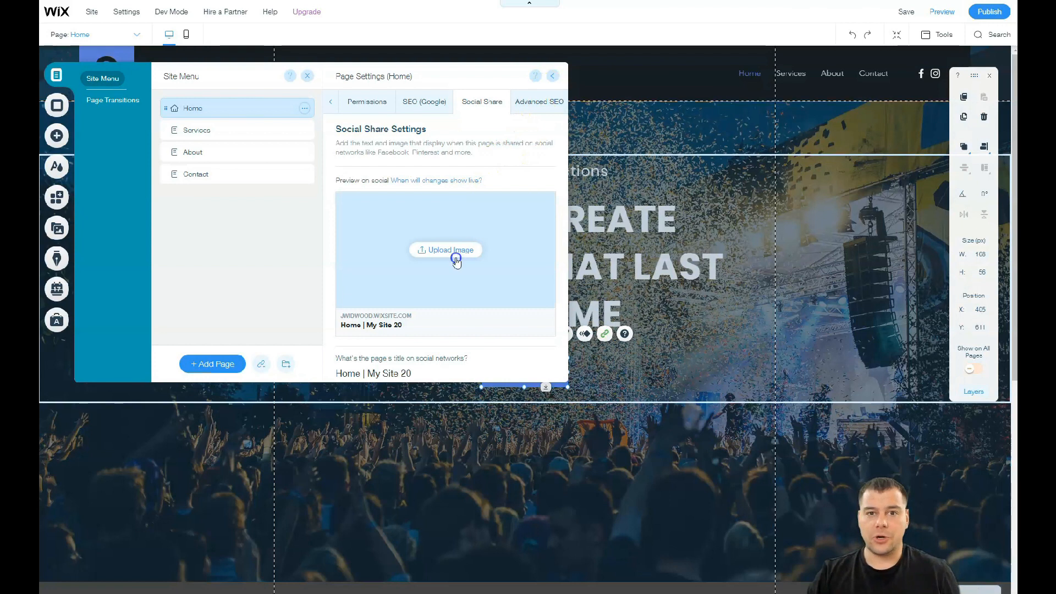
{"action": "mouse_move", "coordinate": [477, 279]}
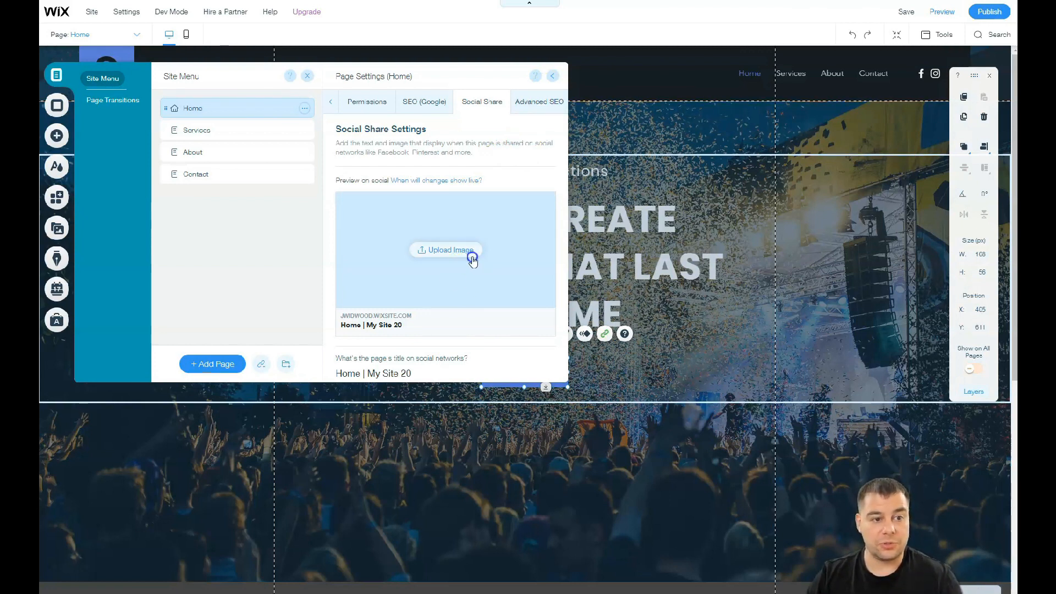
{"action": "left_click", "coordinate": [308, 76]}
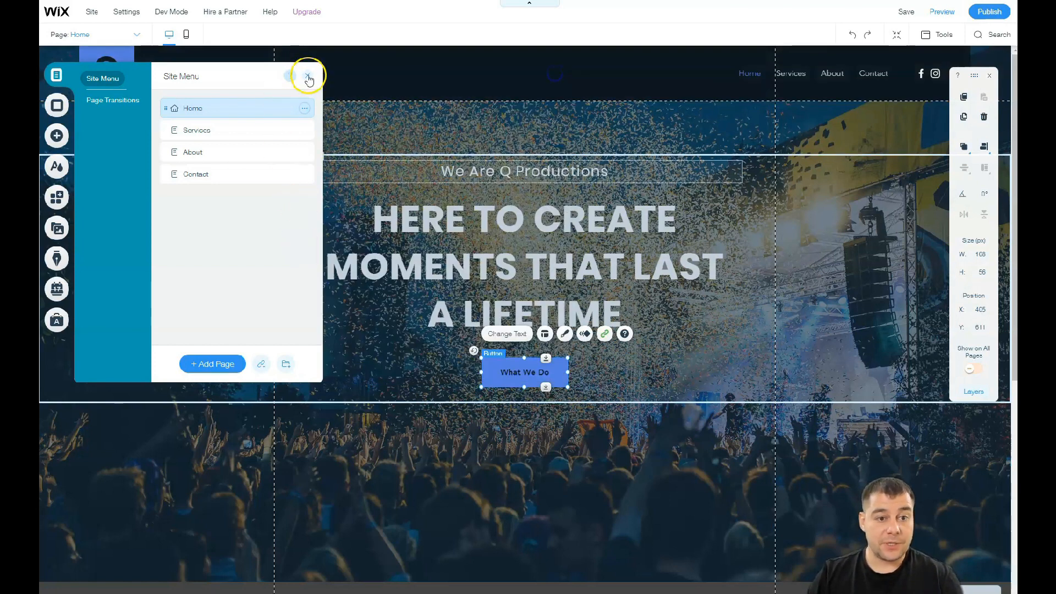
- Close the Site Menu, scroll down to the gray strip, and hide the size readout
{"action": "left_click", "coordinate": [307, 75]}
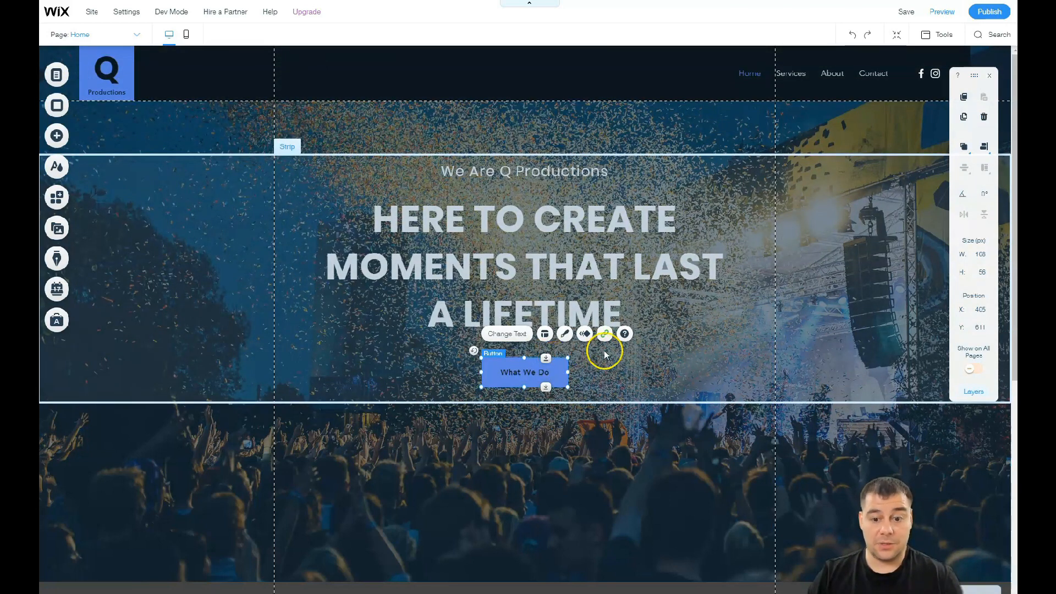
{"action": "scroll", "scroll_direction": "down", "scroll_amount": 3}
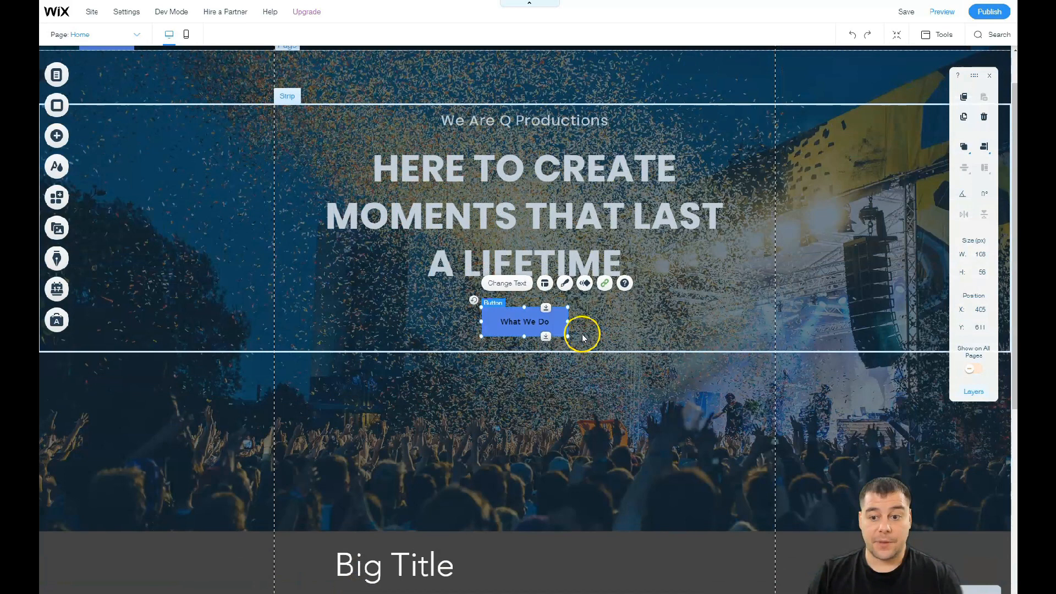
{"action": "scroll", "scroll_direction": "down", "scroll_amount": 3}
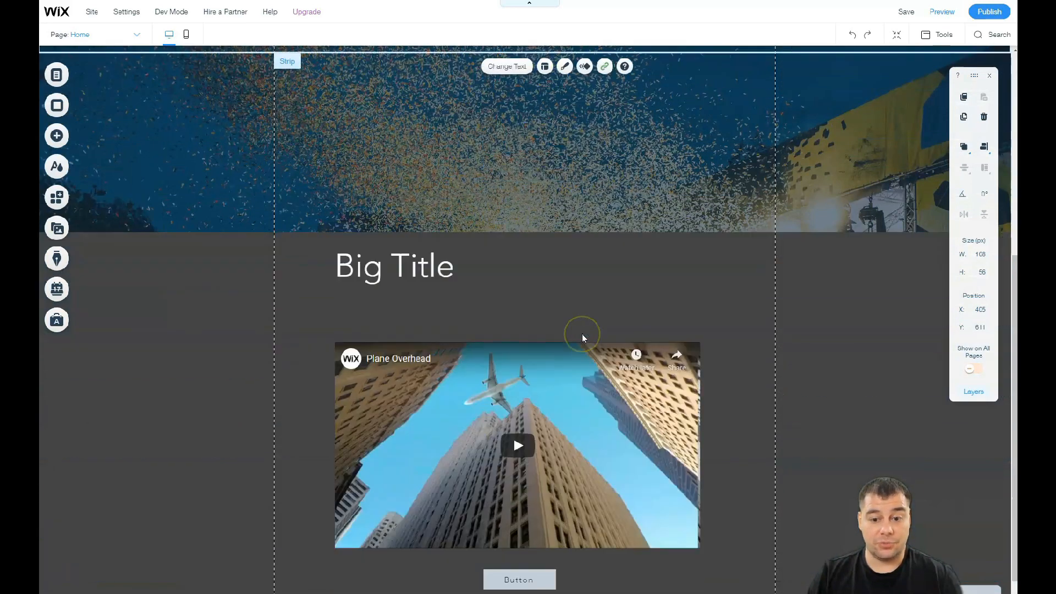
{"action": "scroll", "scroll_direction": "down", "scroll_amount": 3}
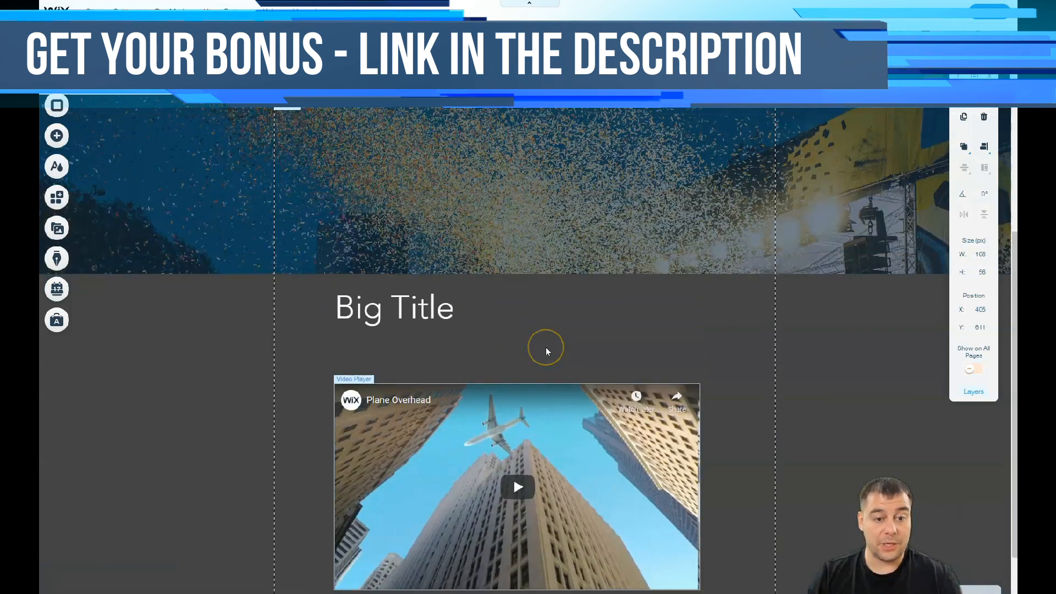
{"action": "scroll", "scroll_direction": "down", "scroll_amount": 3}
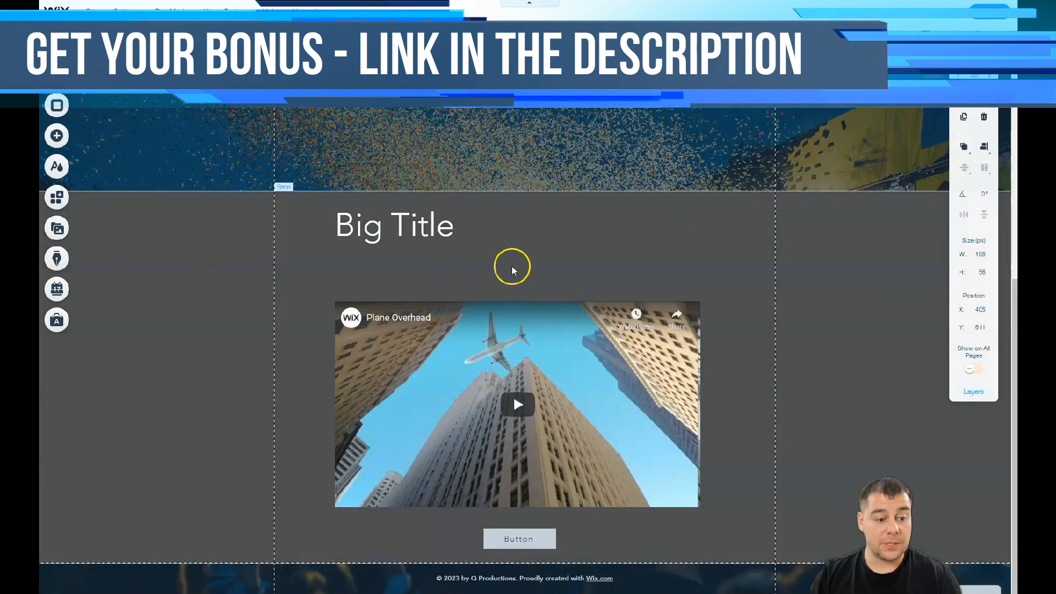
{"action": "left_click", "coordinate": [394, 225]}
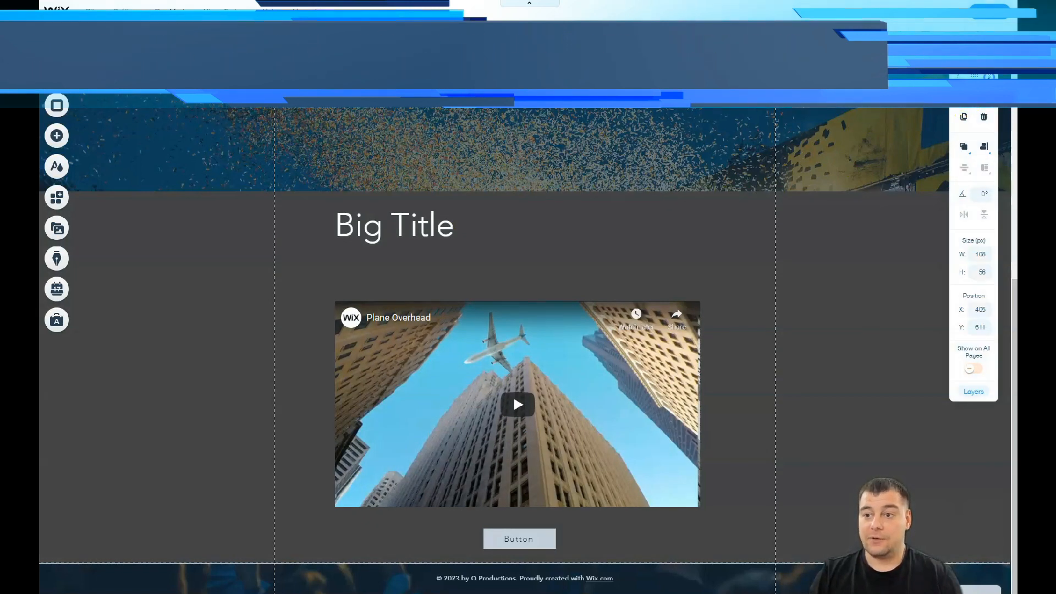
{"action": "mouse_move", "coordinate": [187, 34]}
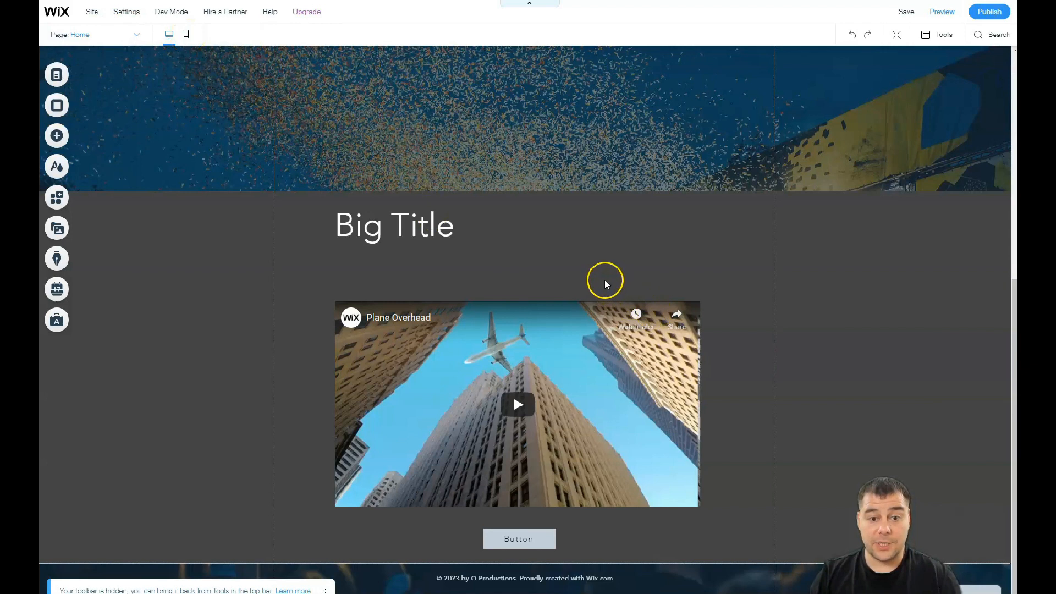
{"action": "left_click", "coordinate": [186, 34]}
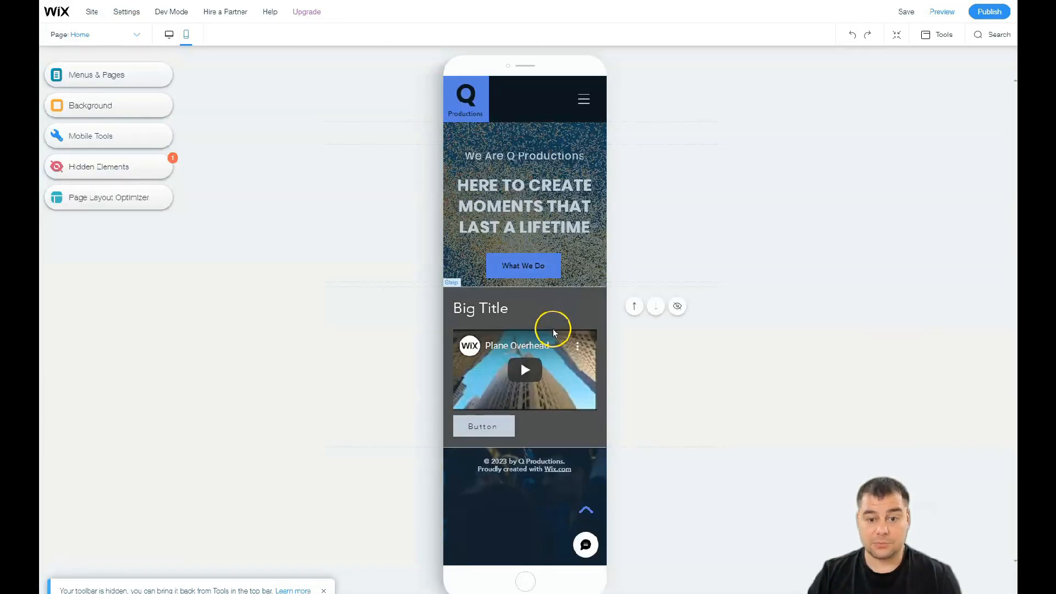
{"action": "left_click", "coordinate": [525, 369]}
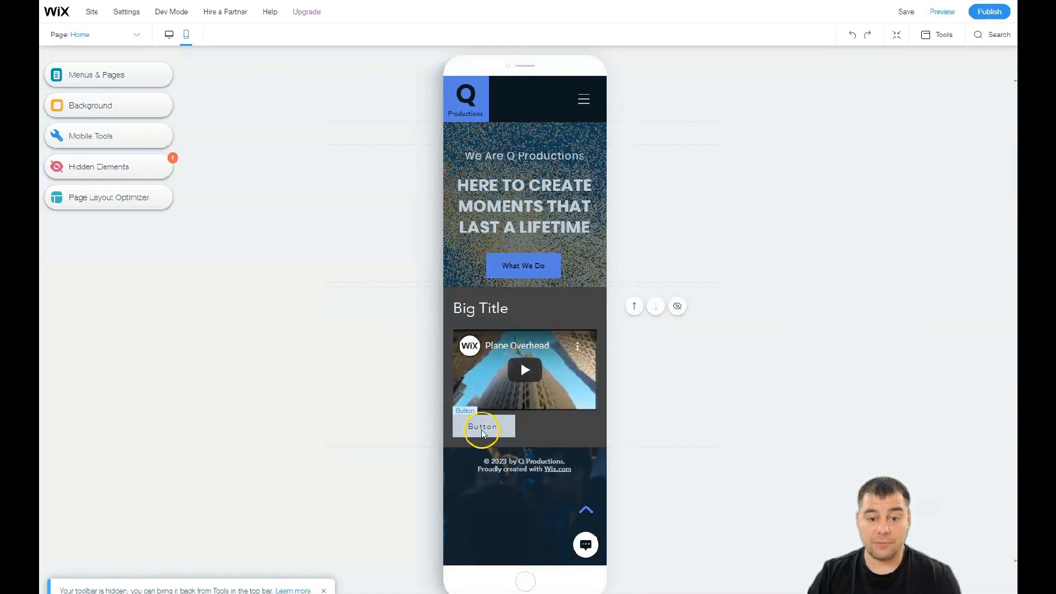
{"action": "left_click", "coordinate": [481, 308]}
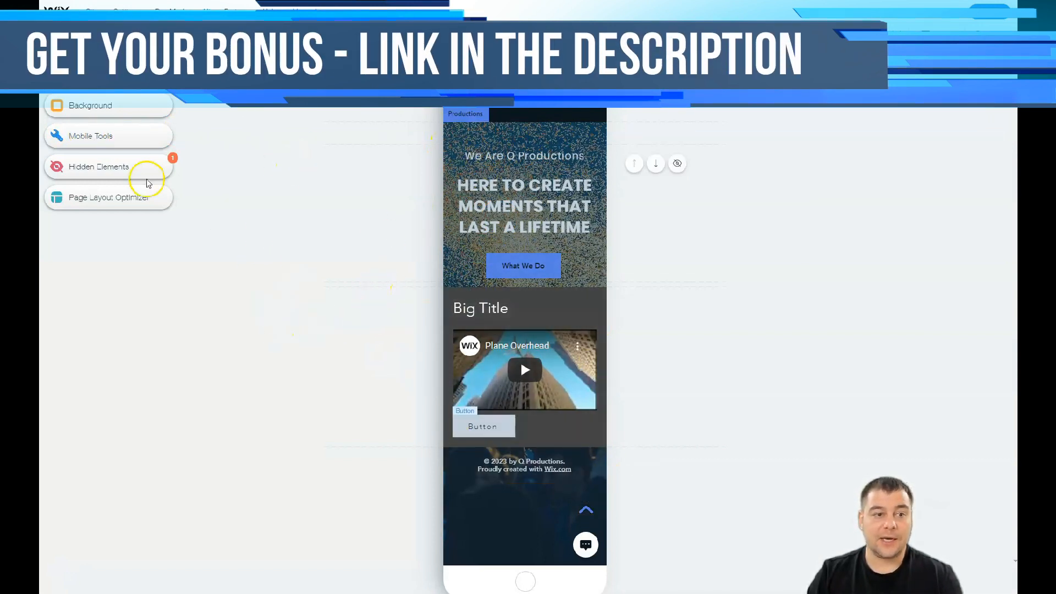
{"action": "mouse_move", "coordinate": [251, 218]}
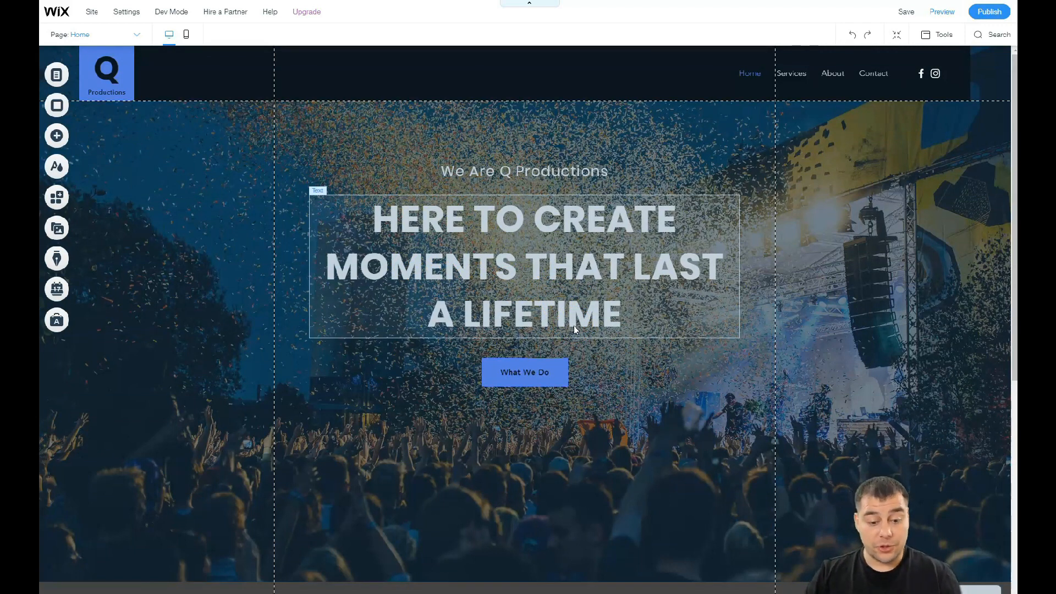
- Scroll down and select the 'We Are Q Productions' tagline on the hero strip
{"action": "scroll", "scroll_direction": "down", "scroll_amount": 3}
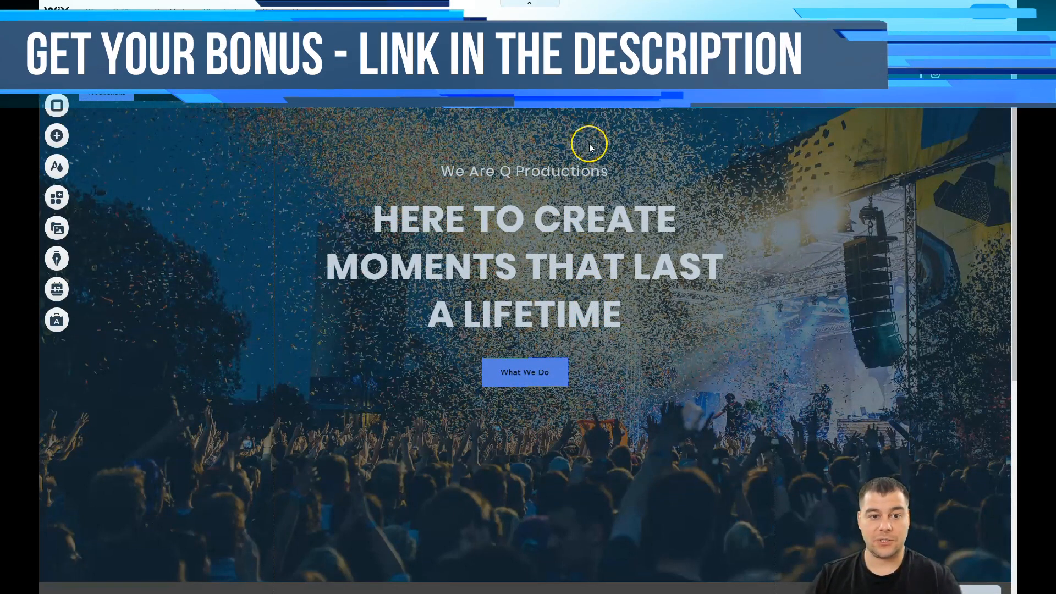
{"action": "left_click", "coordinate": [525, 171]}
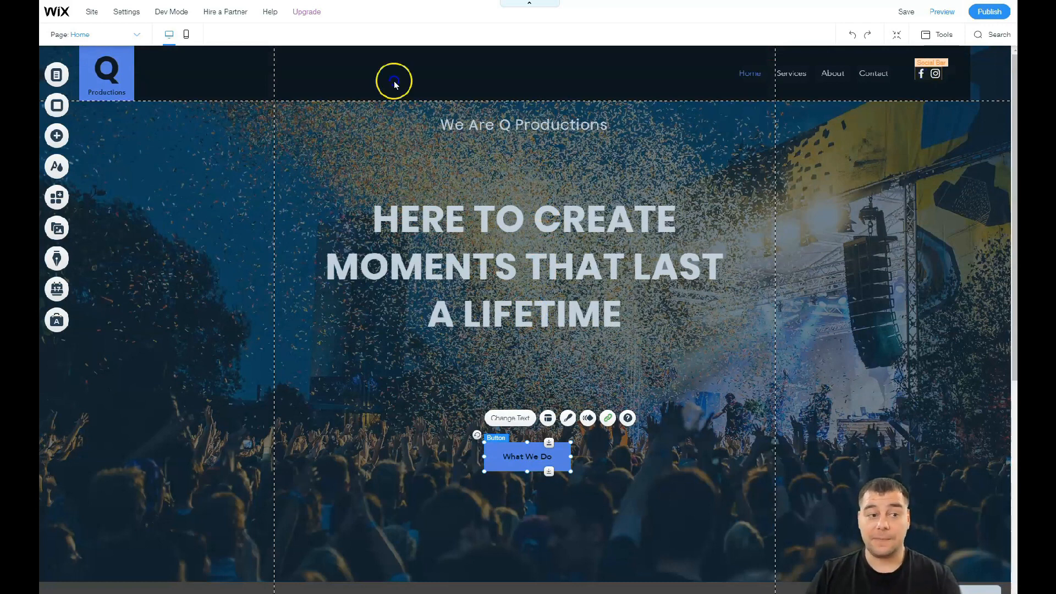
{"action": "left_click", "coordinate": [57, 135]}
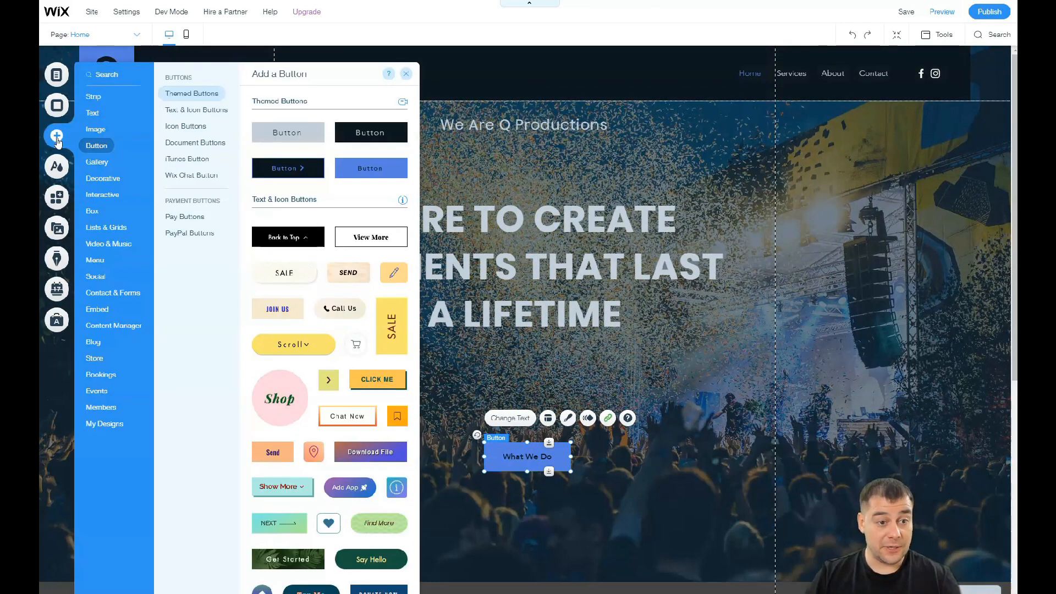
{"action": "left_click", "coordinate": [100, 374]}
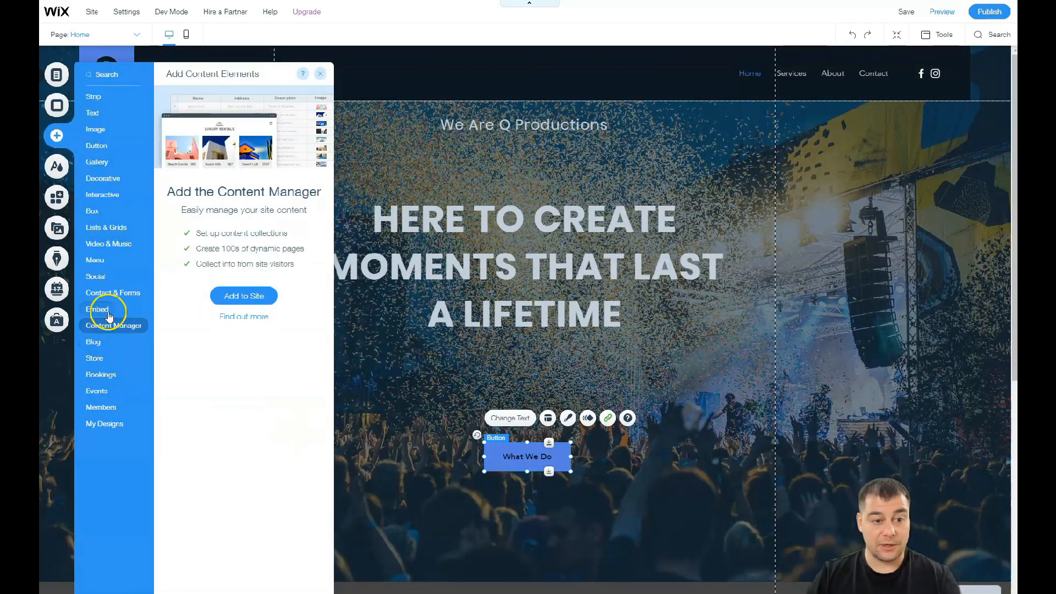
{"action": "left_click", "coordinate": [95, 277]}
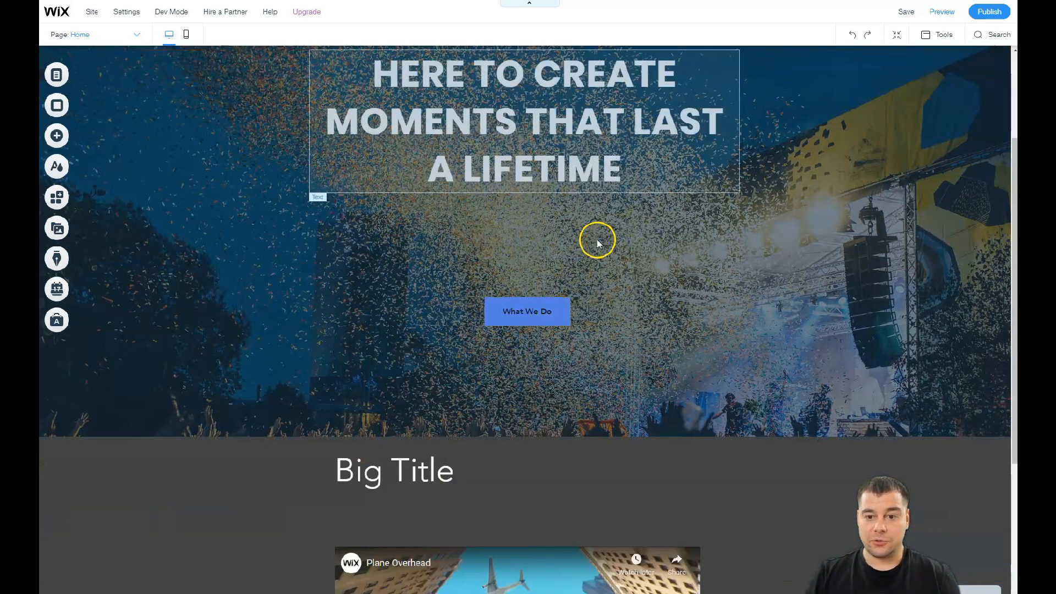
- Center the Big Title heading above the Plane Overhead video in the gray strip
{"action": "scroll", "scroll_direction": "down", "scroll_amount": 3}
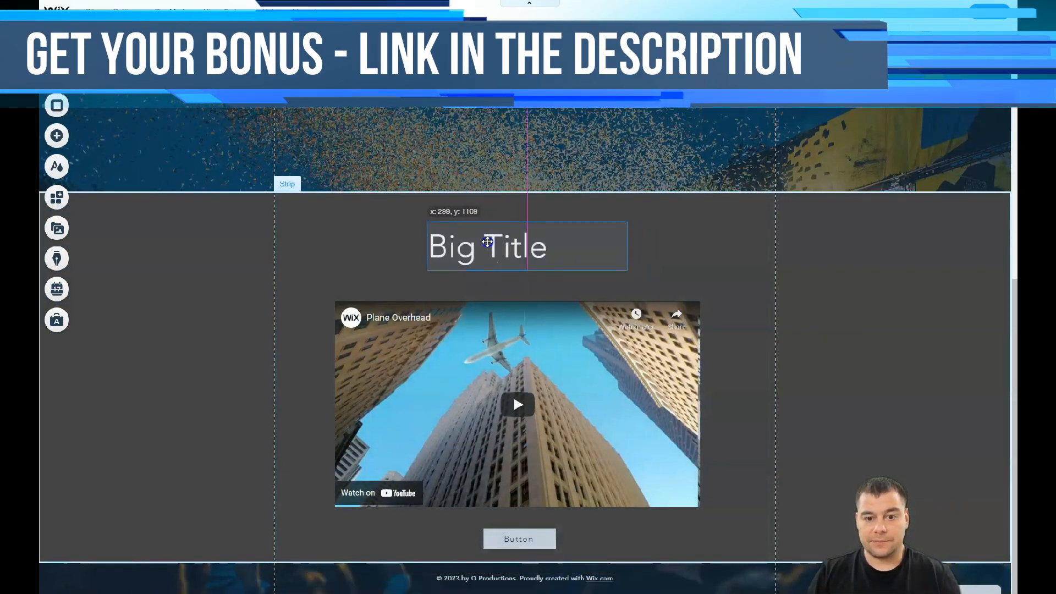
{"action": "left_click", "coordinate": [485, 246]}
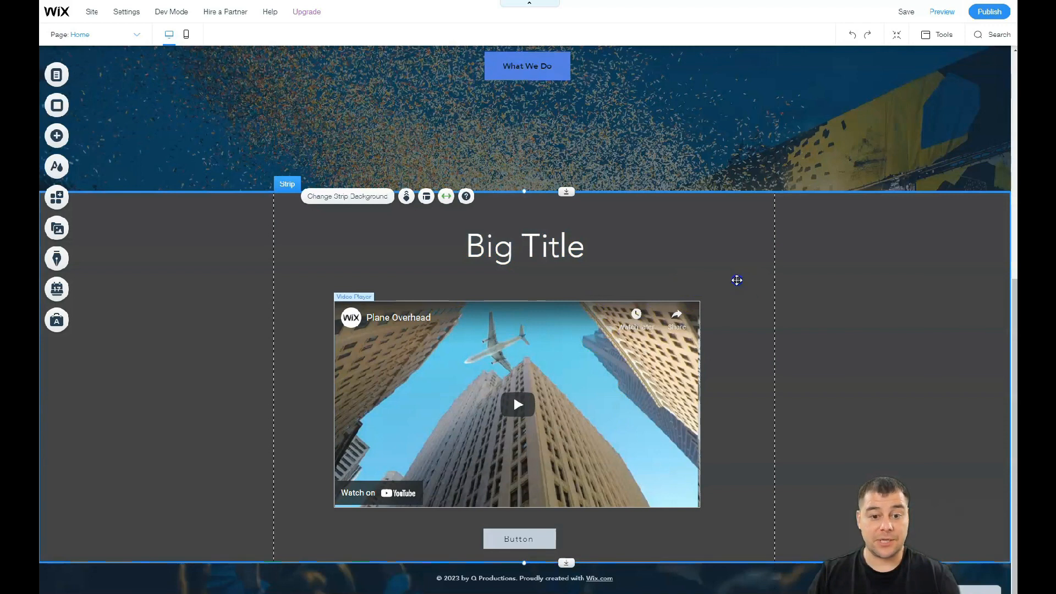
{"action": "mouse_move", "coordinate": [807, 289]}
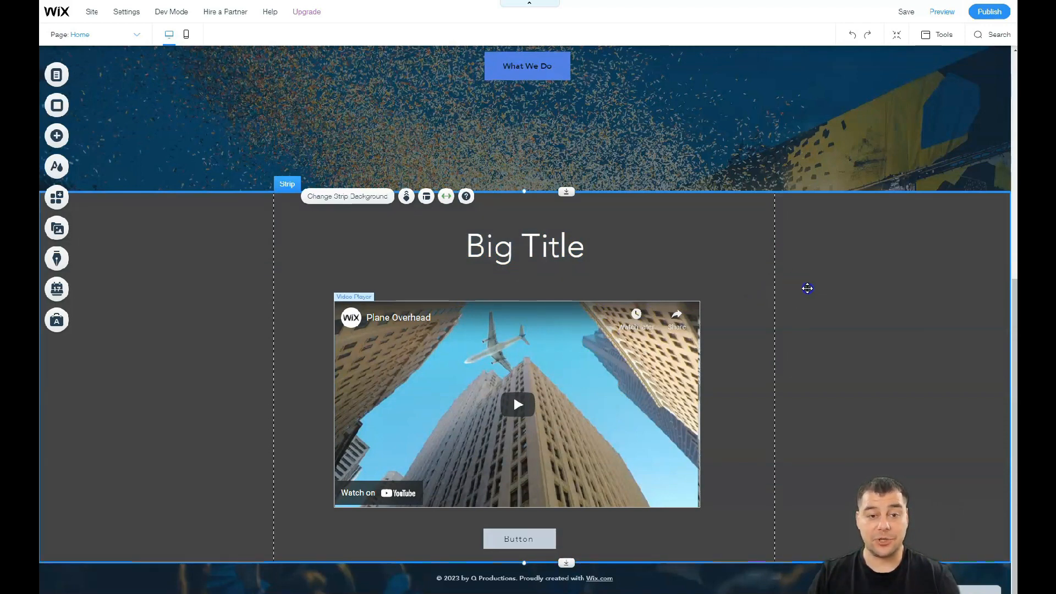
{"action": "mouse_move", "coordinate": [812, 312]}
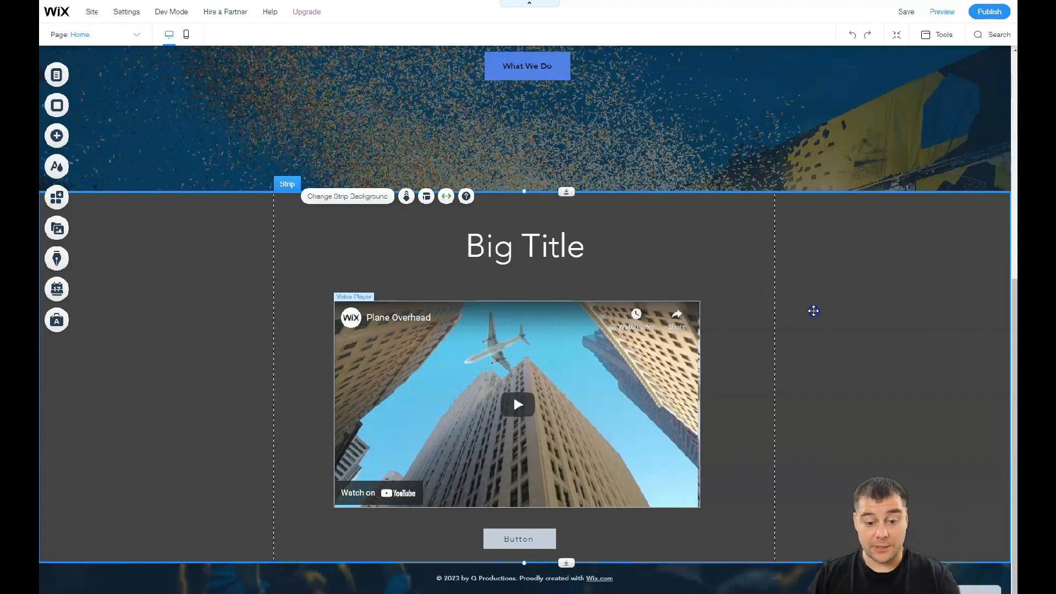
{"action": "mouse_move", "coordinate": [817, 311]}
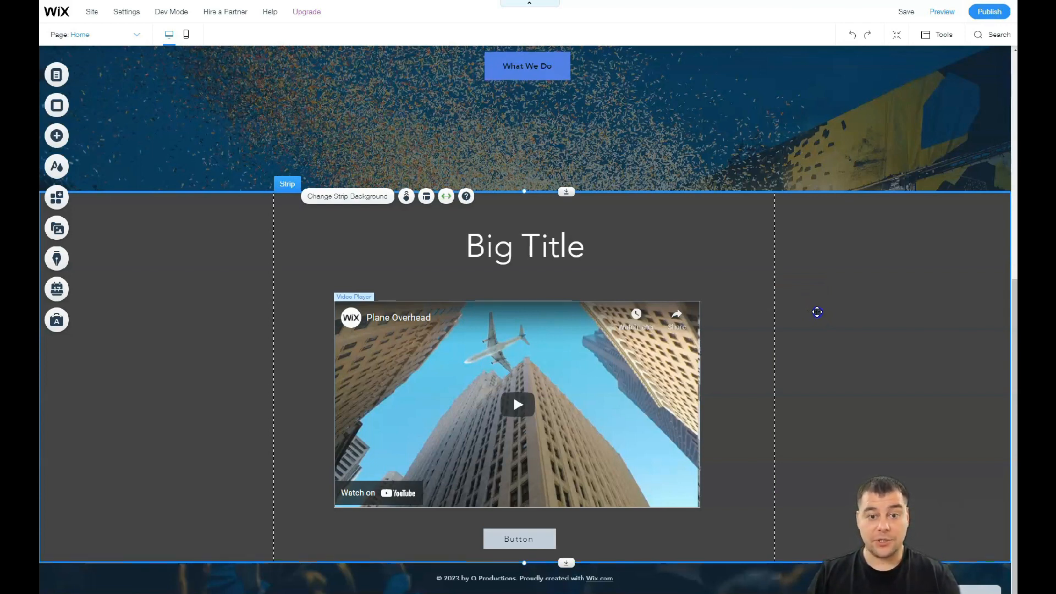